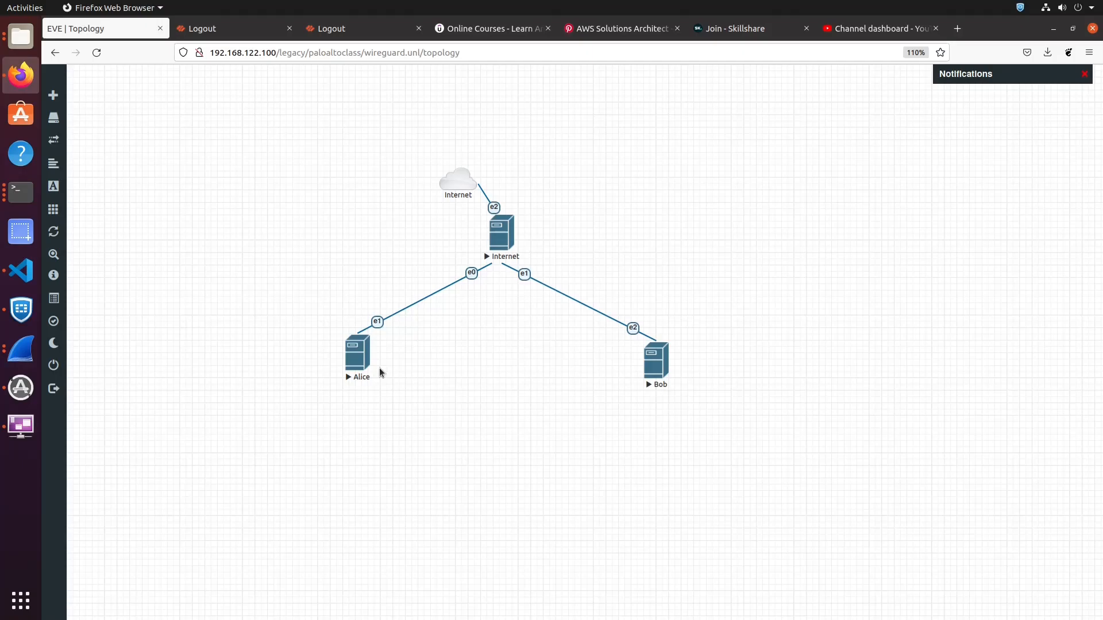
Open the Alice, Internet and Bob consoles and return to Alice's logged-in desktop.
{"action": "double_click", "coordinate": [654, 351]}
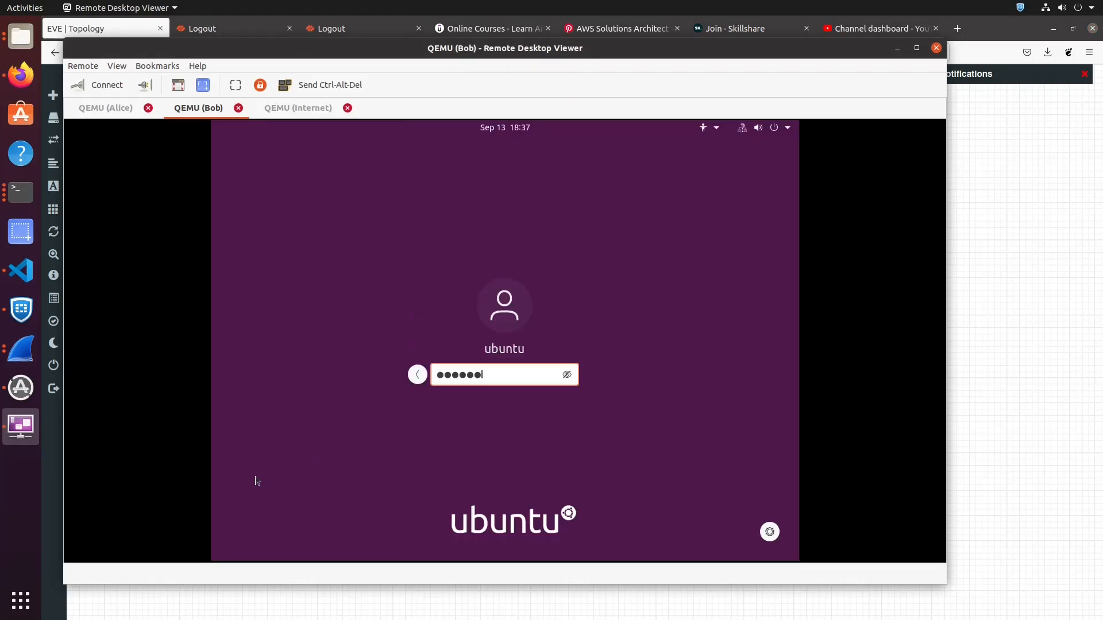
{"action": "left_click", "coordinate": [297, 108]}
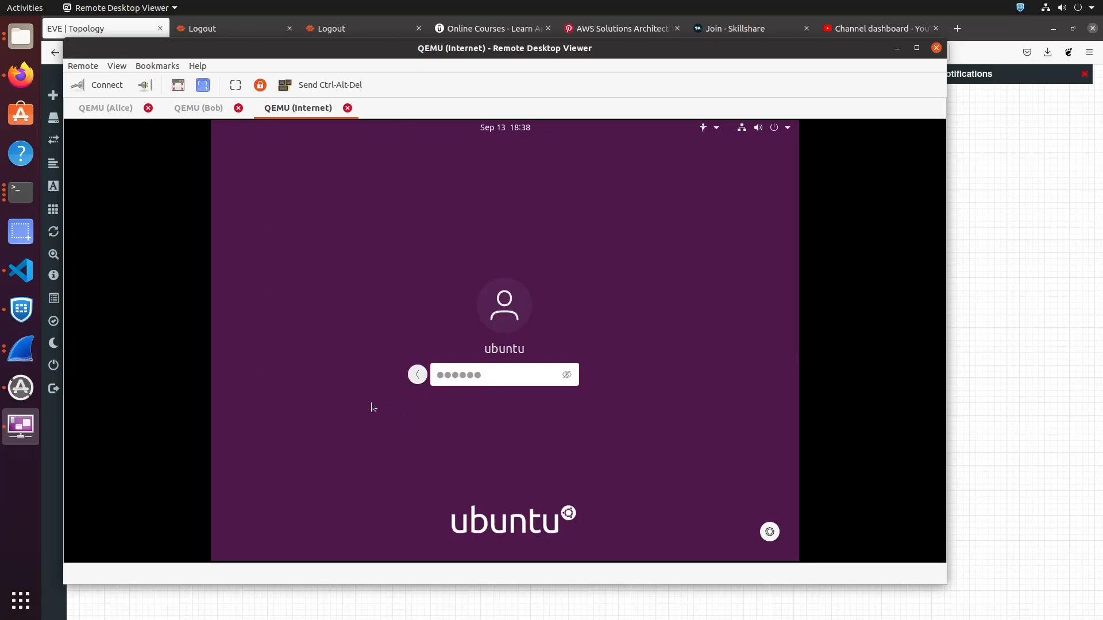
{"action": "left_click", "coordinate": [104, 107]}
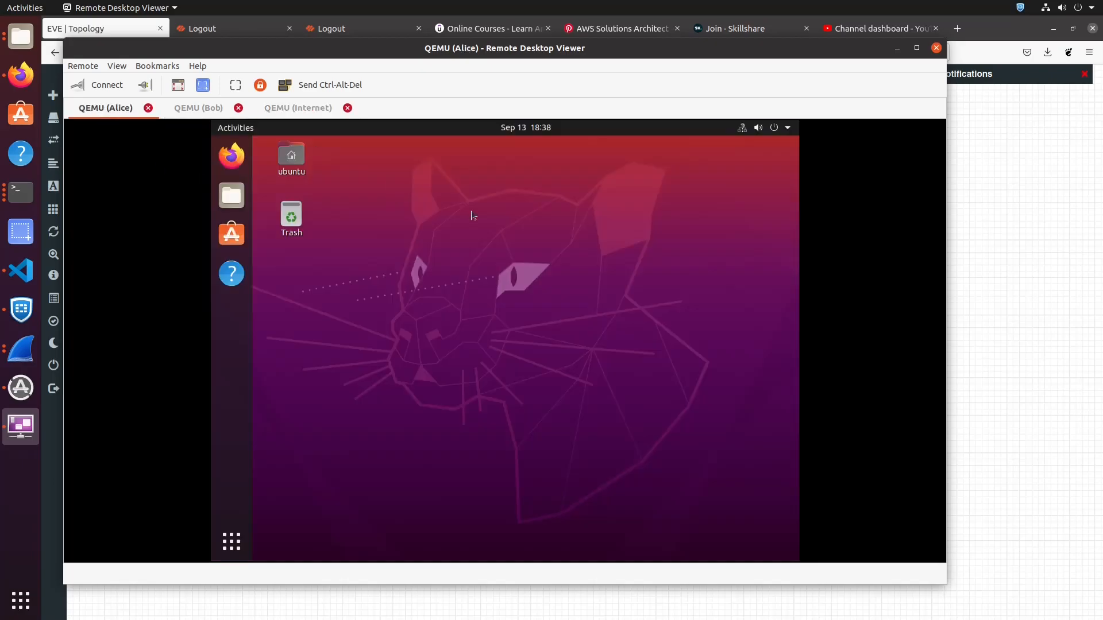
On Alice, switch off the unused wired interfaces and review ens3's manual address 1.1.1.1, gateway 1.1.1.2.
{"action": "left_click", "coordinate": [780, 128]}
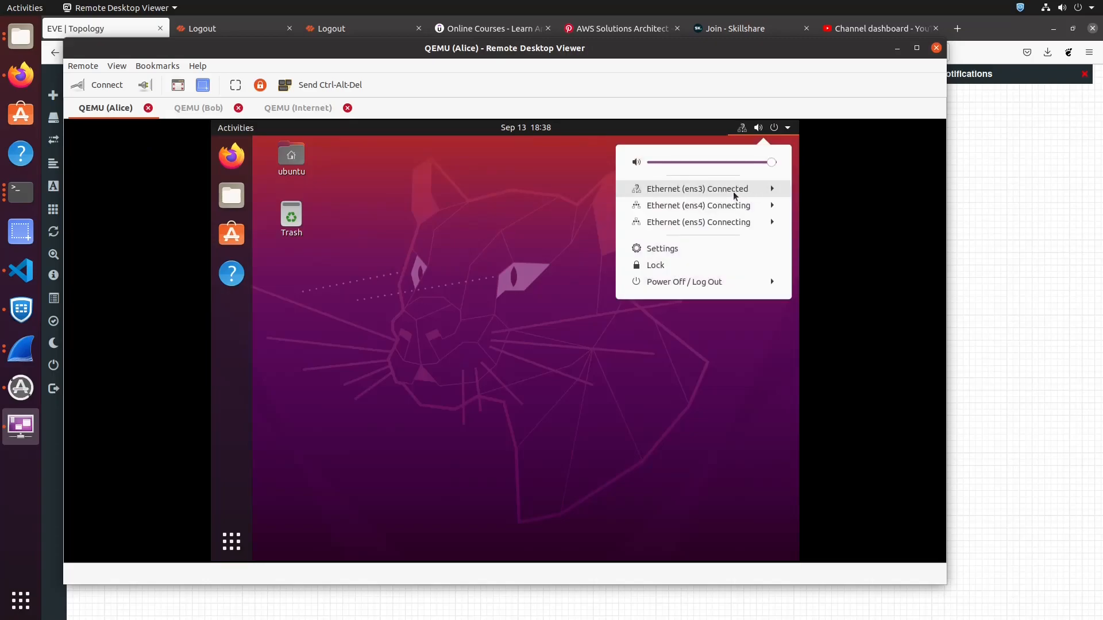
{"action": "left_click", "coordinate": [696, 188]}
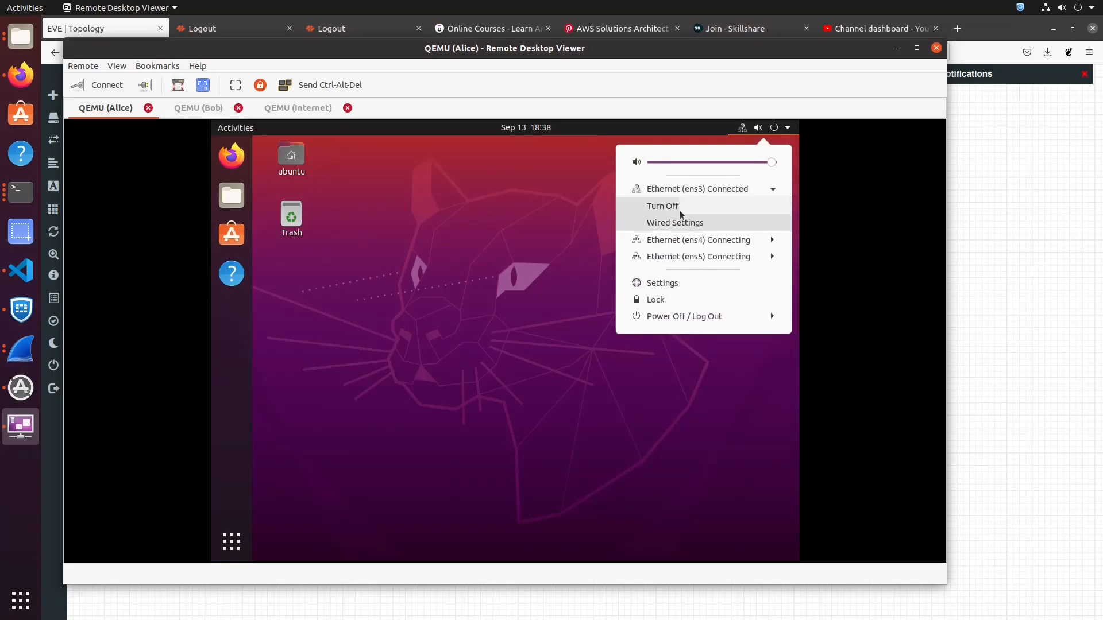
{"action": "left_click", "coordinate": [499, 260]}
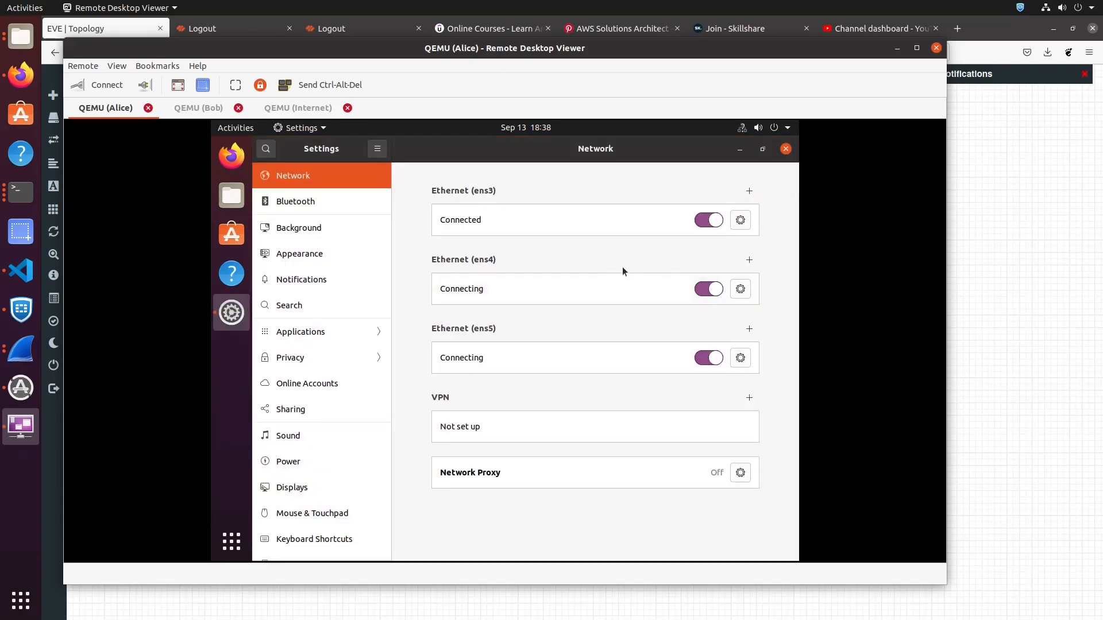
{"action": "left_click", "coordinate": [707, 289]}
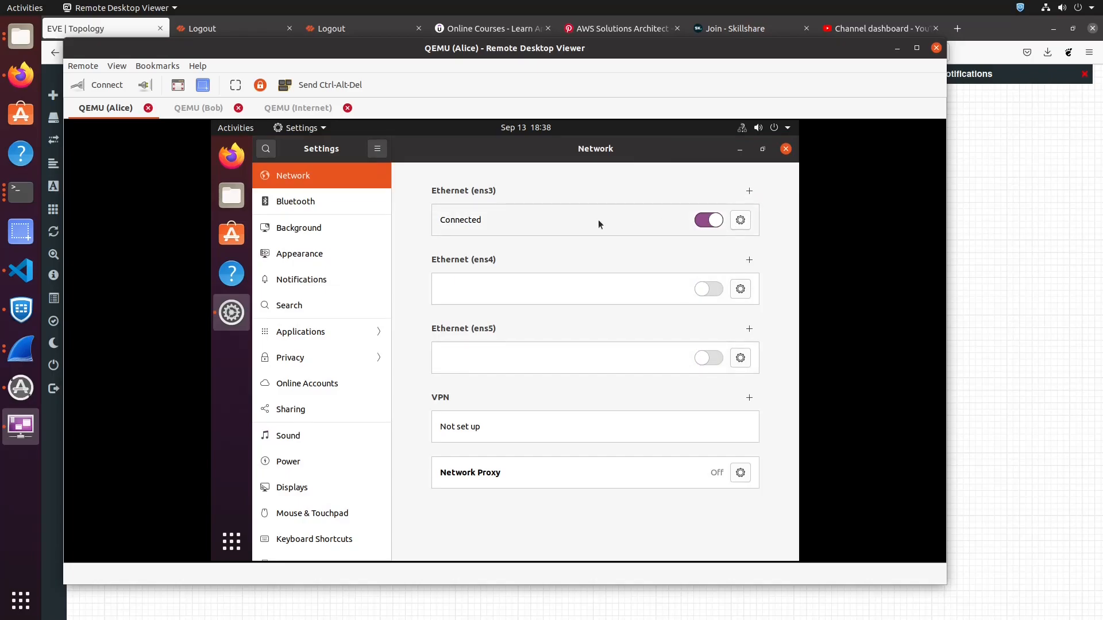
{"action": "left_click", "coordinate": [739, 220]}
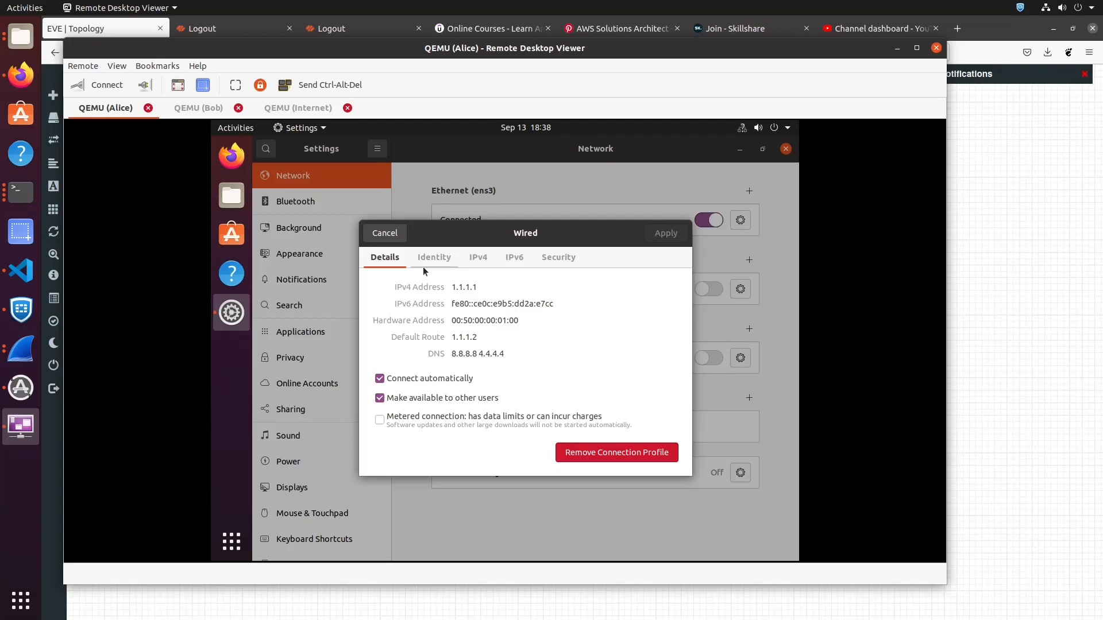
{"action": "left_click", "coordinate": [478, 257]}
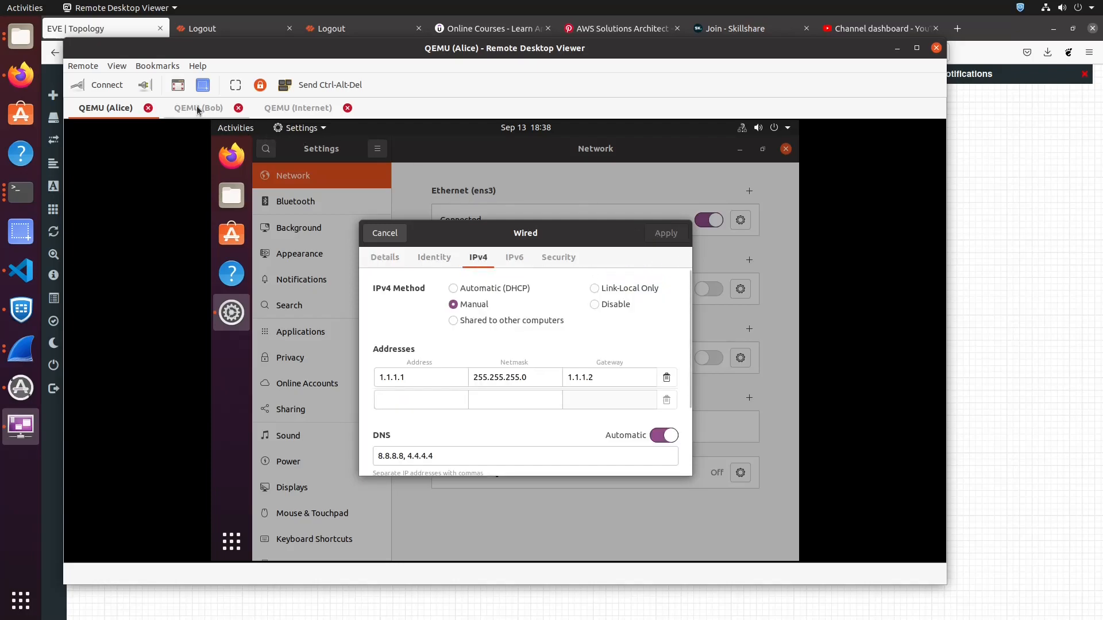
{"action": "left_click", "coordinate": [297, 108]}
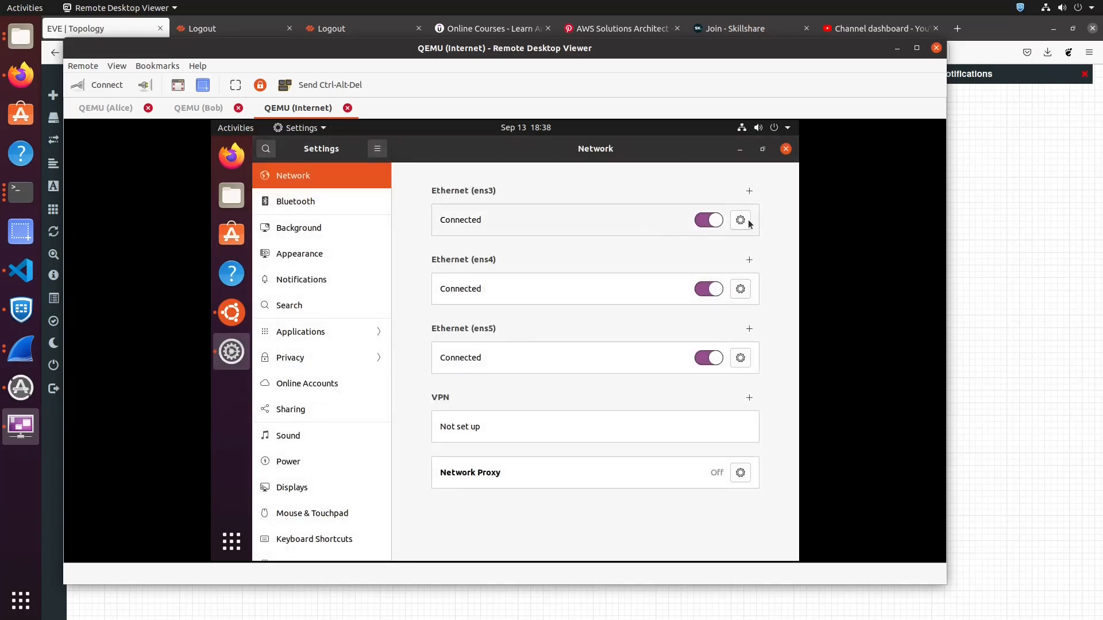
Verify Bob at 2.2.2.2 via 2.2.2.1 and Internet at 1.1.1.2, 2.2.2.1, 192.168.122.236.
{"action": "left_click", "coordinate": [739, 220]}
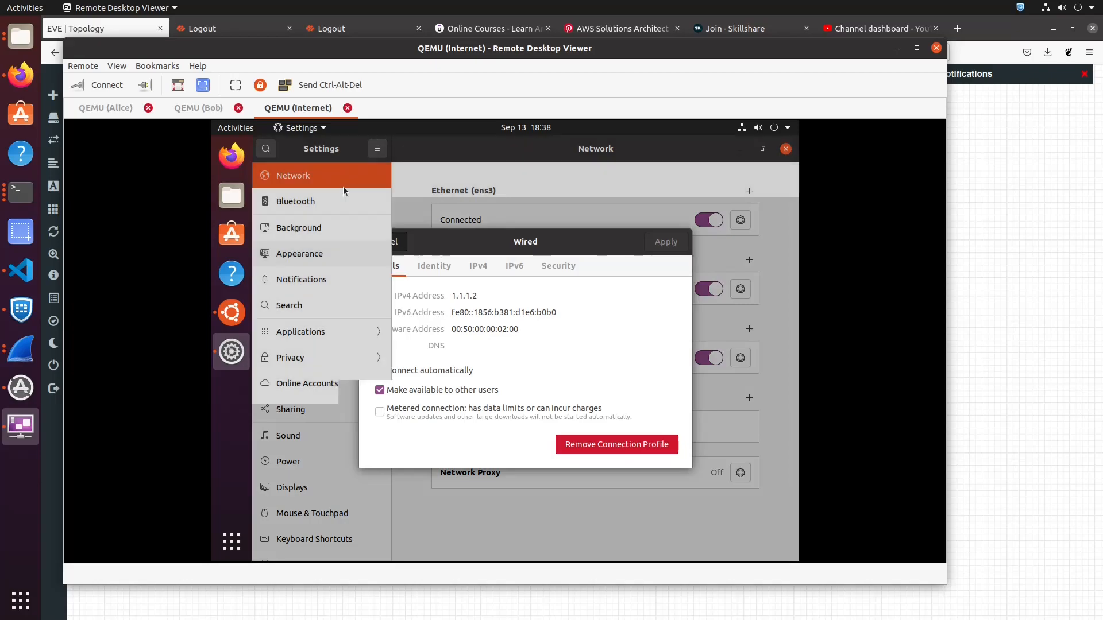
{"action": "left_click", "coordinate": [197, 107]}
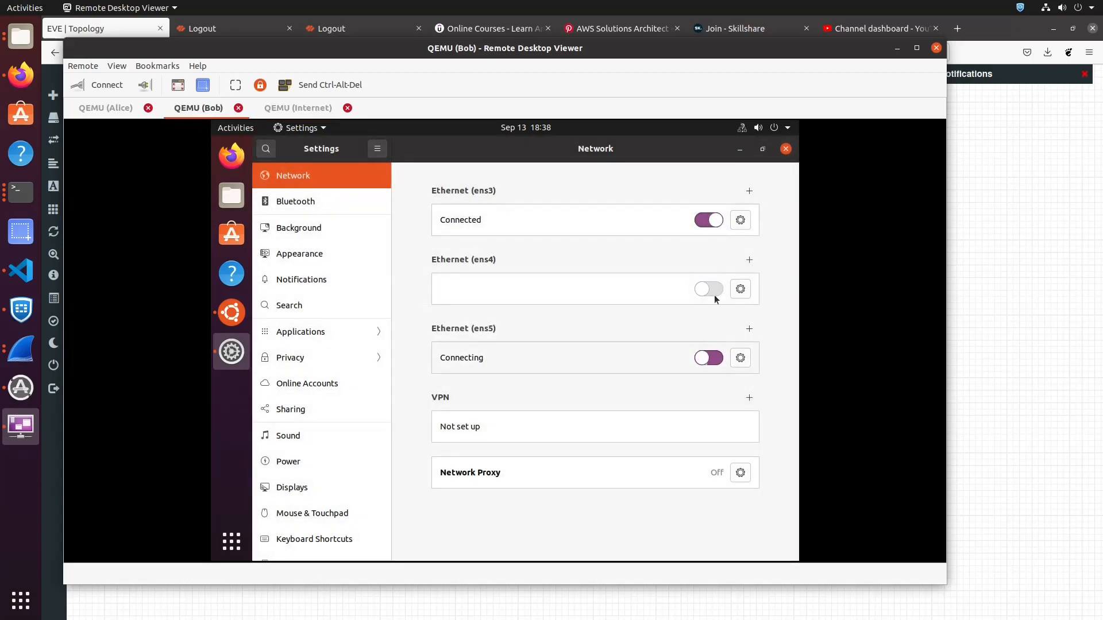
{"action": "left_click", "coordinate": [739, 219]}
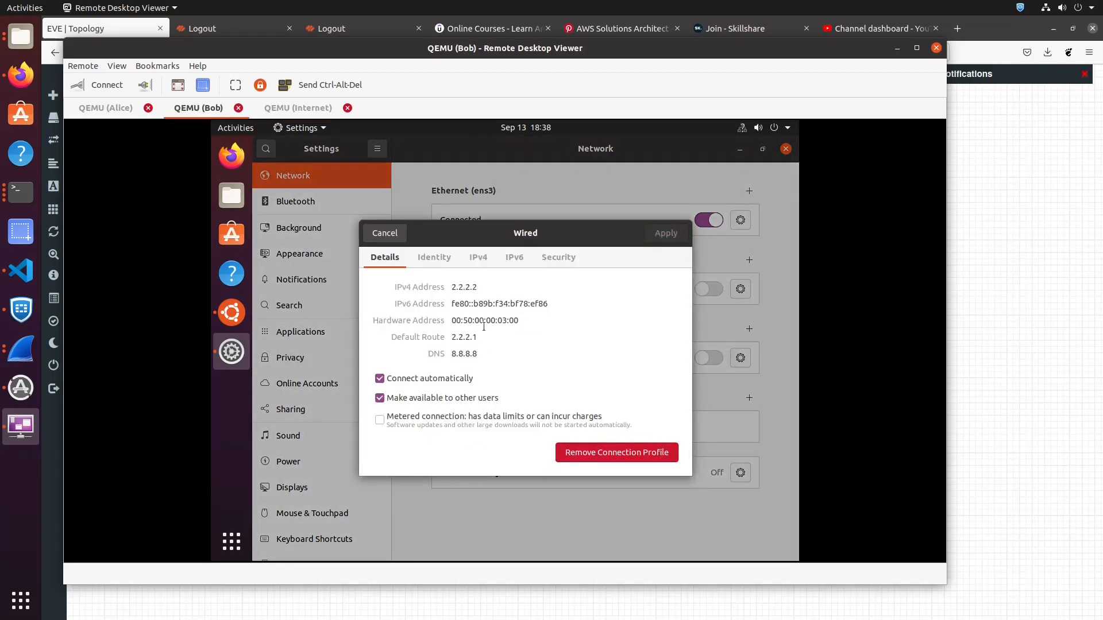
{"action": "mouse_move", "coordinate": [296, 107]}
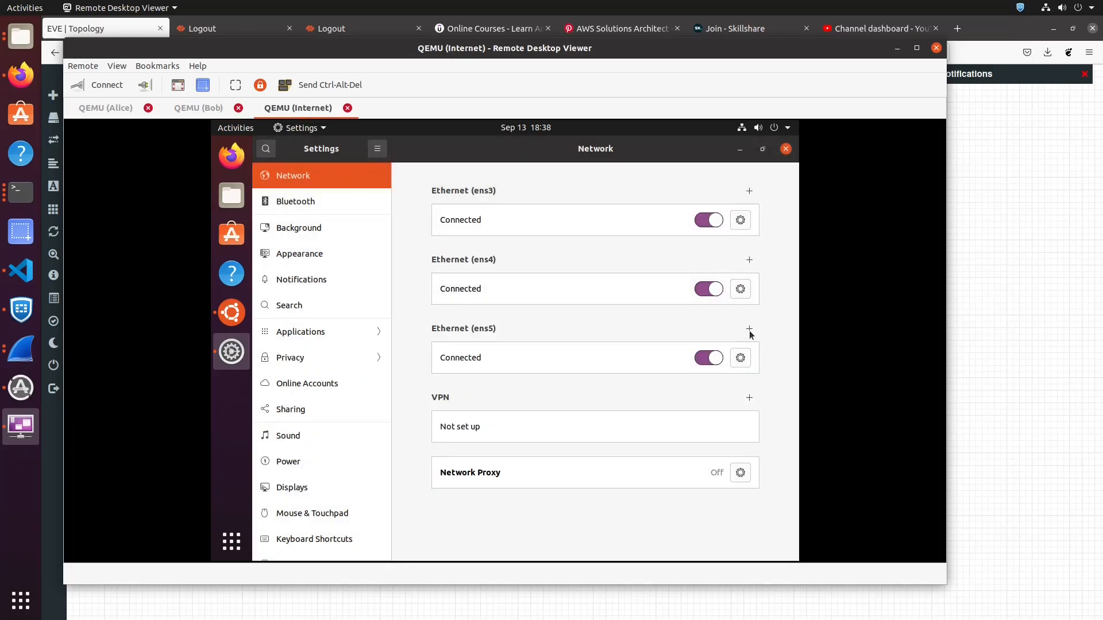
{"action": "left_click", "coordinate": [739, 219]}
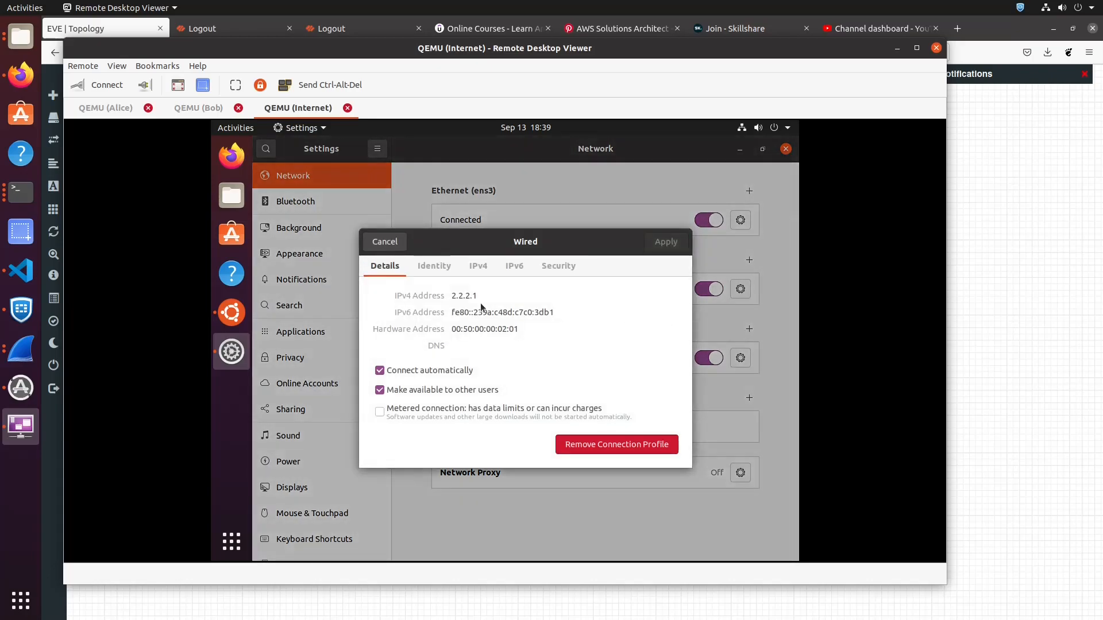
{"action": "left_click", "coordinate": [478, 266]}
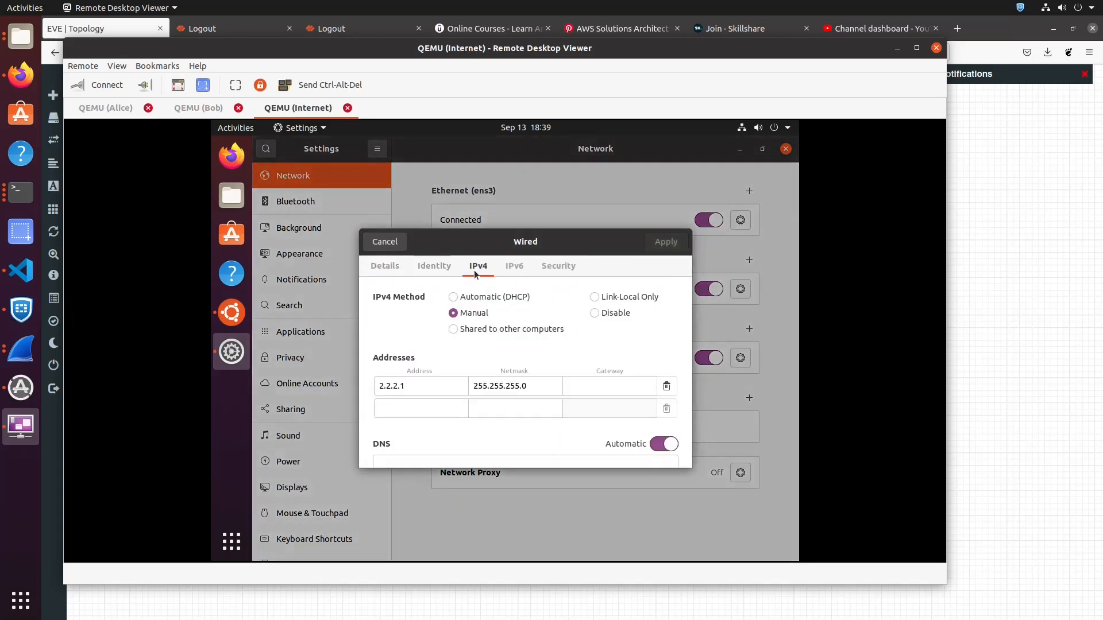
{"action": "left_click", "coordinate": [384, 241]}
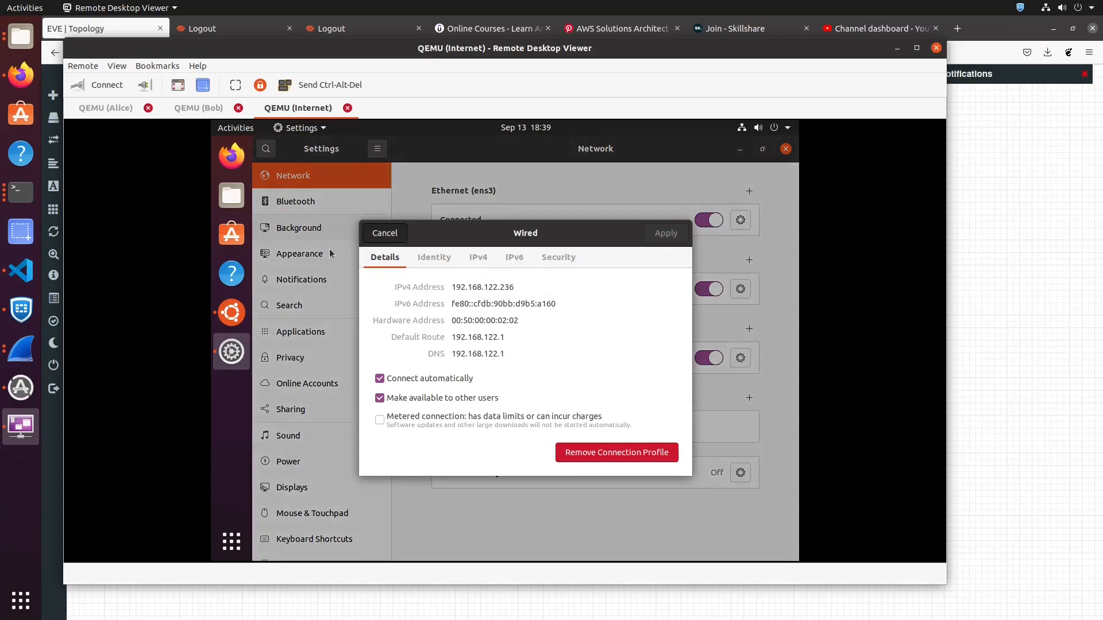
{"action": "left_click", "coordinate": [384, 233]}
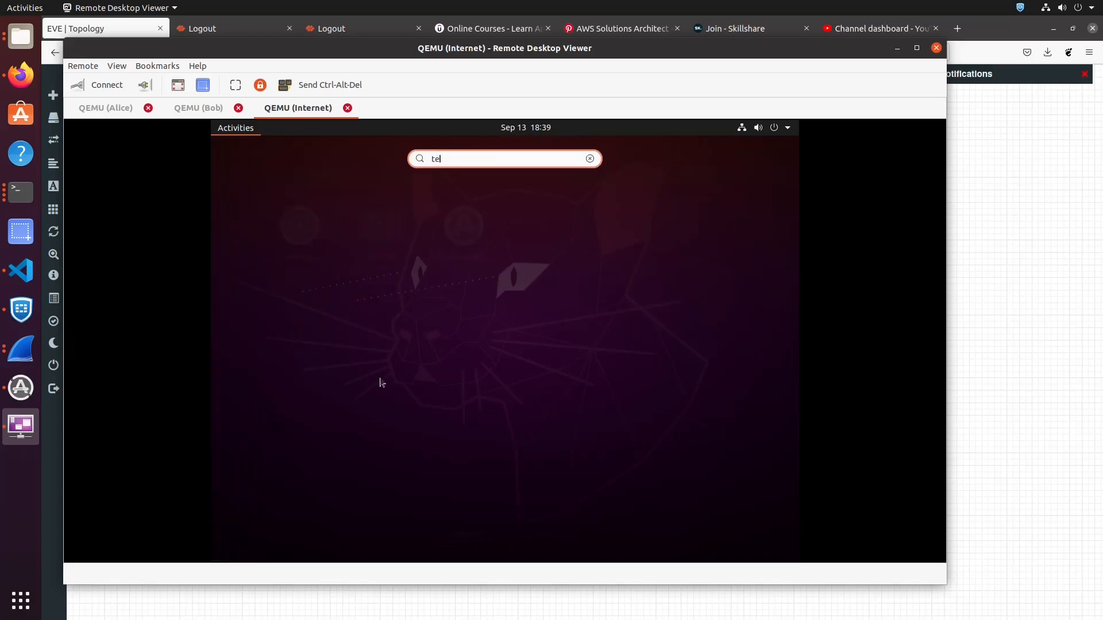
Open a root terminal on the Internet node and run sysctl -w net.ipv4.ip_forward=1.
{"action": "type", "text": "r"}
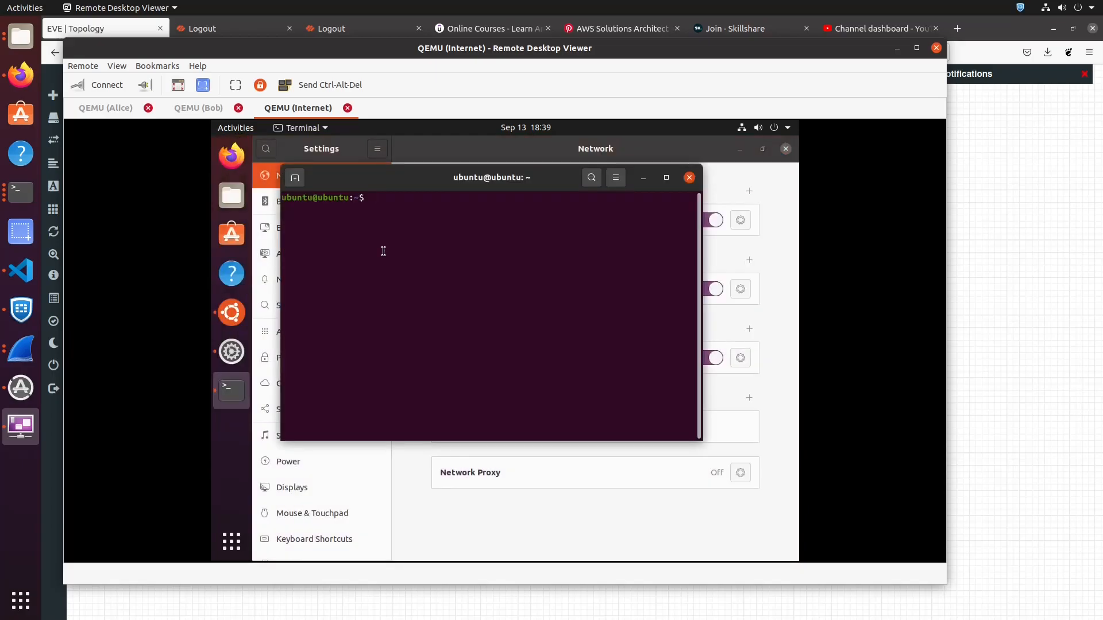
{"action": "type", "text": "s"}
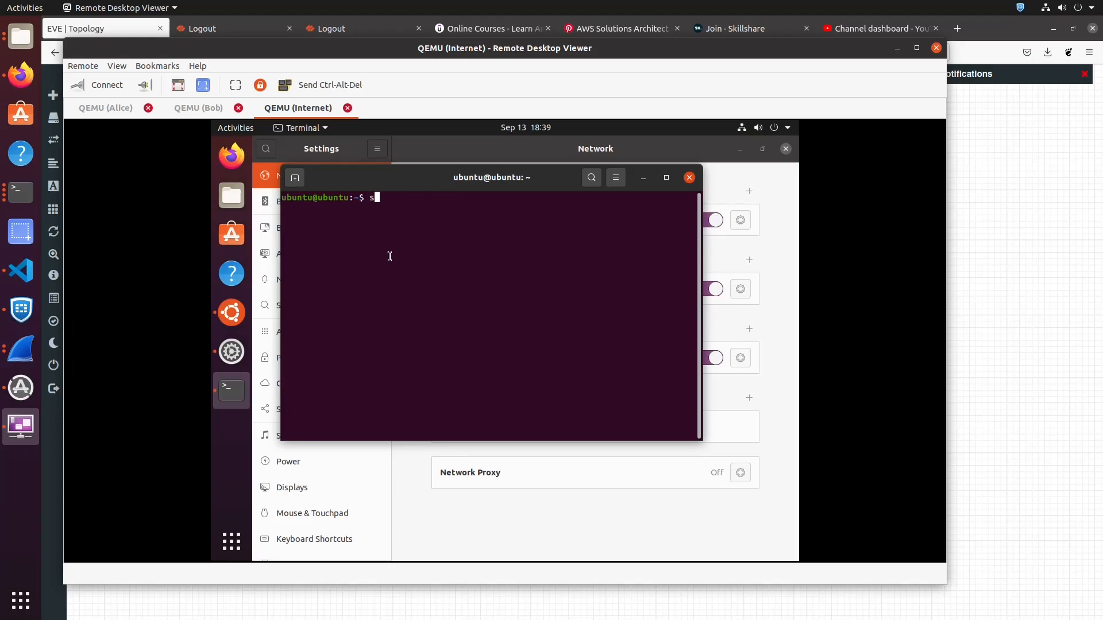
{"action": "type", "text": "udo su -"}
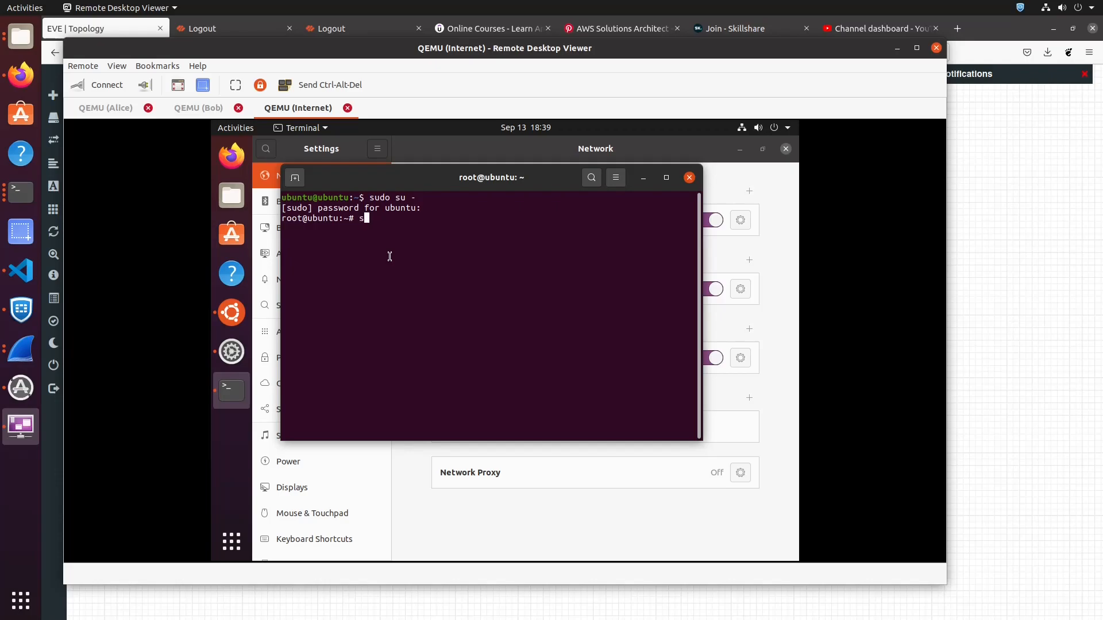
{"action": "type", "text": "ysctl -w net.i"}
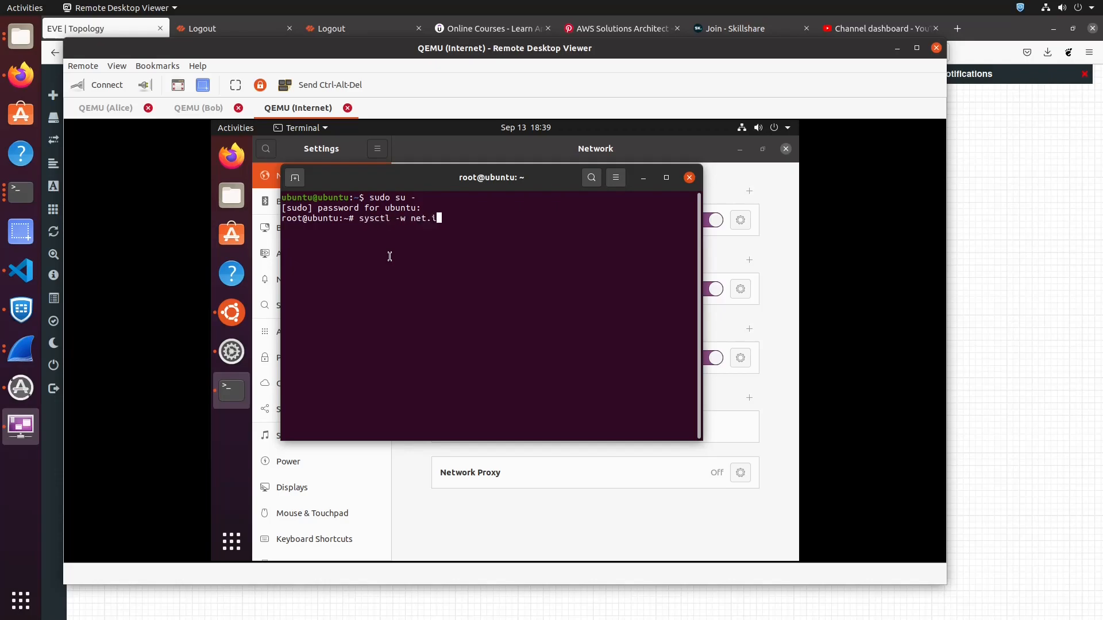
{"action": "type", "text": "pv4.ip_for"}
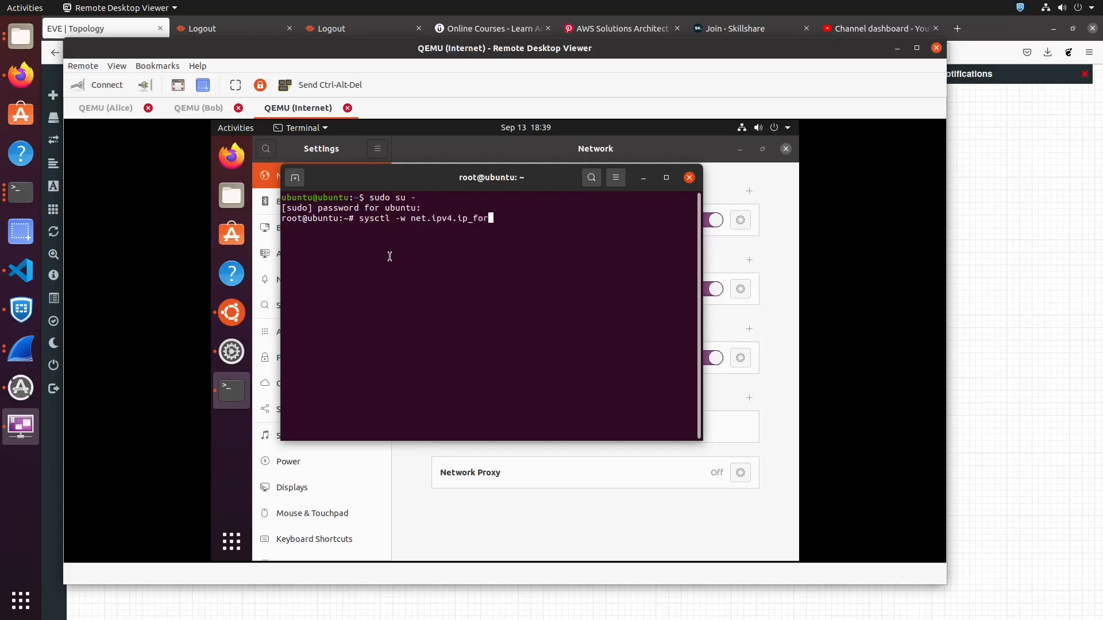
{"action": "key", "text": "Return"}
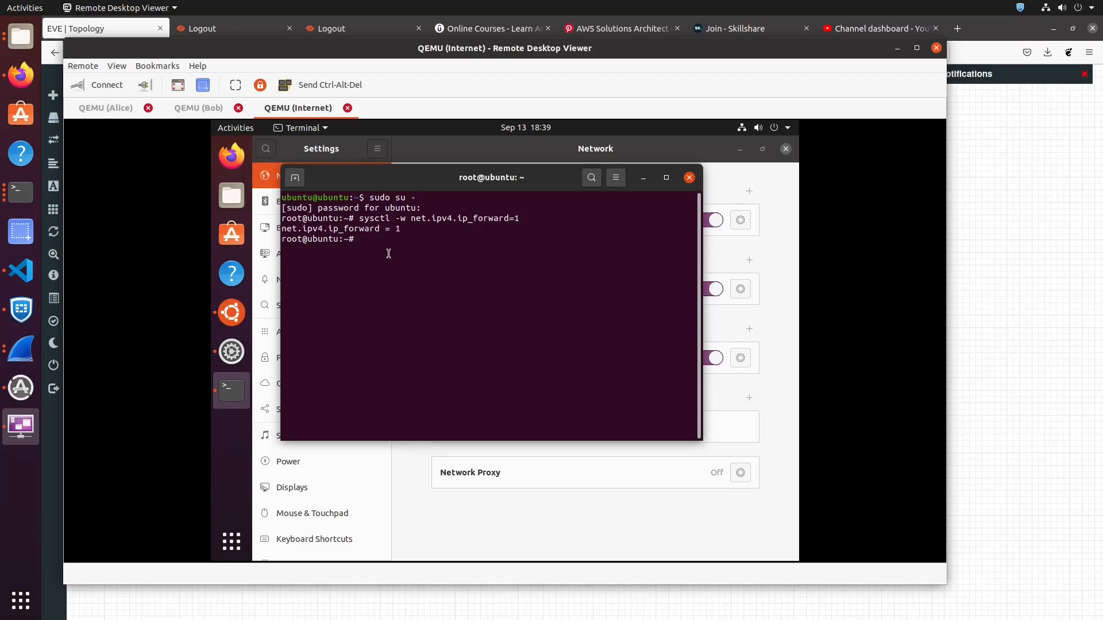
{"action": "left_click", "coordinate": [104, 108]}
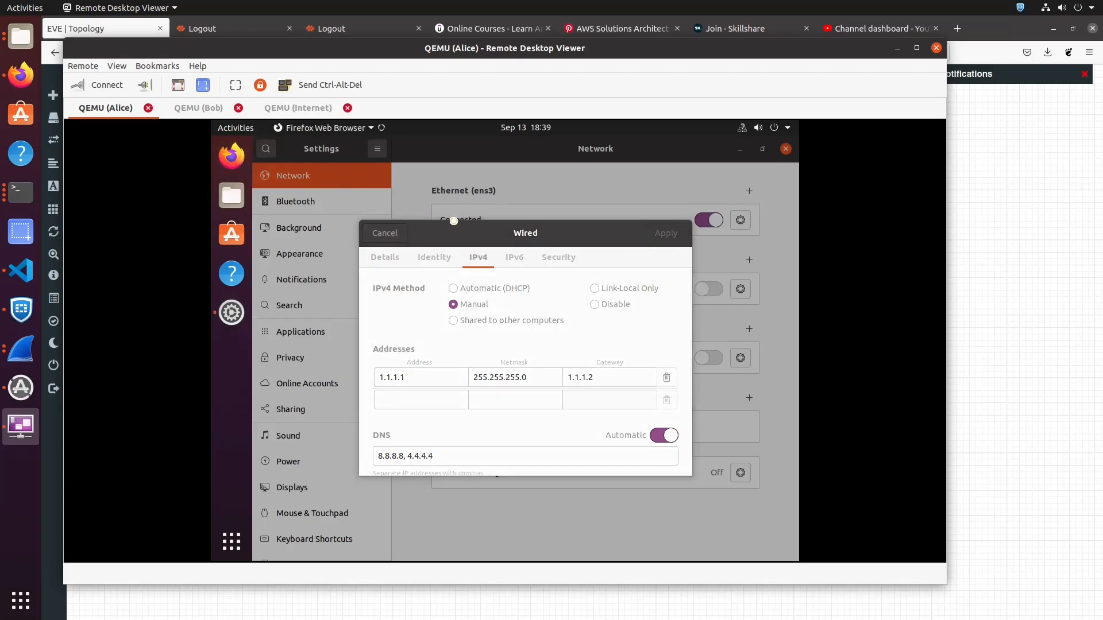
Add the iptables nat POSTROUTING MASQUERADE rule for ens5 on the Internet node.
{"action": "left_click", "coordinate": [297, 107]}
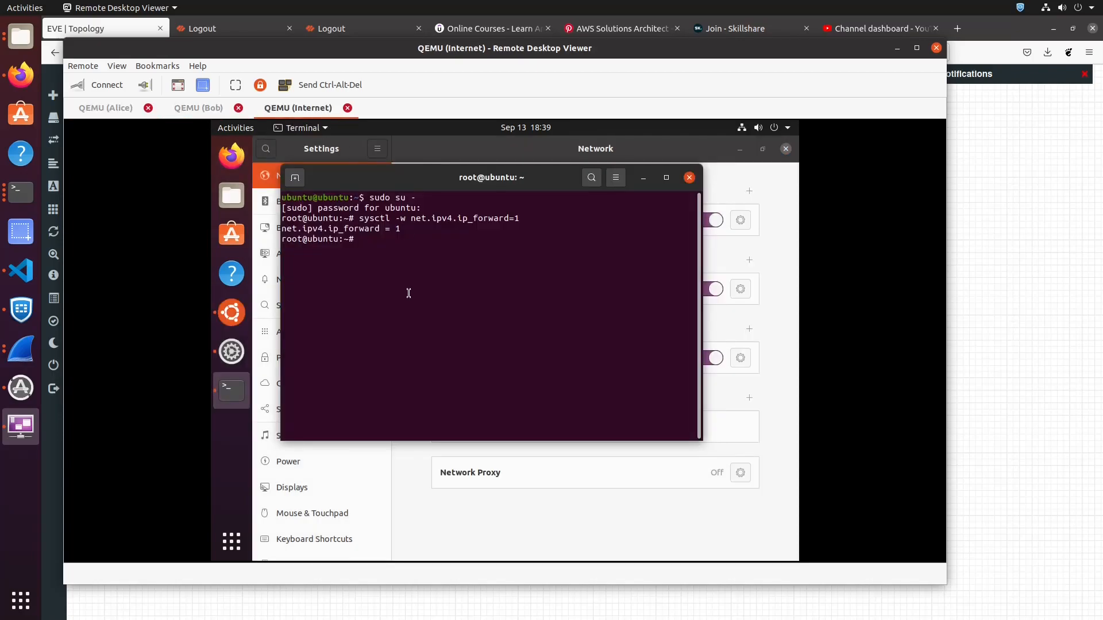
{"action": "type", "text": "iptables"}
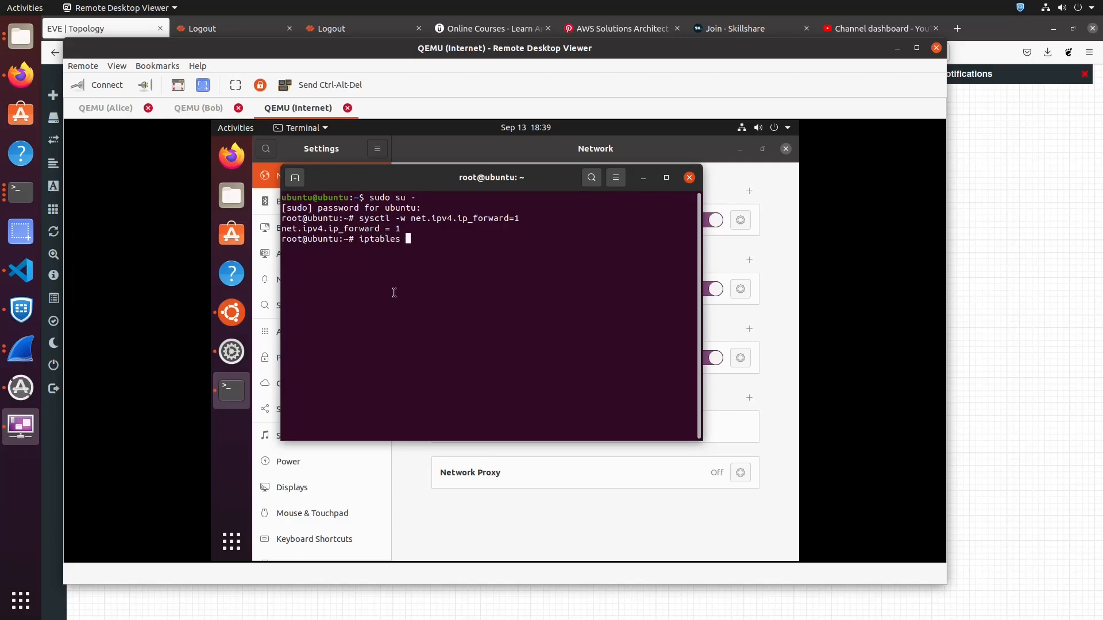
{"action": "type", "text": "-t nat -"}
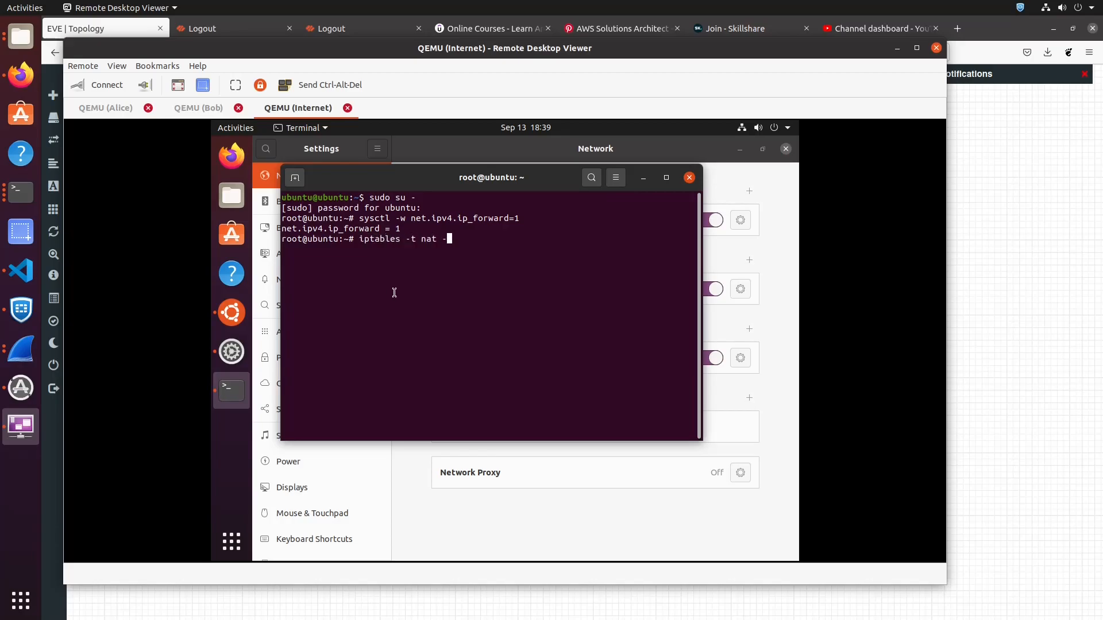
{"action": "type", "text": "-A POST"}
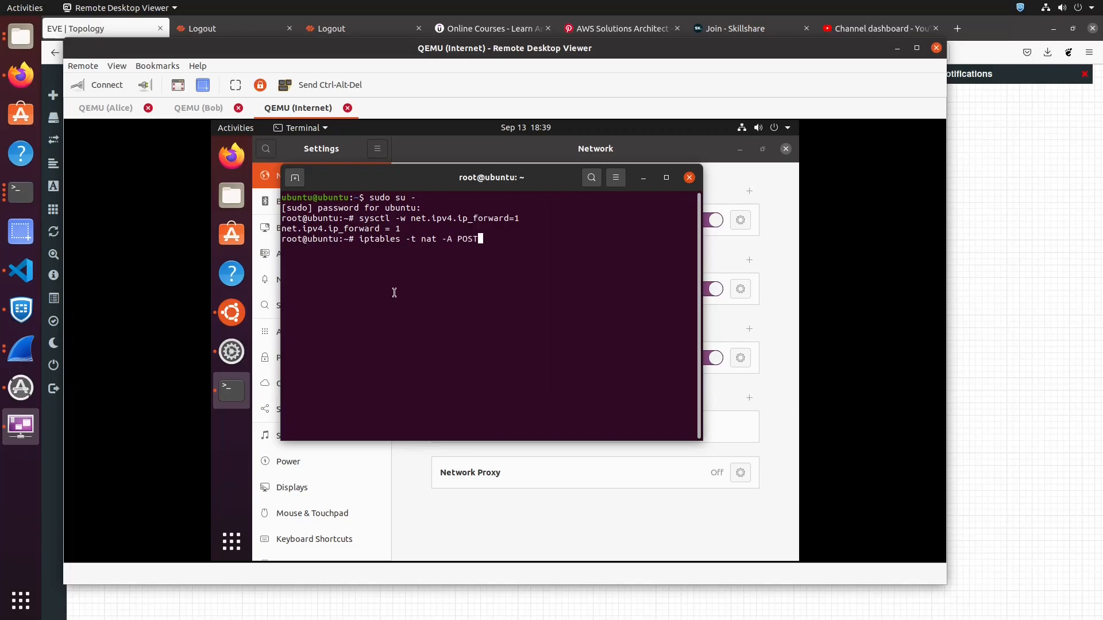
{"action": "type", "text": "ROUTING -o"}
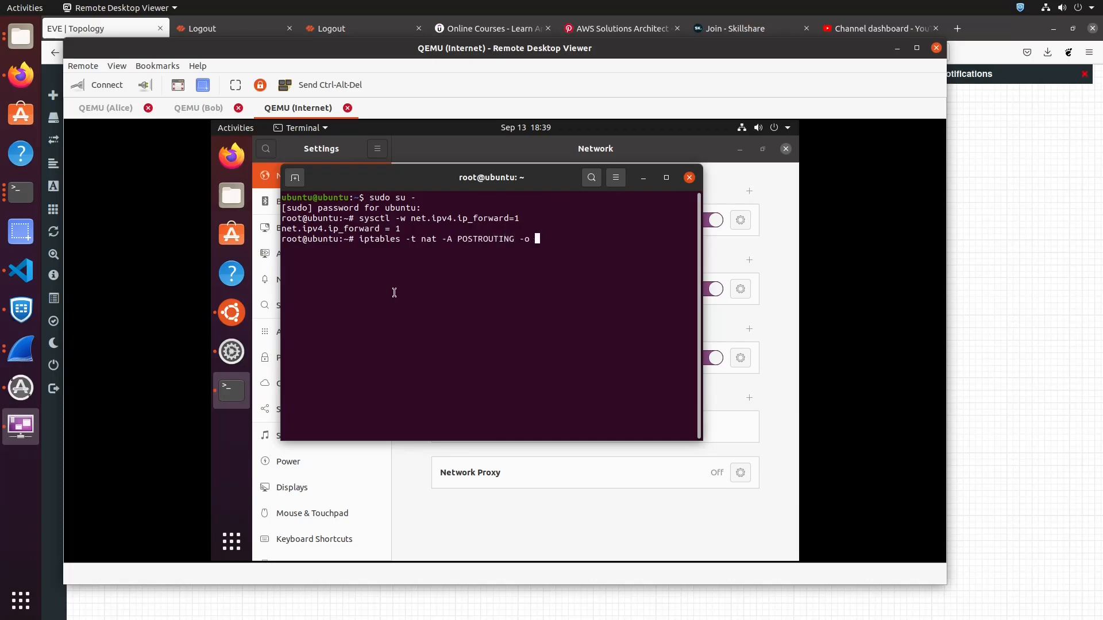
{"action": "type", "text": "ens5 -j MASQ"}
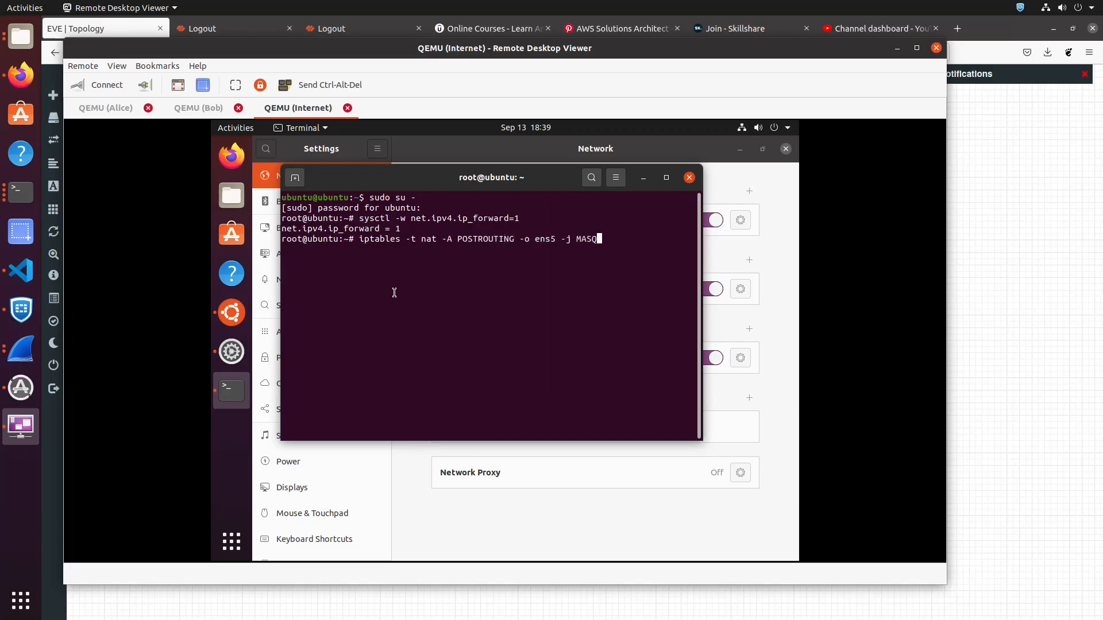
{"action": "key", "text": "Return"}
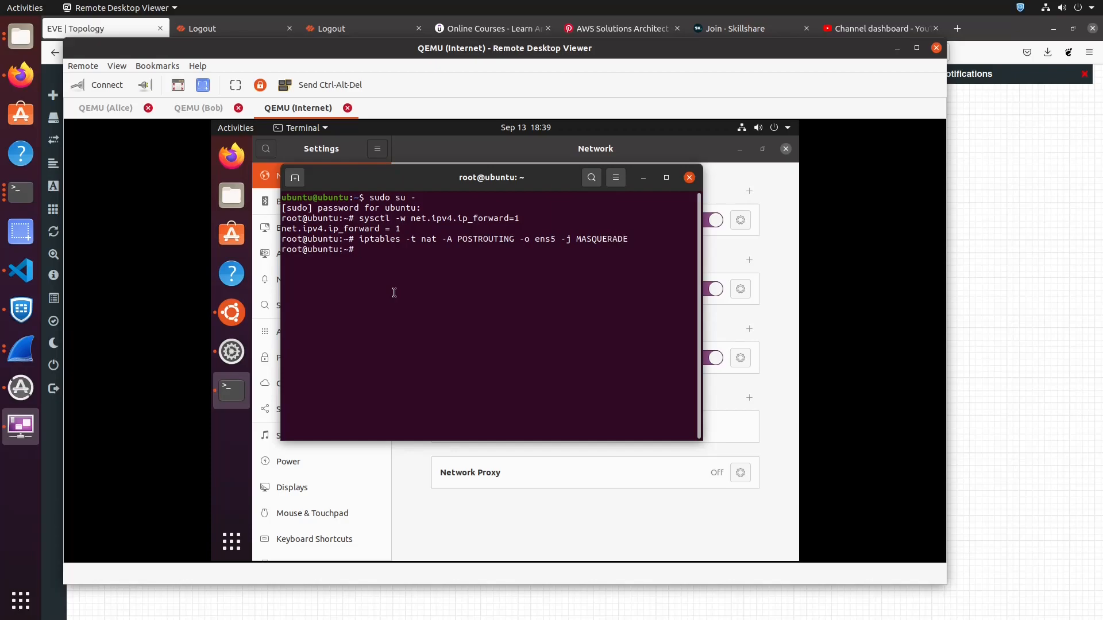
{"action": "left_click", "coordinate": [105, 107]}
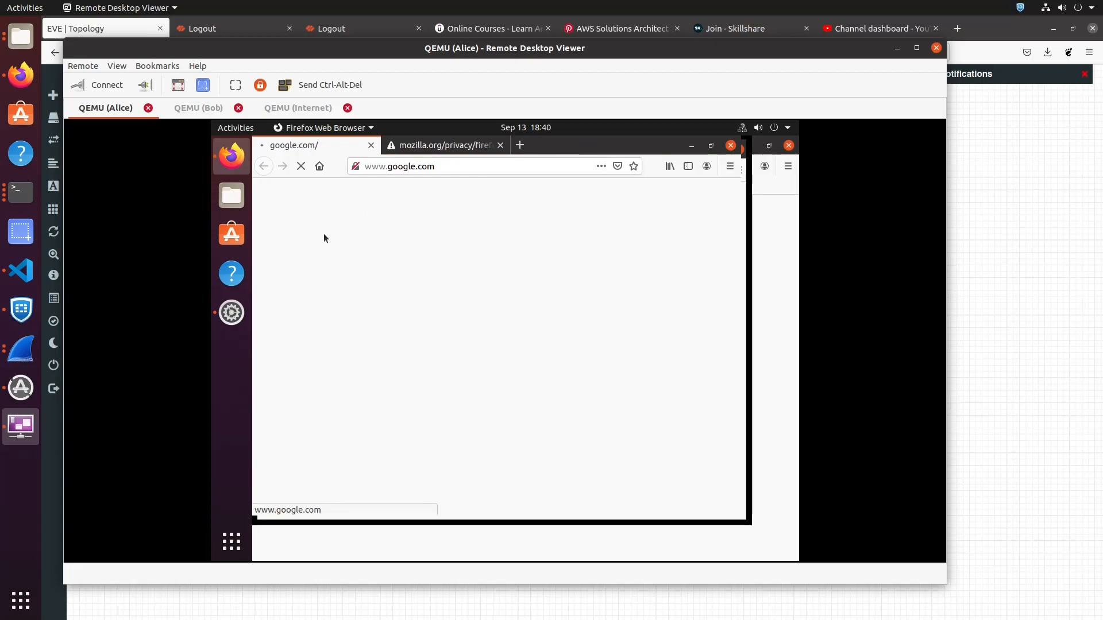
{"action": "mouse_move", "coordinate": [441, 217]}
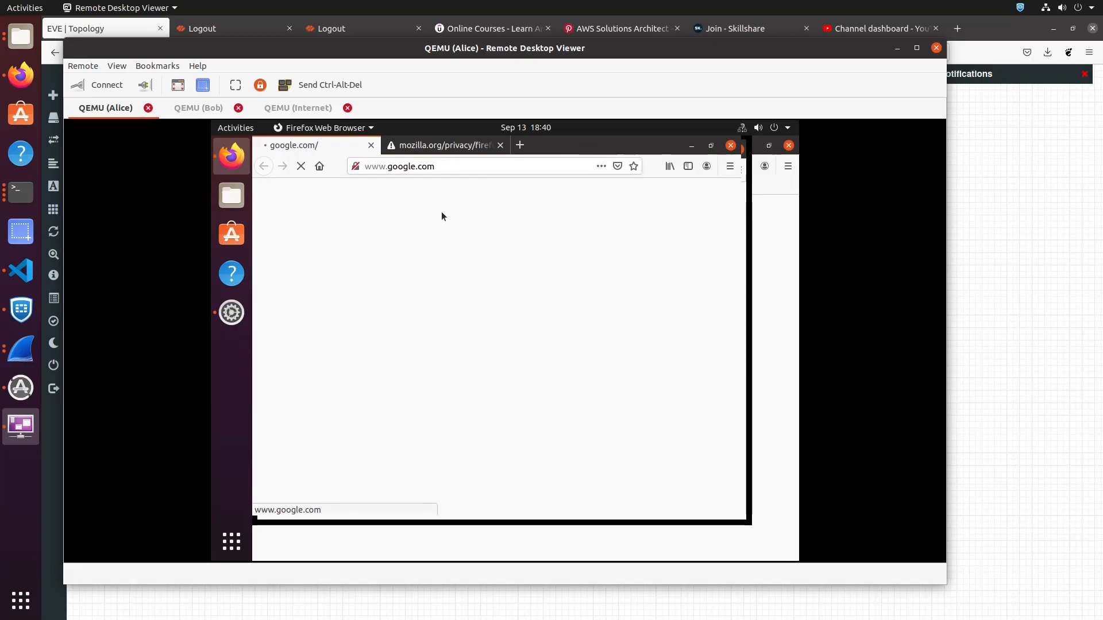
{"action": "mouse_move", "coordinate": [455, 222]}
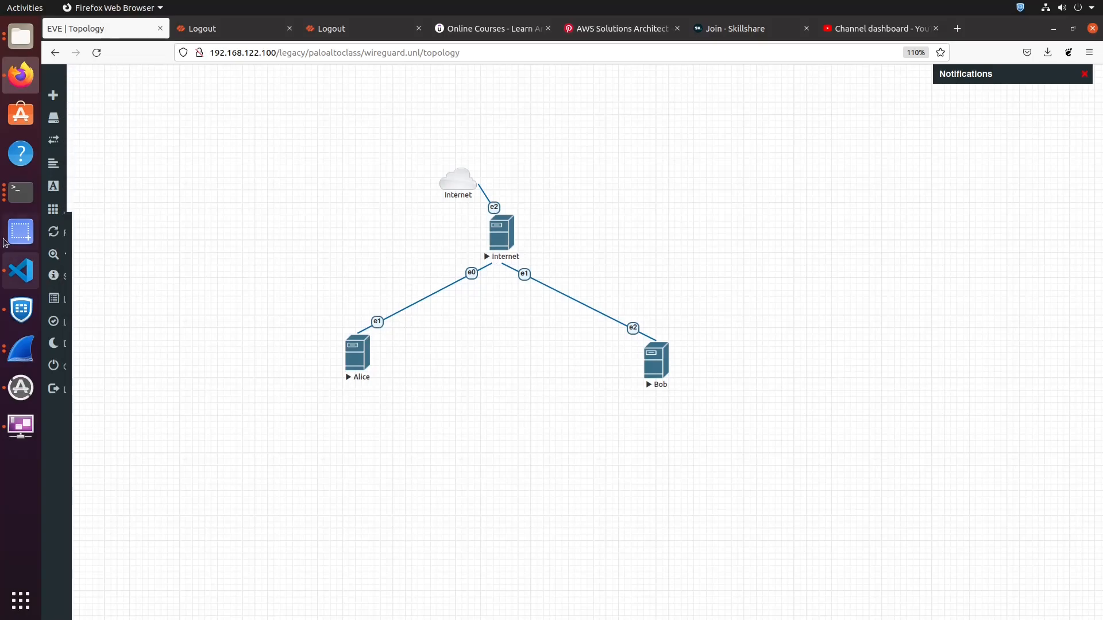
{"action": "mouse_move", "coordinate": [153, 239]}
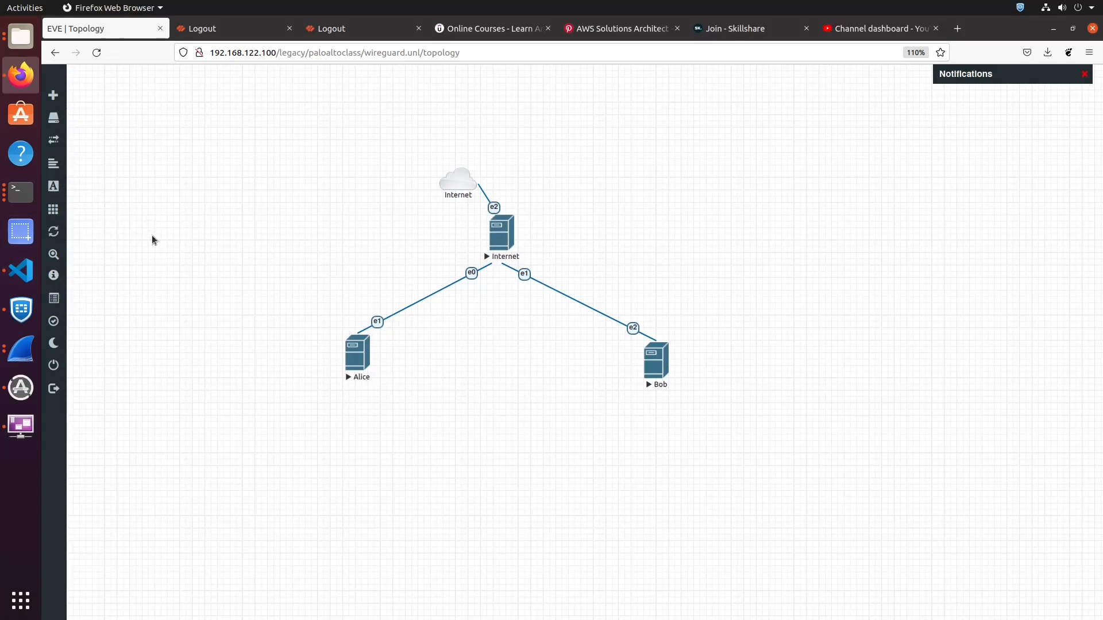
{"action": "mouse_move", "coordinate": [21, 231]}
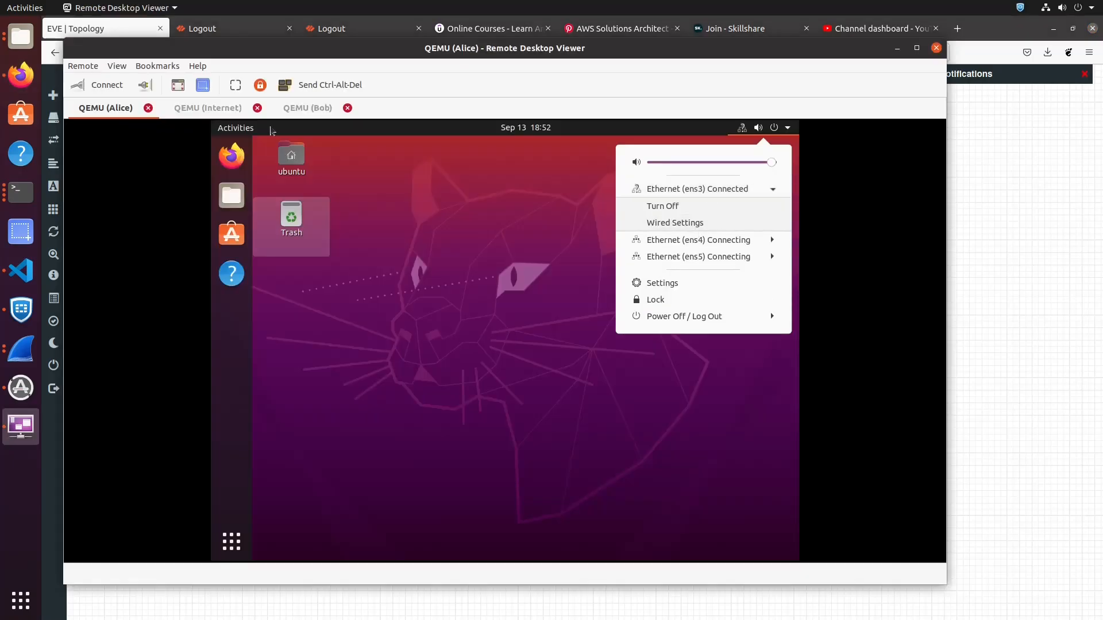
Confirm ens3, ens4 and ens5 are up on Internet and Google loads in Alice's browser.
{"action": "left_click", "coordinate": [208, 108]}
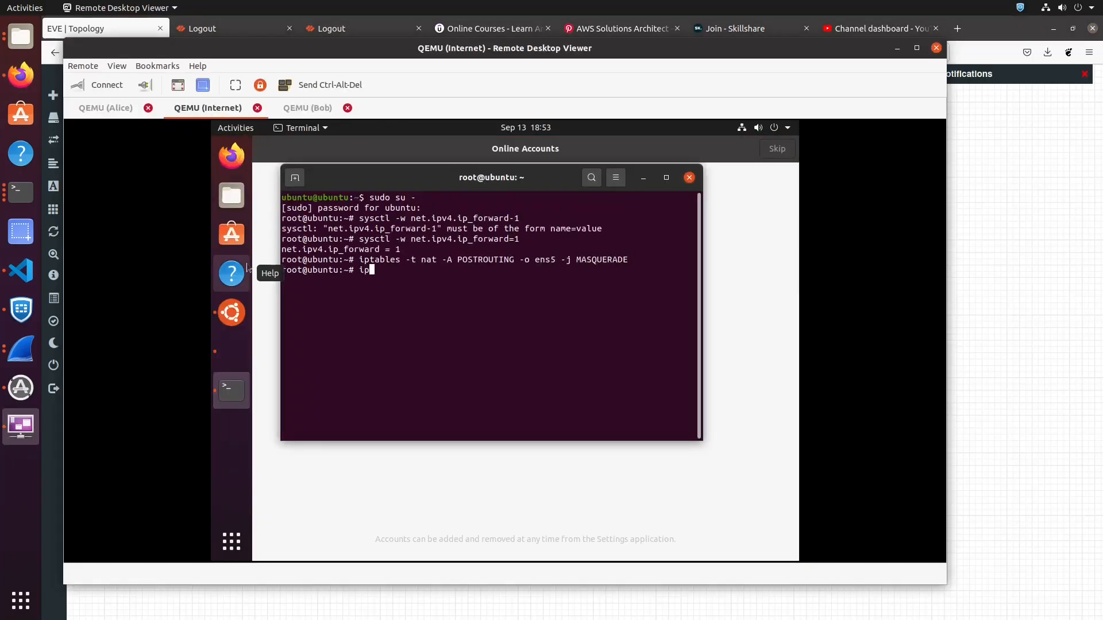
{"action": "left_click", "coordinate": [307, 108]}
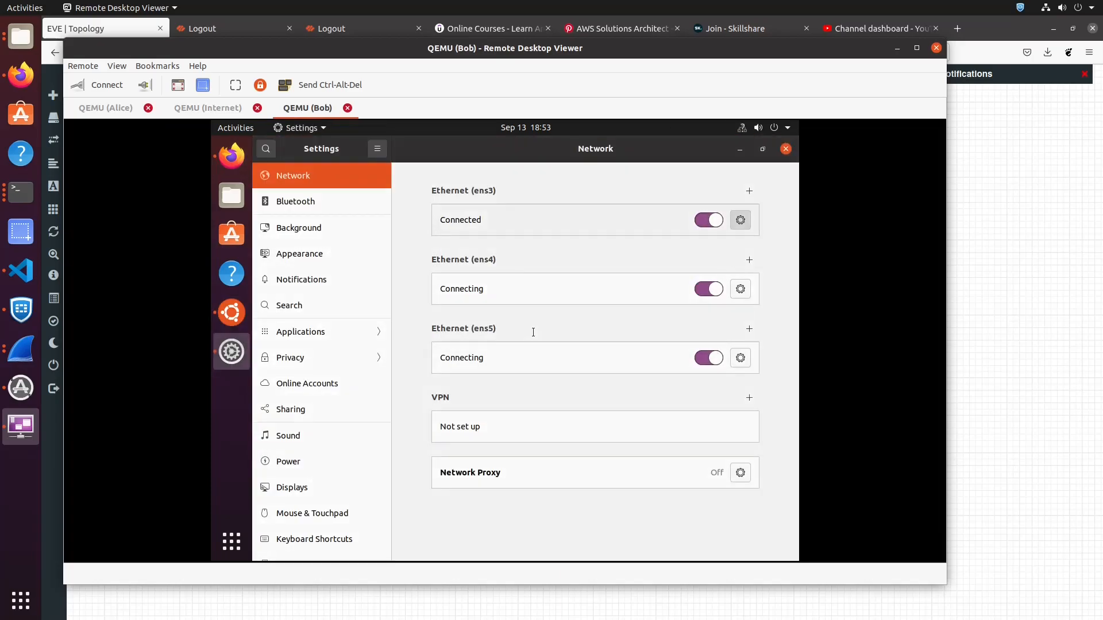
{"action": "left_click", "coordinate": [207, 108]}
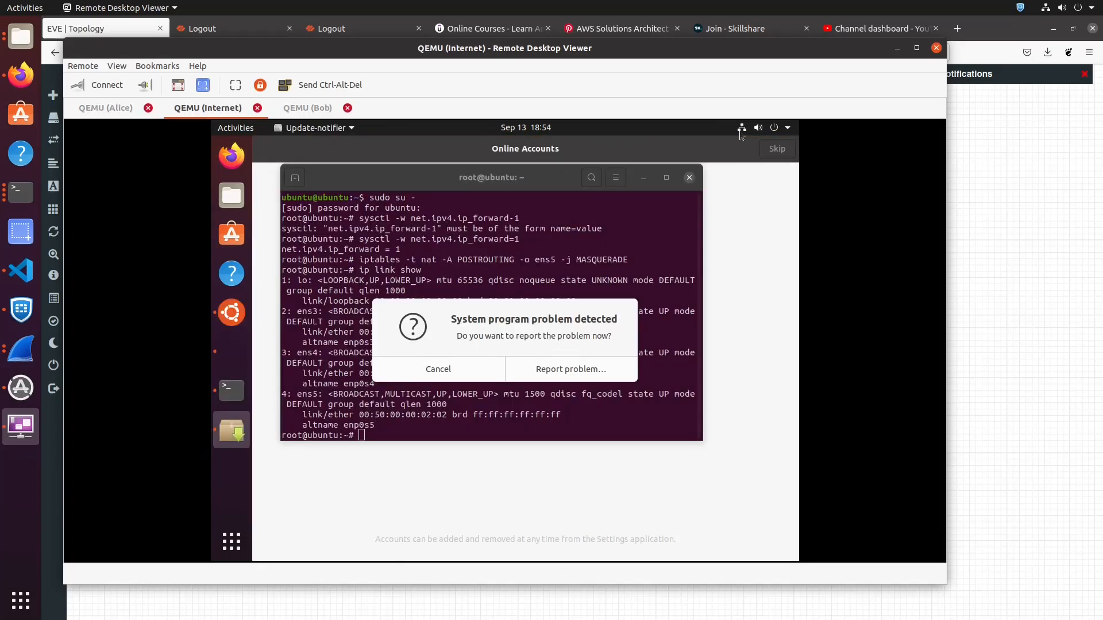
{"action": "left_click", "coordinate": [106, 107]}
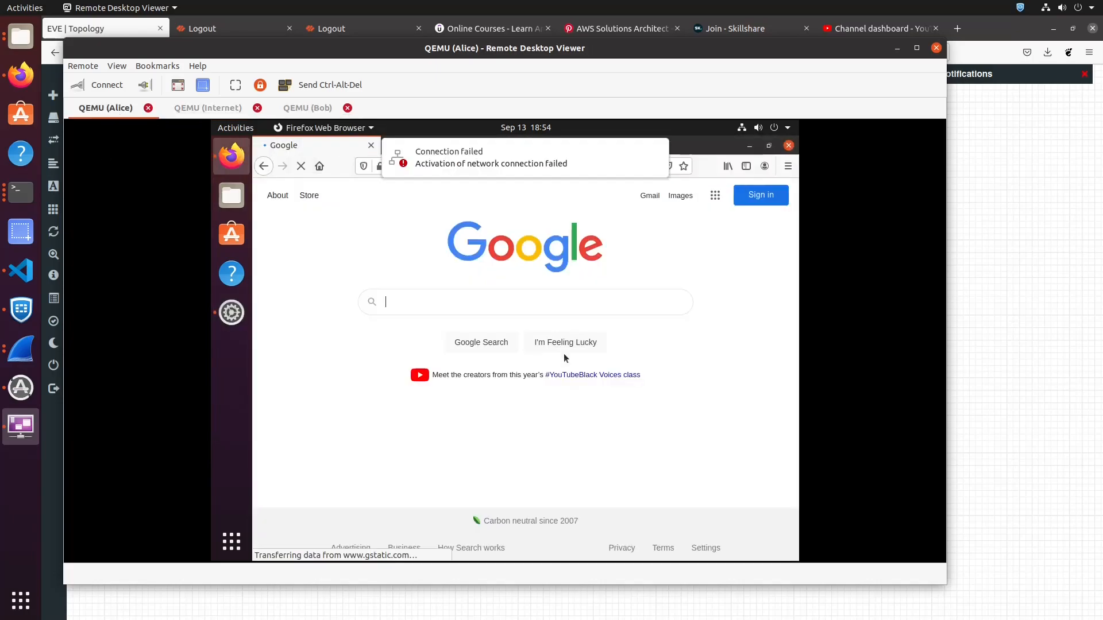
{"action": "left_click", "coordinate": [206, 107]}
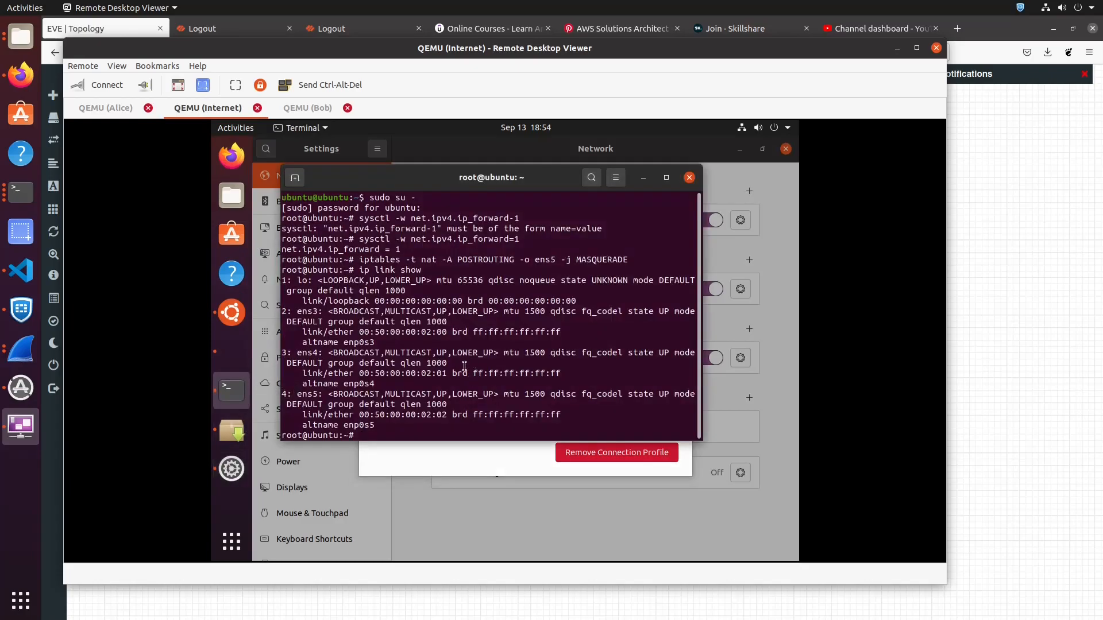
{"action": "type", "text": "s"}
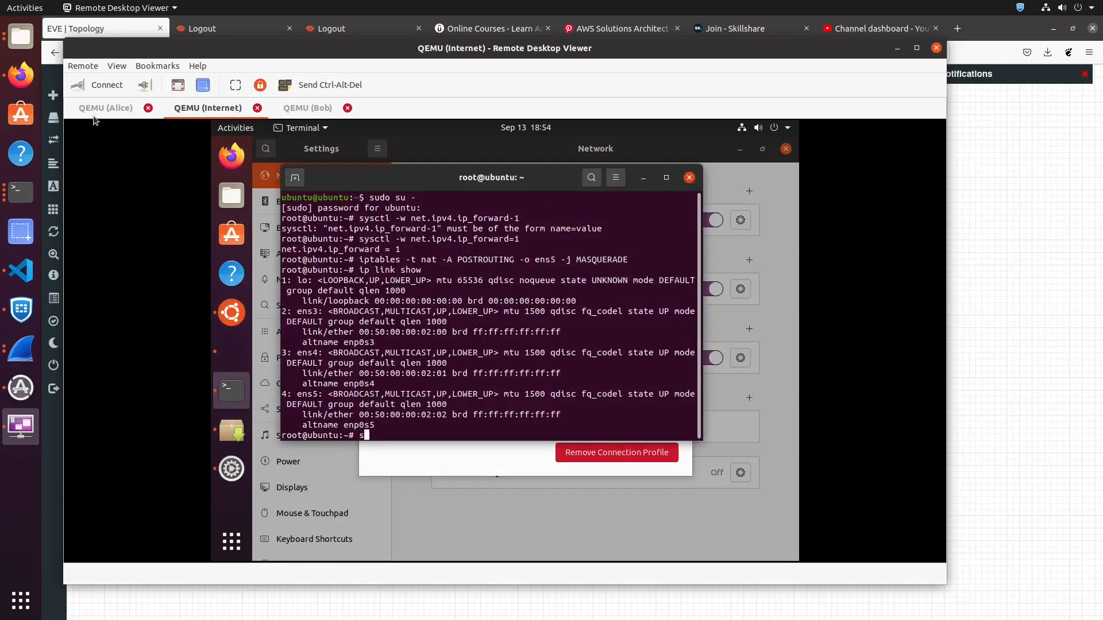
{"action": "left_click", "coordinate": [104, 107]}
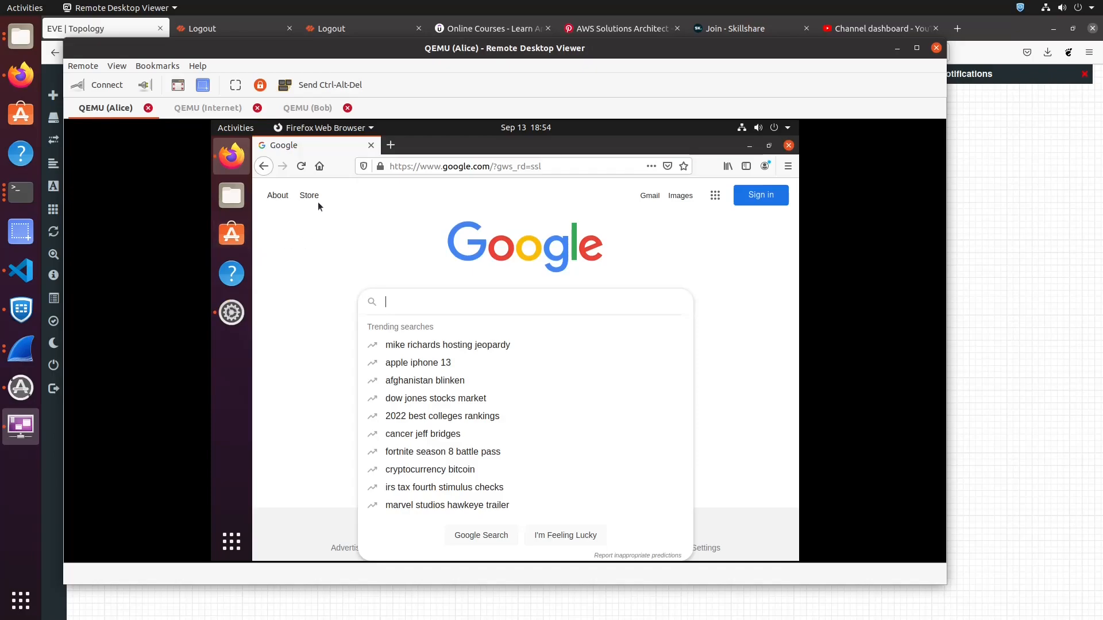
{"action": "left_click", "coordinate": [231, 541]}
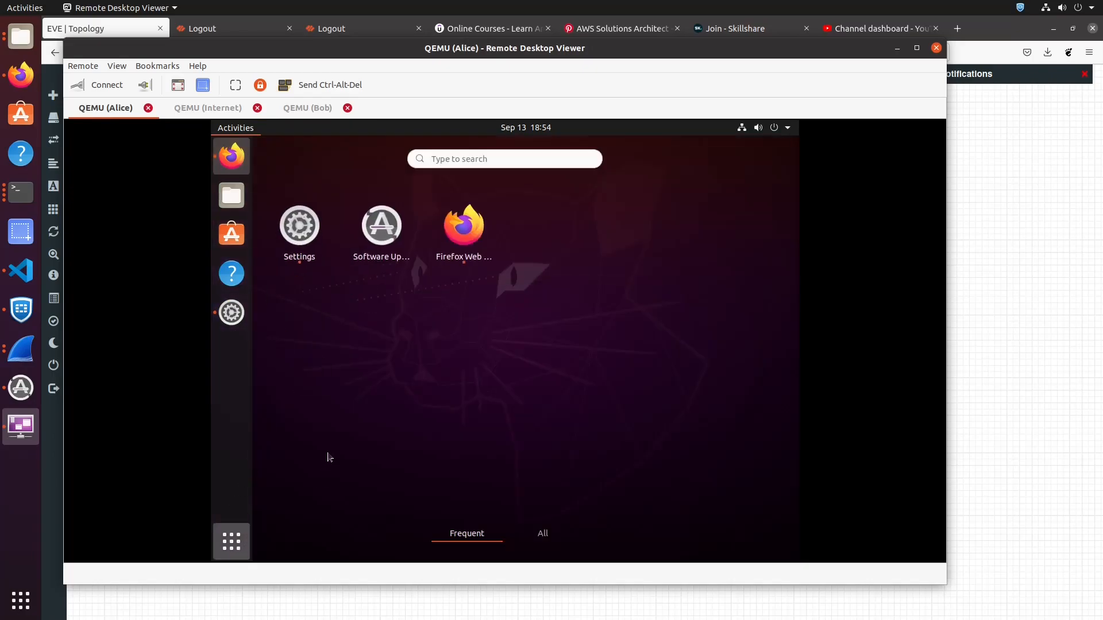
Install wireguard-tools on Alice from a terminal and start the same install on Bob.
{"action": "type", "text": "ter"}
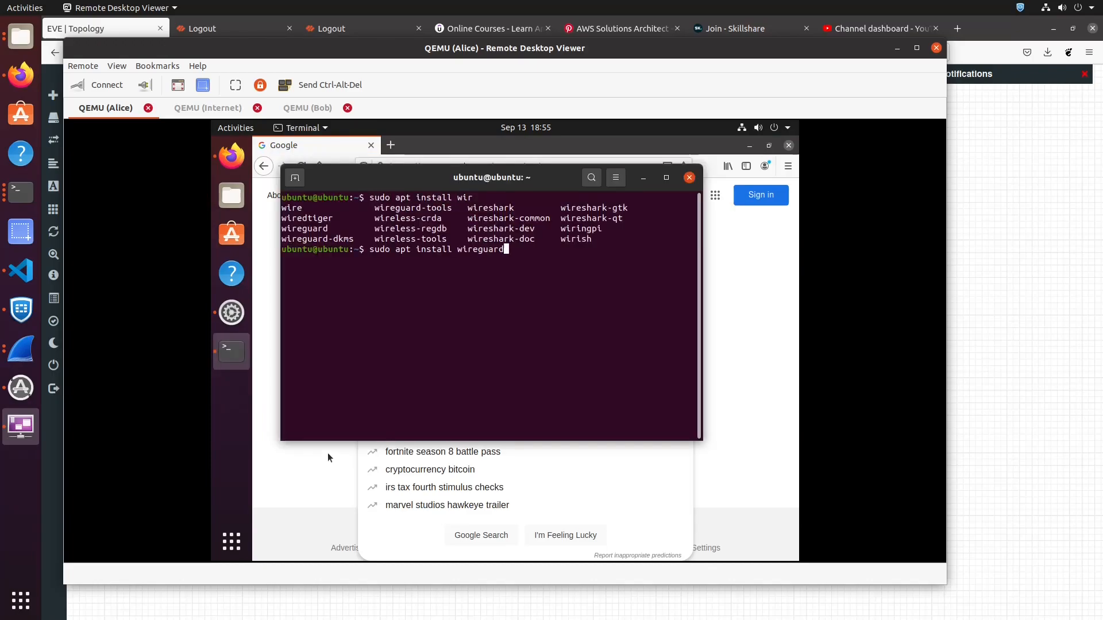
{"action": "key", "text": "Return"}
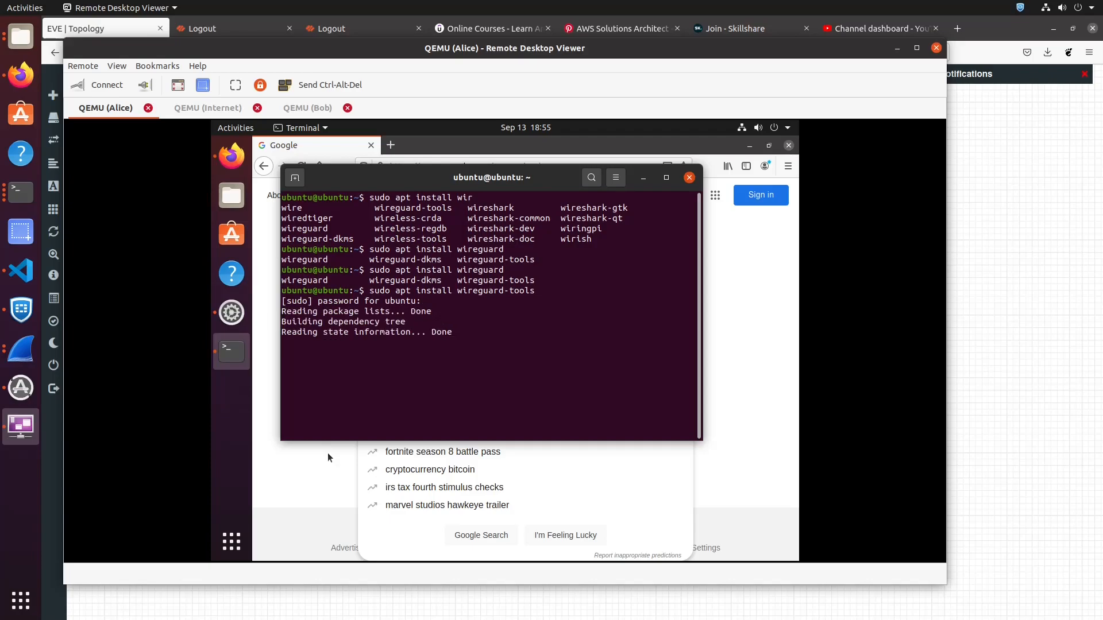
{"action": "left_click", "coordinate": [307, 108]}
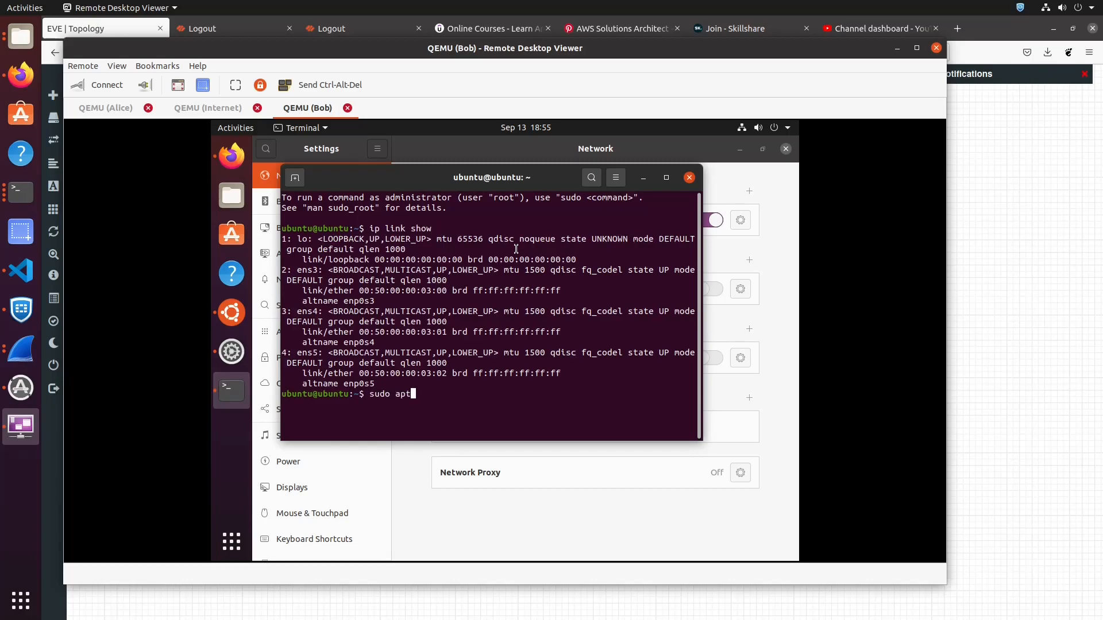
{"action": "key", "text": "Return"}
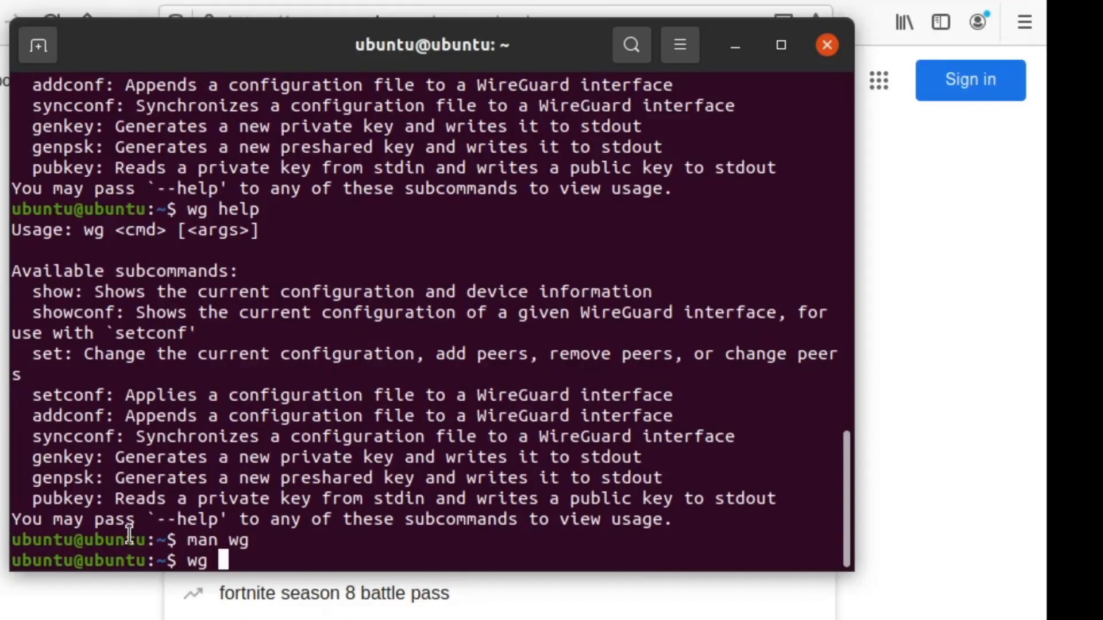
Create Alice.key with wg genkey, derive Alice.pub with wg pubkey, and list the files.
{"action": "type", "text": "genkey > Alice.key"}
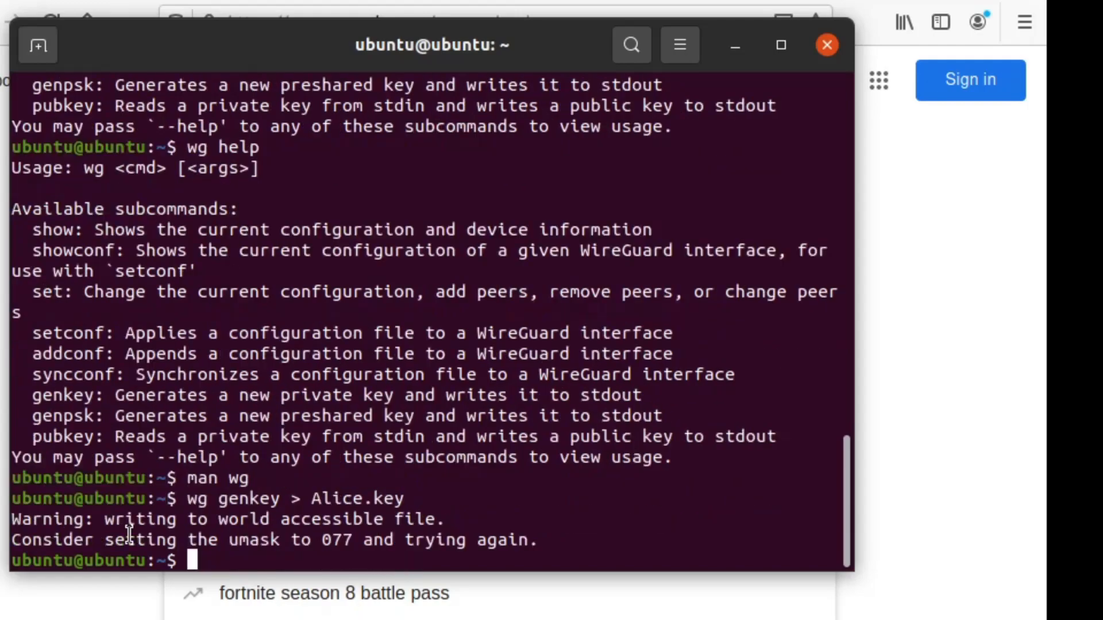
{"action": "type", "text": "wg"}
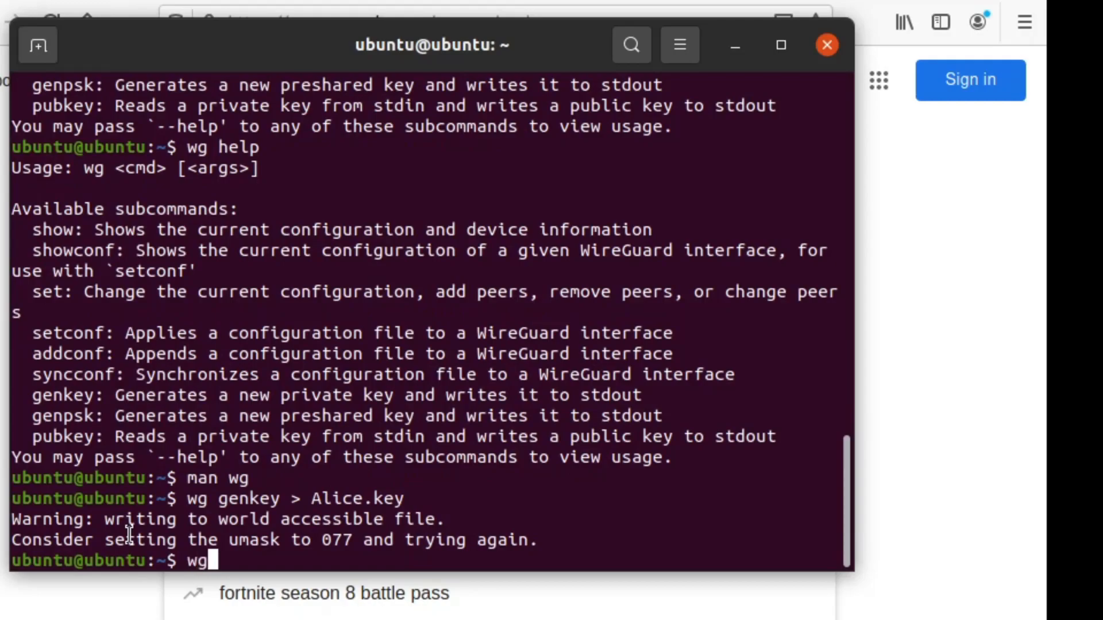
{"action": "type", "text": "pubkey"}
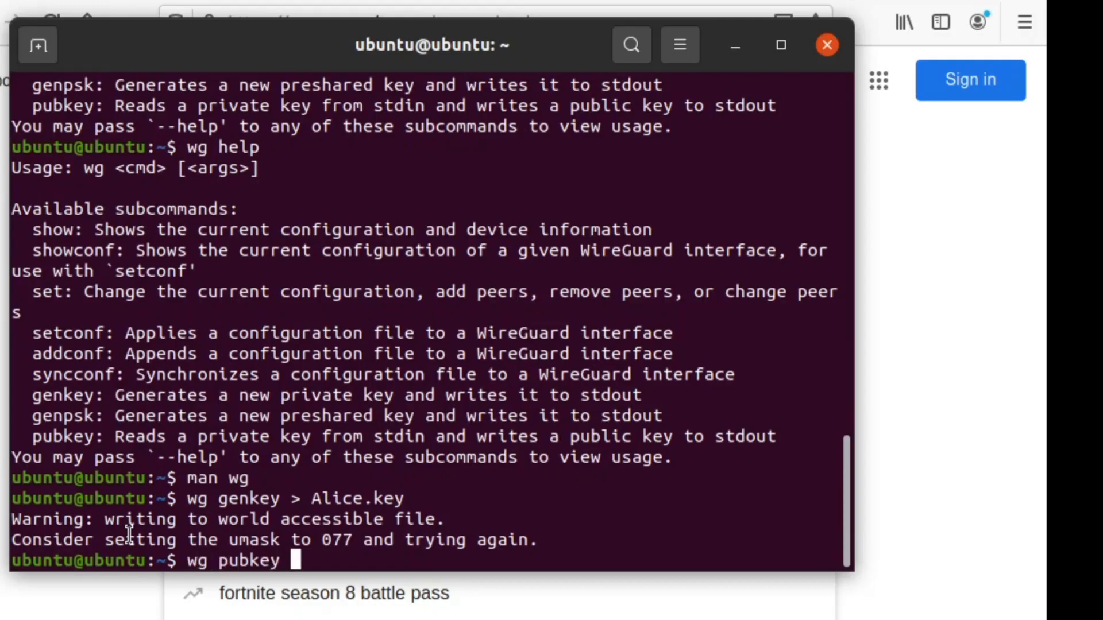
{"action": "type", "text": "< Alice"}
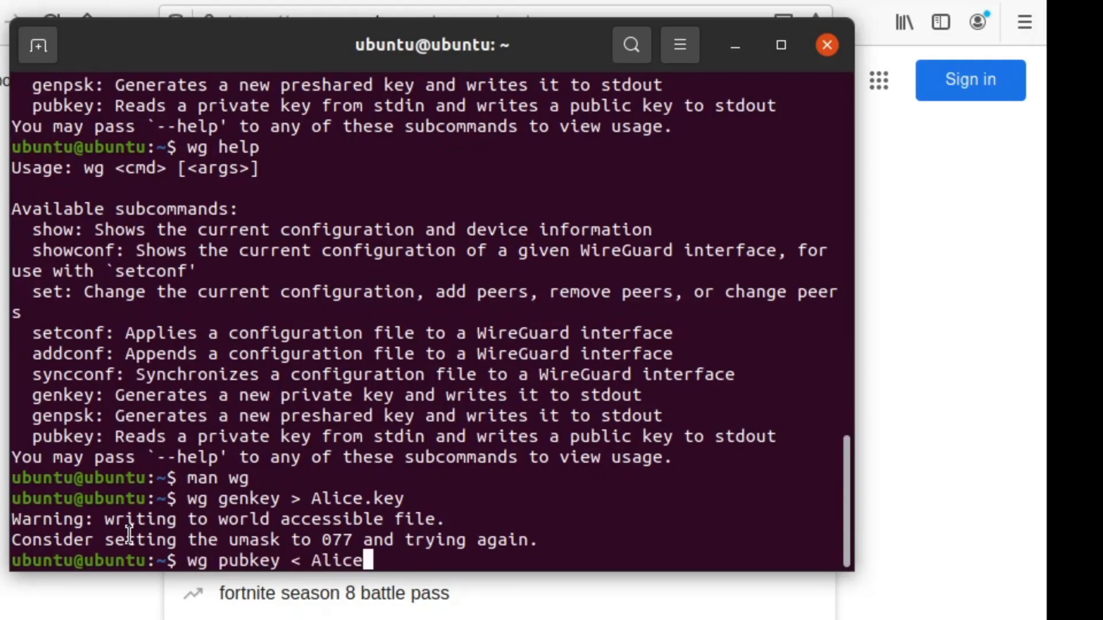
{"action": "type", "text": ".key >"}
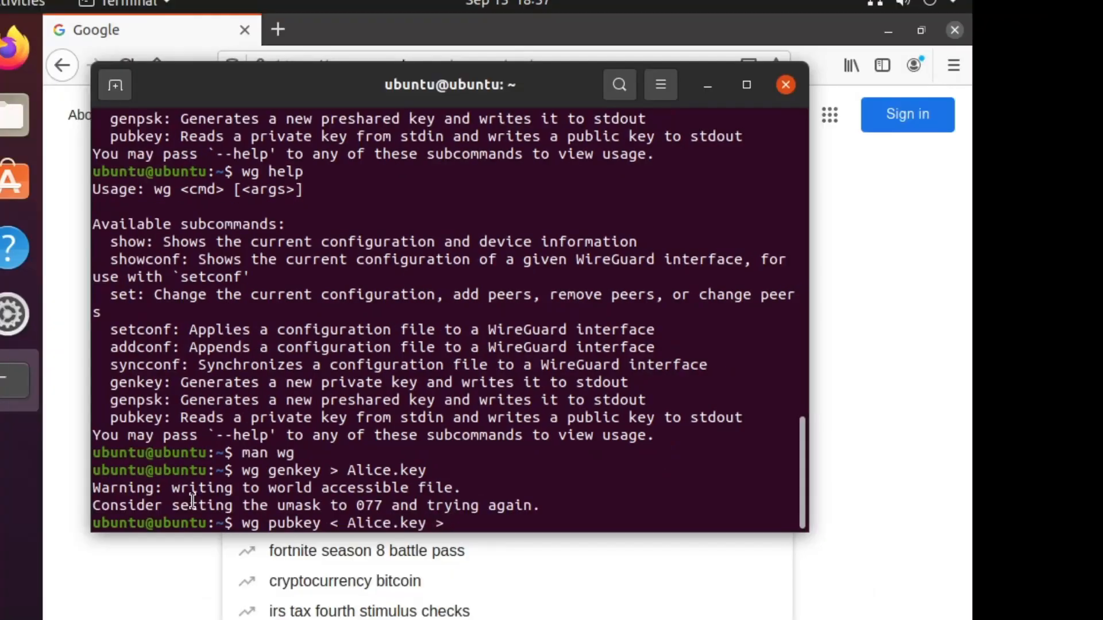
{"action": "type", "text": "Bob"}
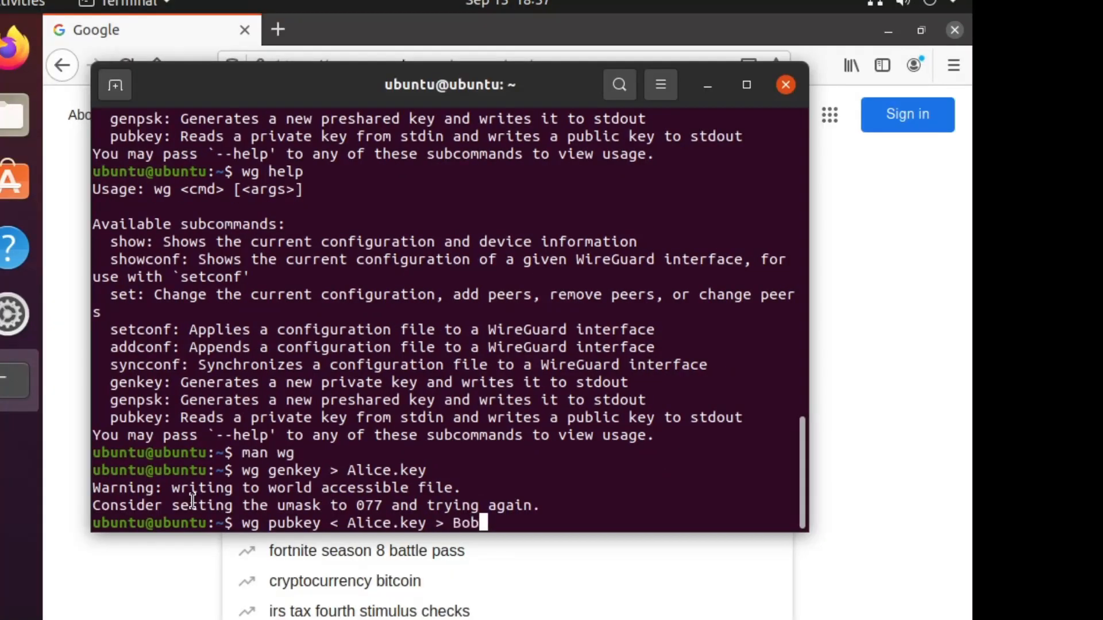
{"action": "type", "text": ".pu"}
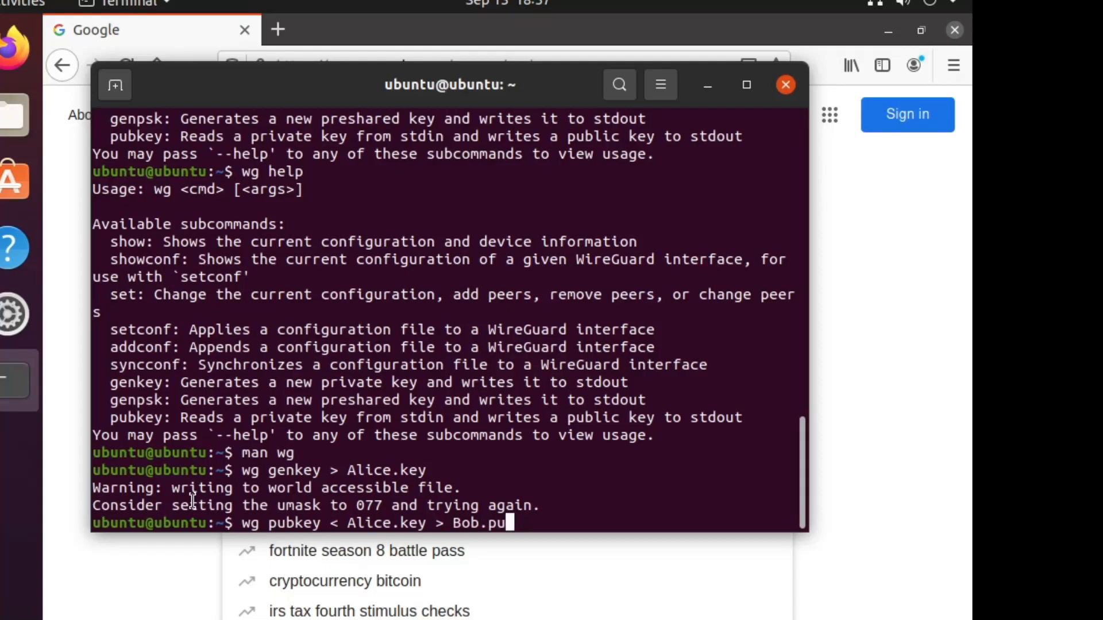
{"action": "type", "text": "Alice"}
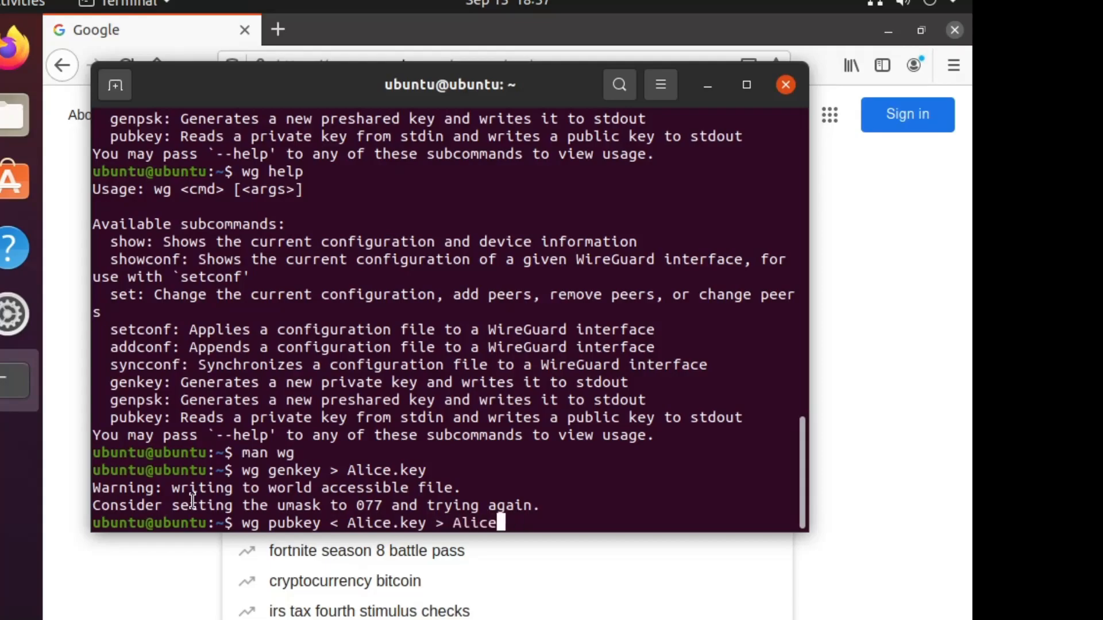
{"action": "key", "text": "Return"}
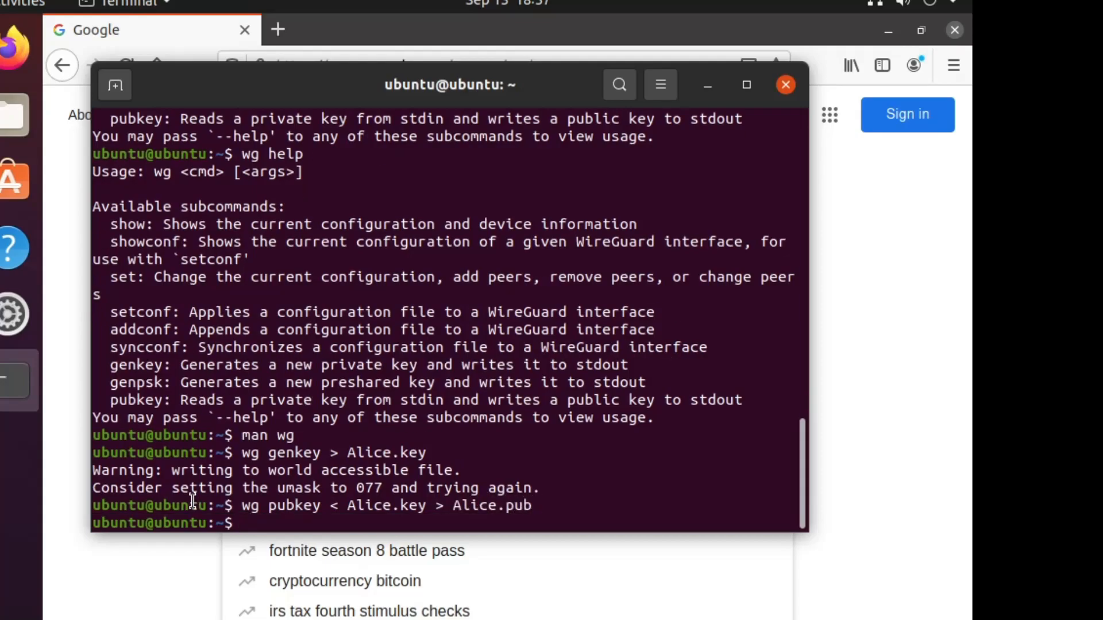
{"action": "type", "text": "ls"}
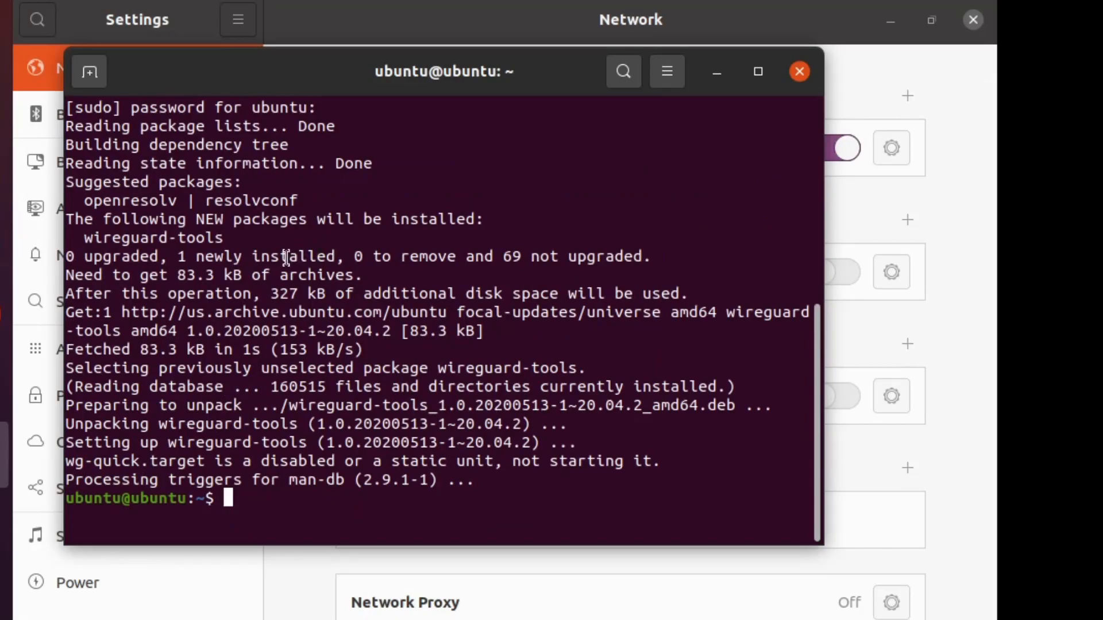
Generate Bob's private key into Bob.key with wg genkey.
{"action": "type", "text": "wg gen"}
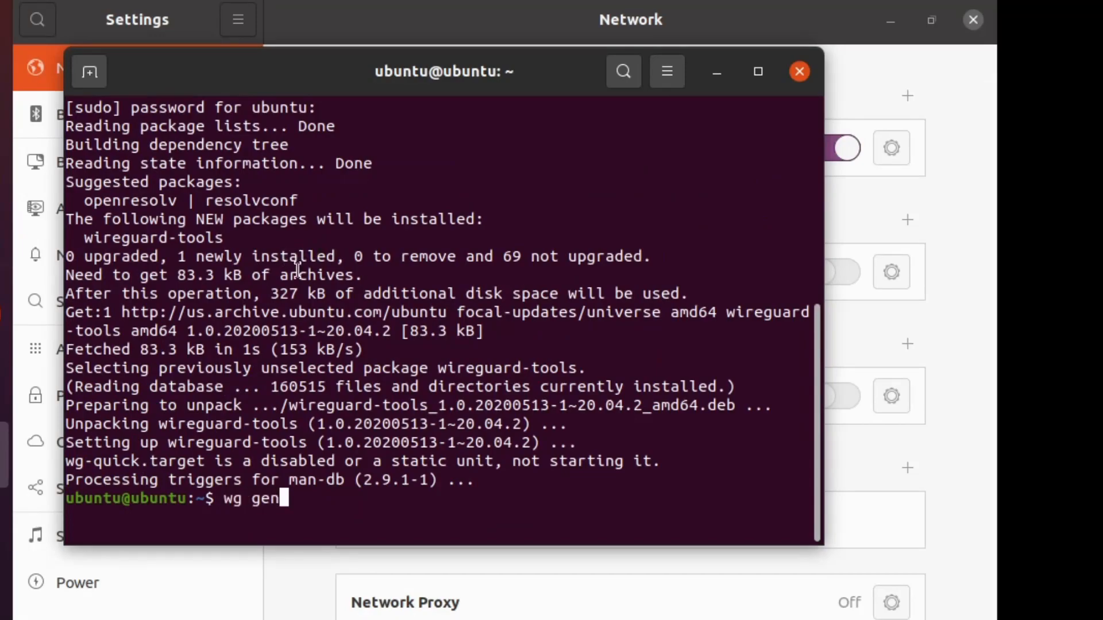
{"action": "type", "text": "key > Bob"}
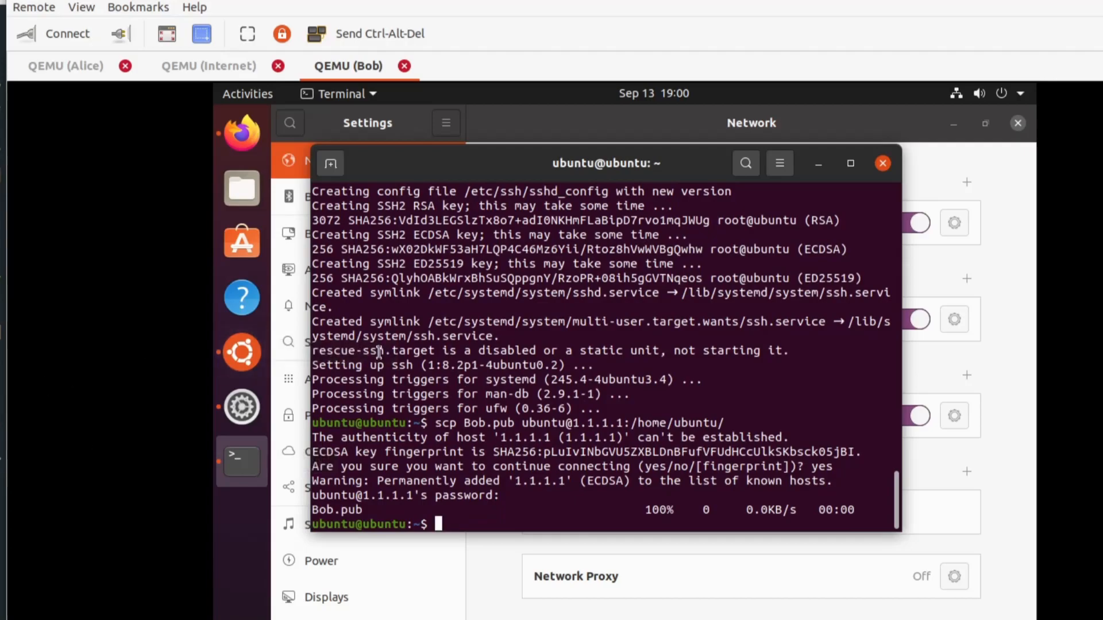
On Alice, enter sudo nano /etc/wireguard/wg0 to edit the WireGuard config.
{"action": "left_click", "coordinate": [66, 65]}
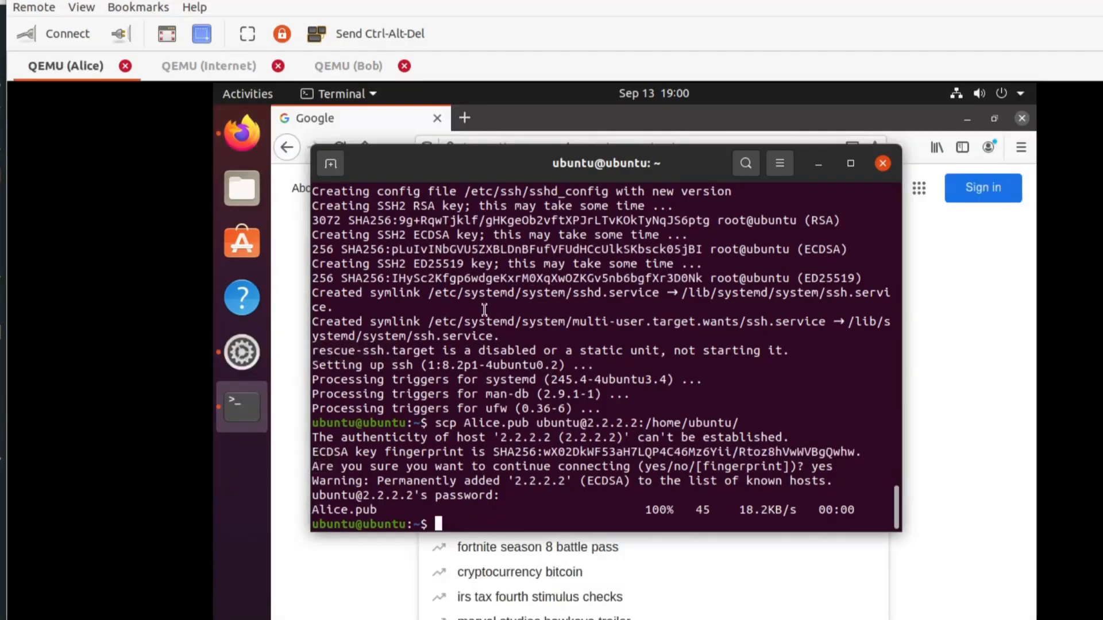
{"action": "type", "text": "nan"}
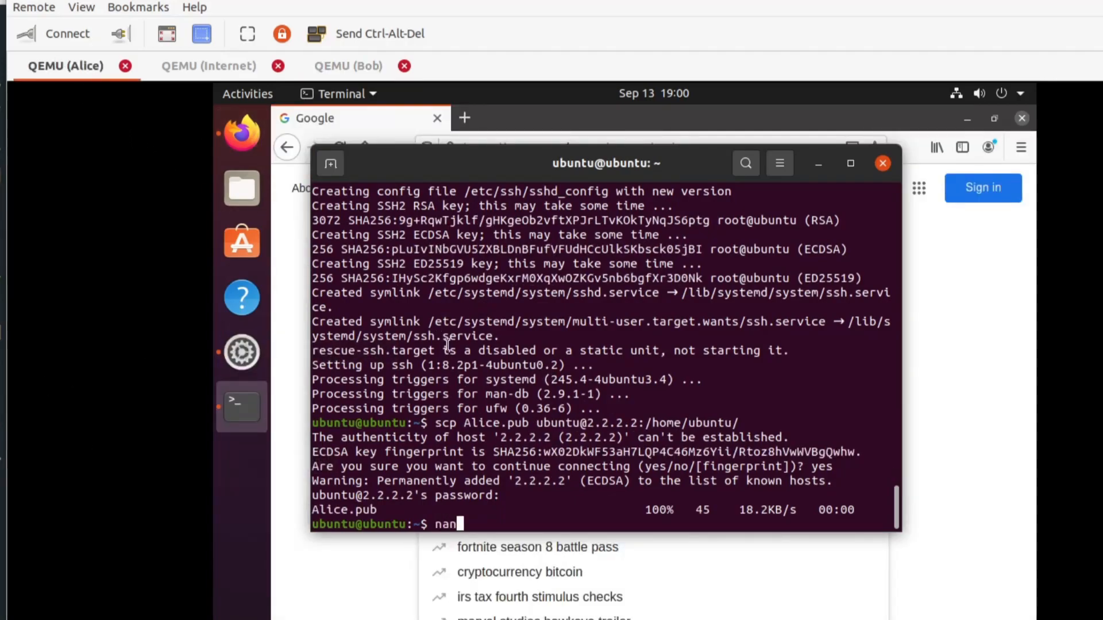
{"action": "type", "text": "sudo nano /"}
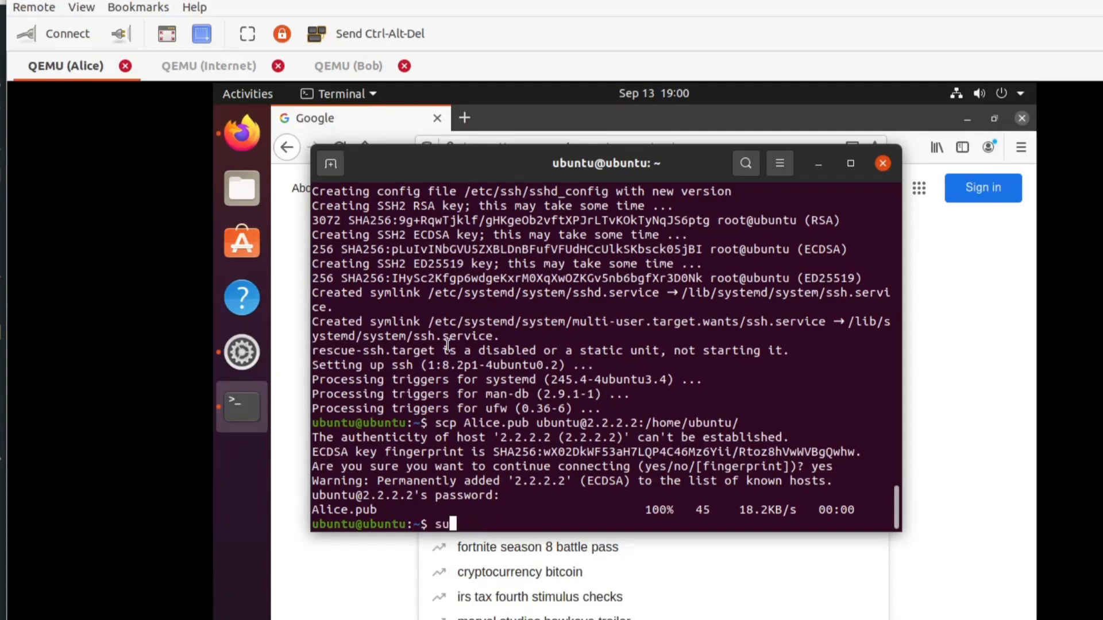
{"action": "type", "text": "do nano /etc/"}
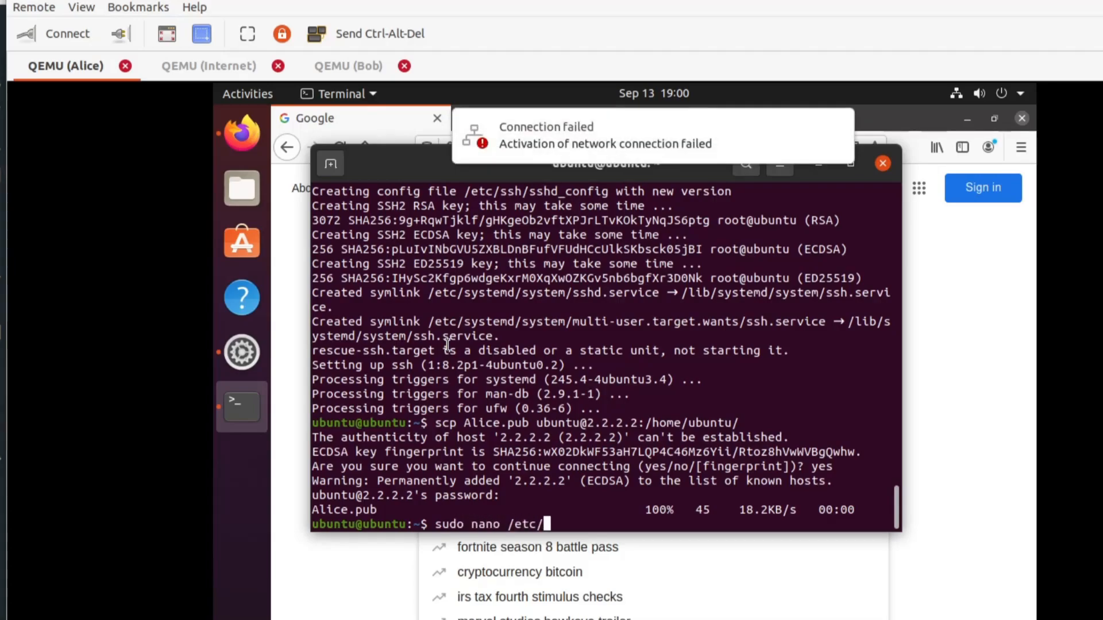
{"action": "type", "text": "wire"}
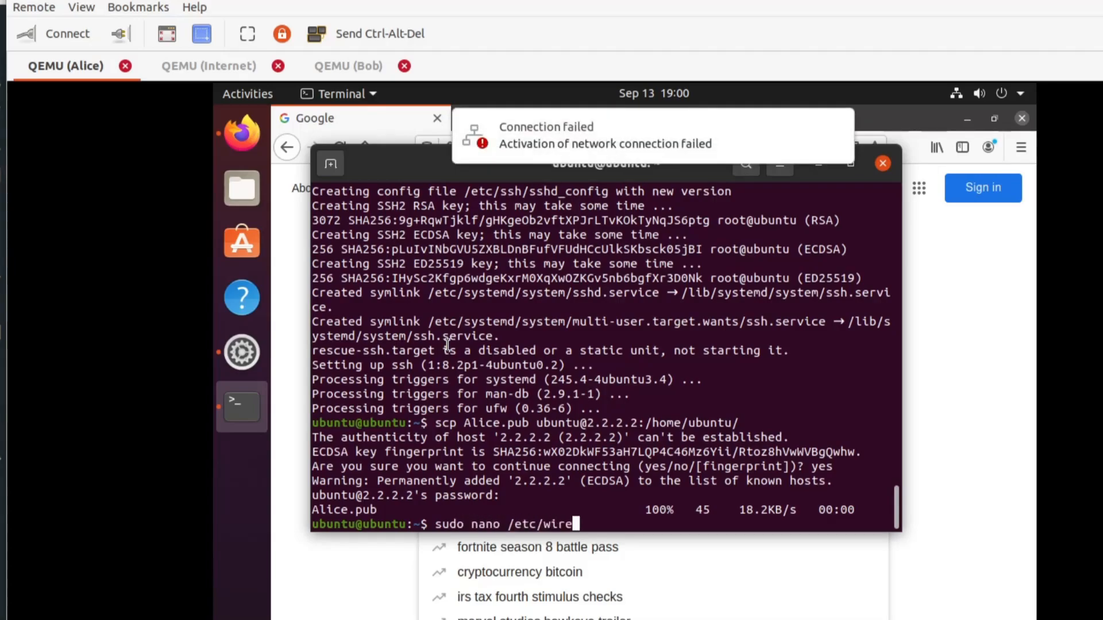
{"action": "type", "text": "guard/wg0"}
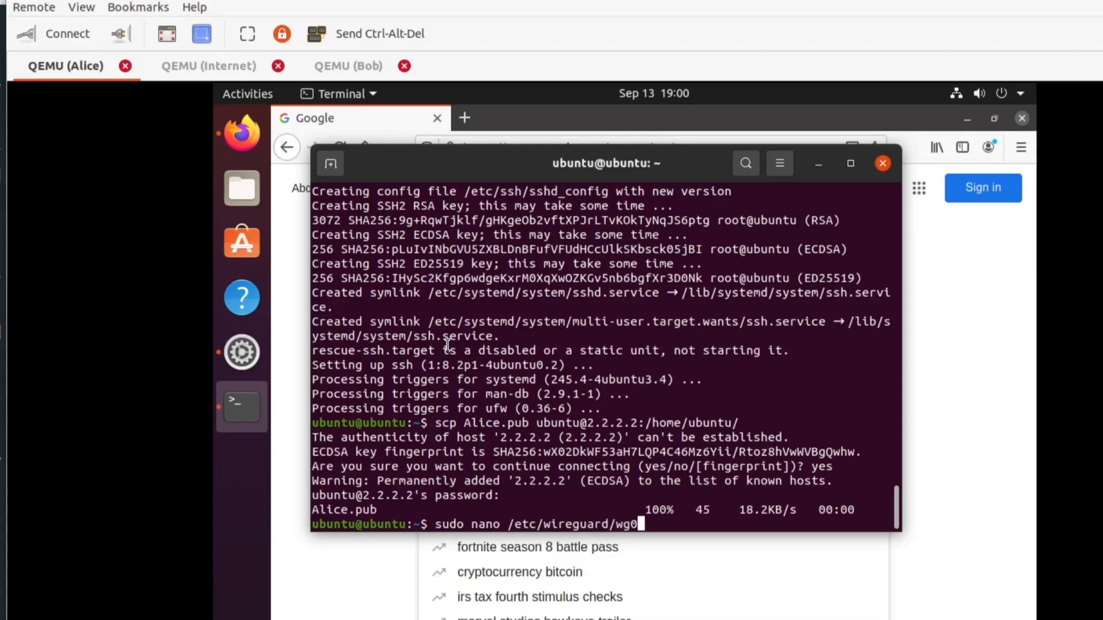
Start wg0.conf with [Interface] and PrivateKey, printing Alice.key in a second terminal.
{"action": "key", "text": "Return"}
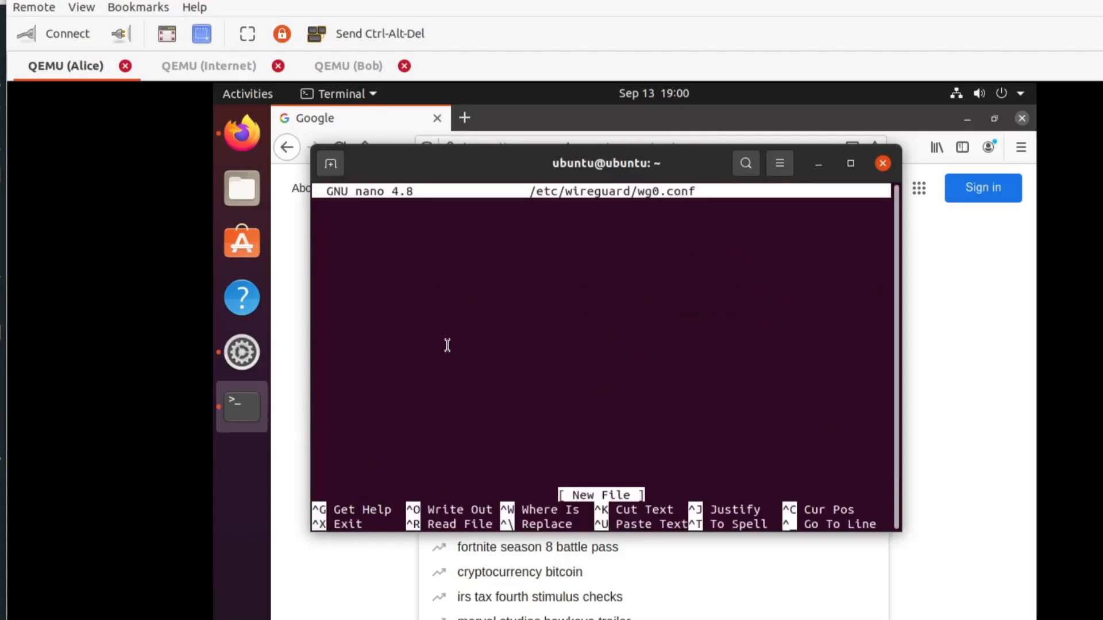
{"action": "type", "text": "["}
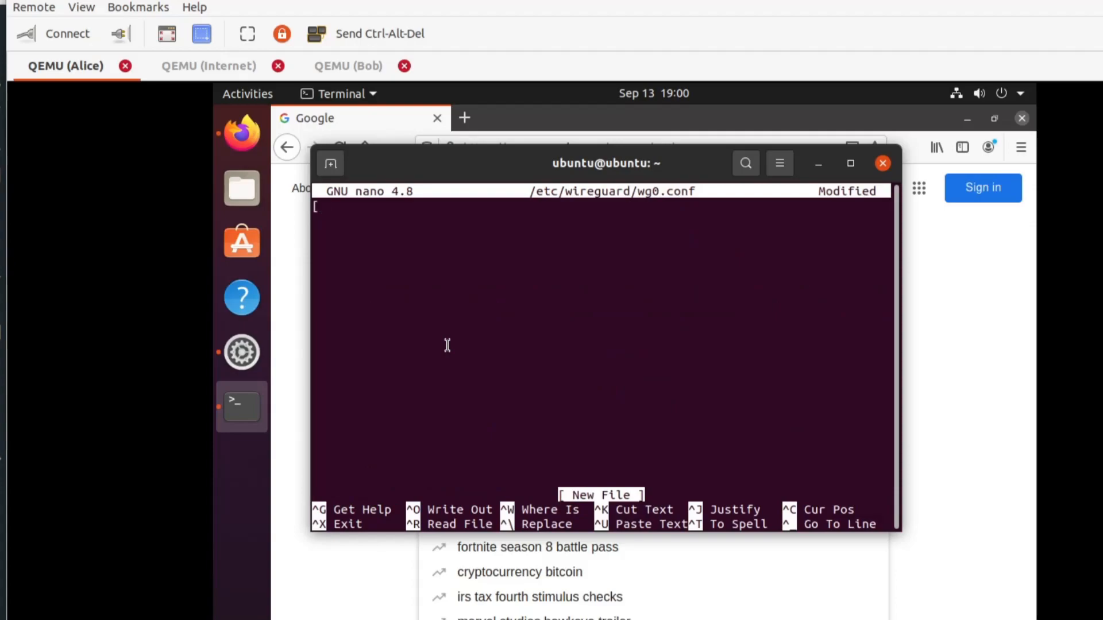
{"action": "type", "text": "Interface"}
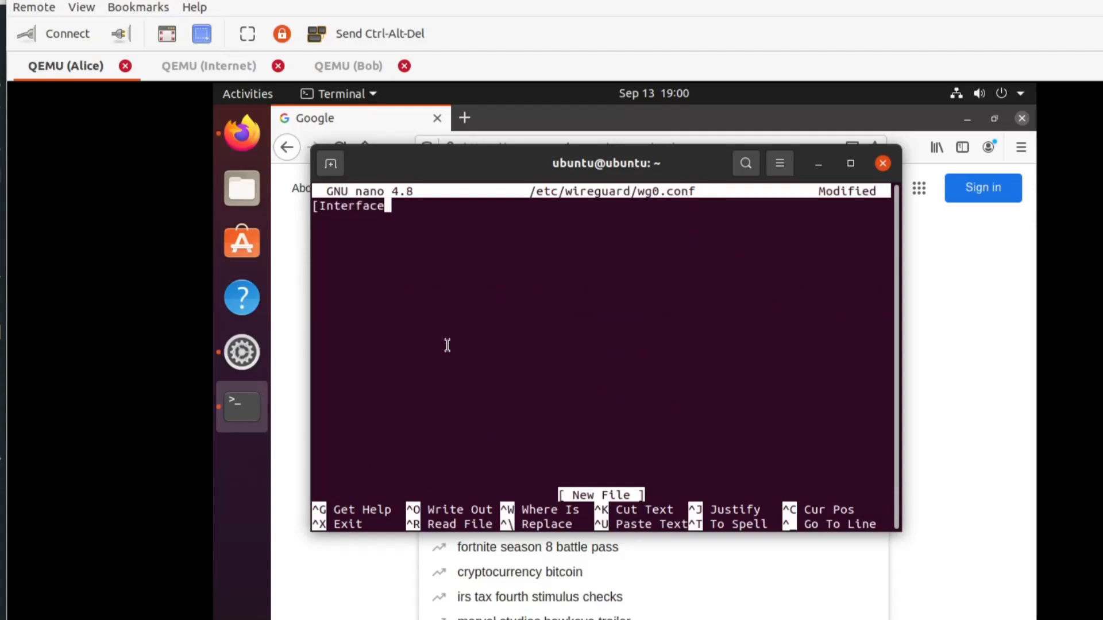
{"action": "key", "text": "Return"}
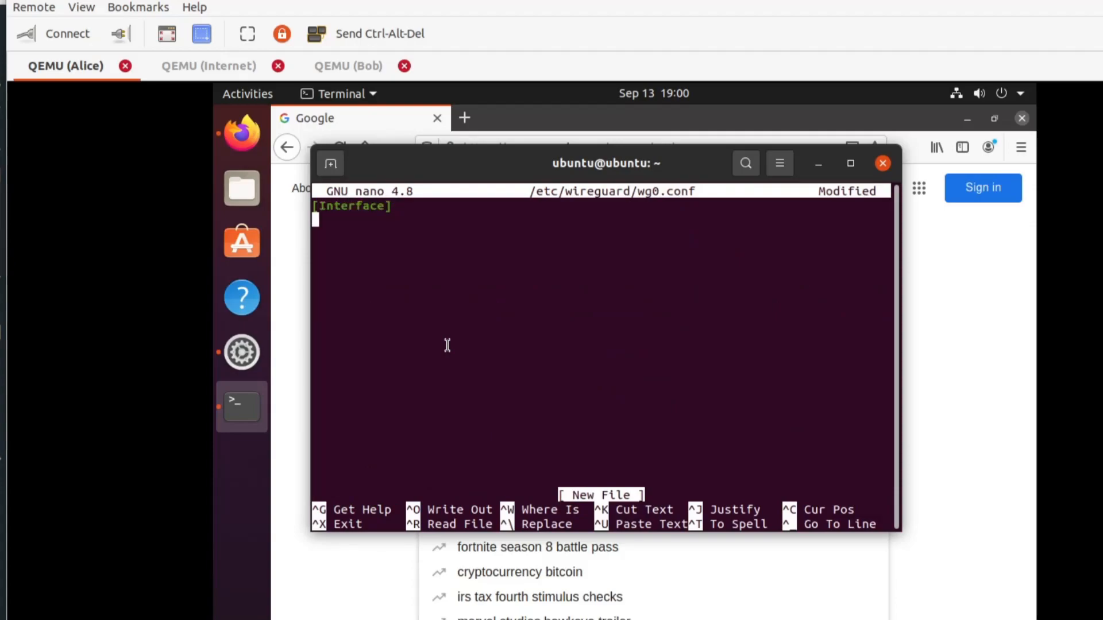
{"action": "type", "text": "PrivateKey ="}
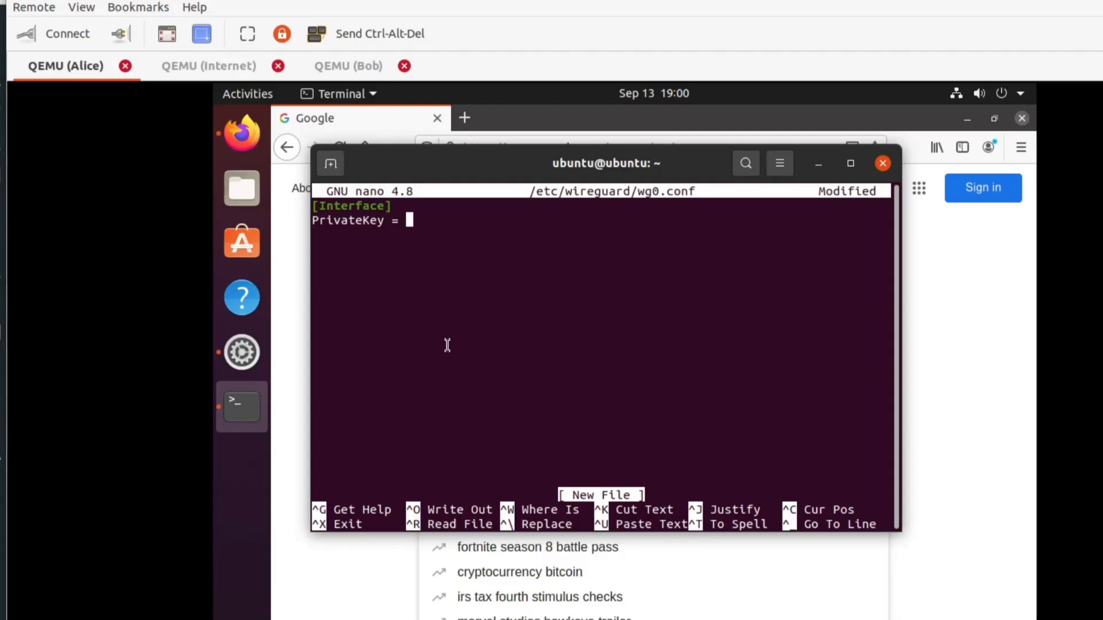
{"action": "right_click", "coordinate": [241, 406]}
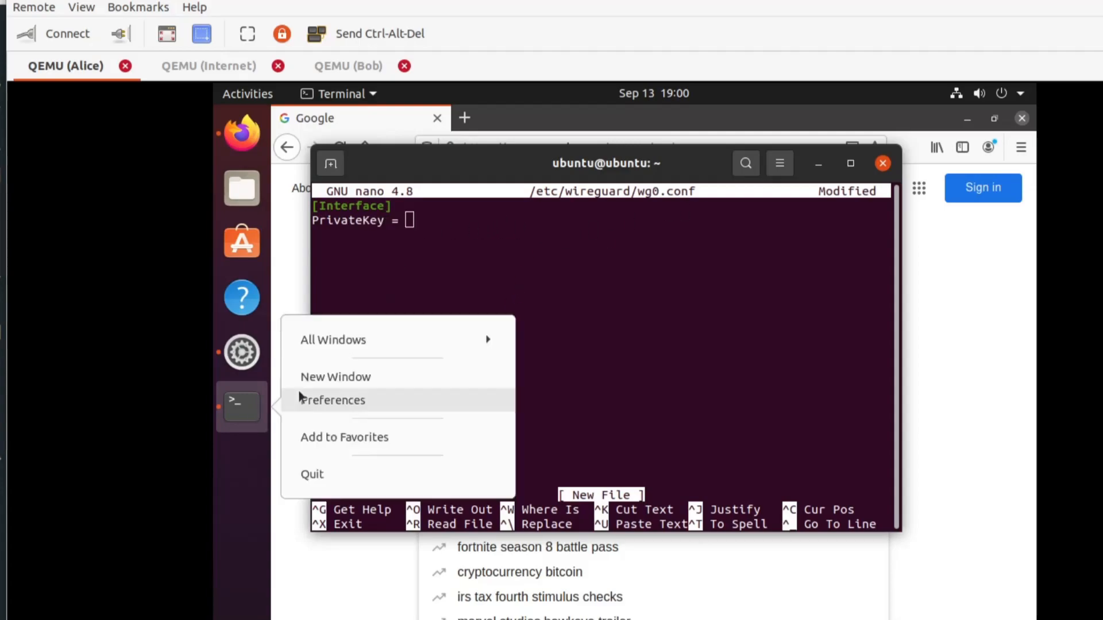
{"action": "left_click", "coordinate": [335, 376]}
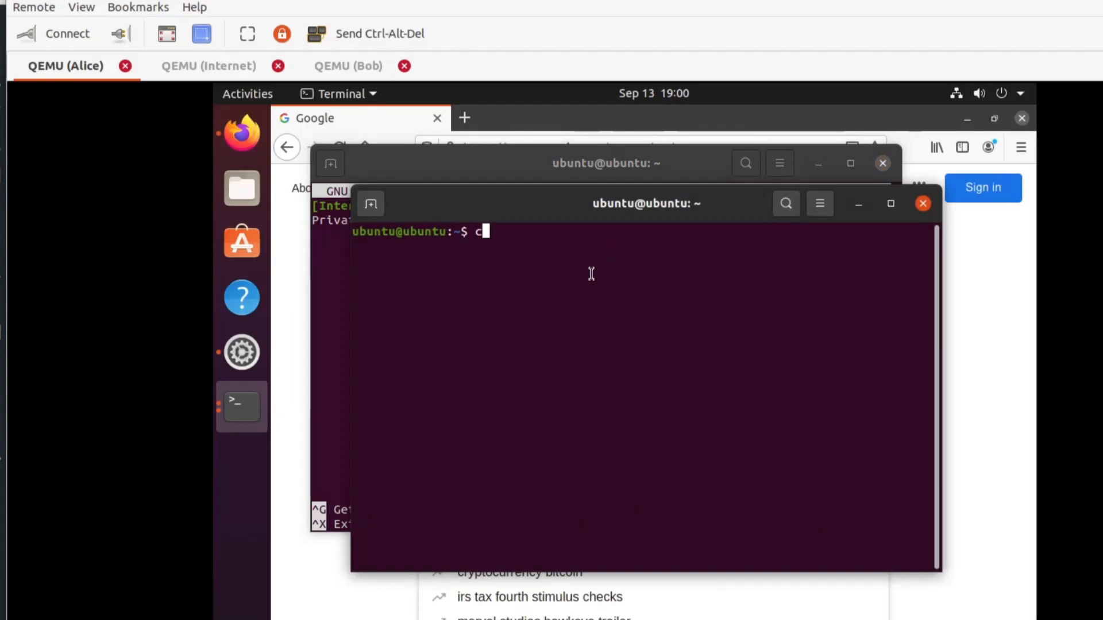
{"action": "type", "text": "at Al"}
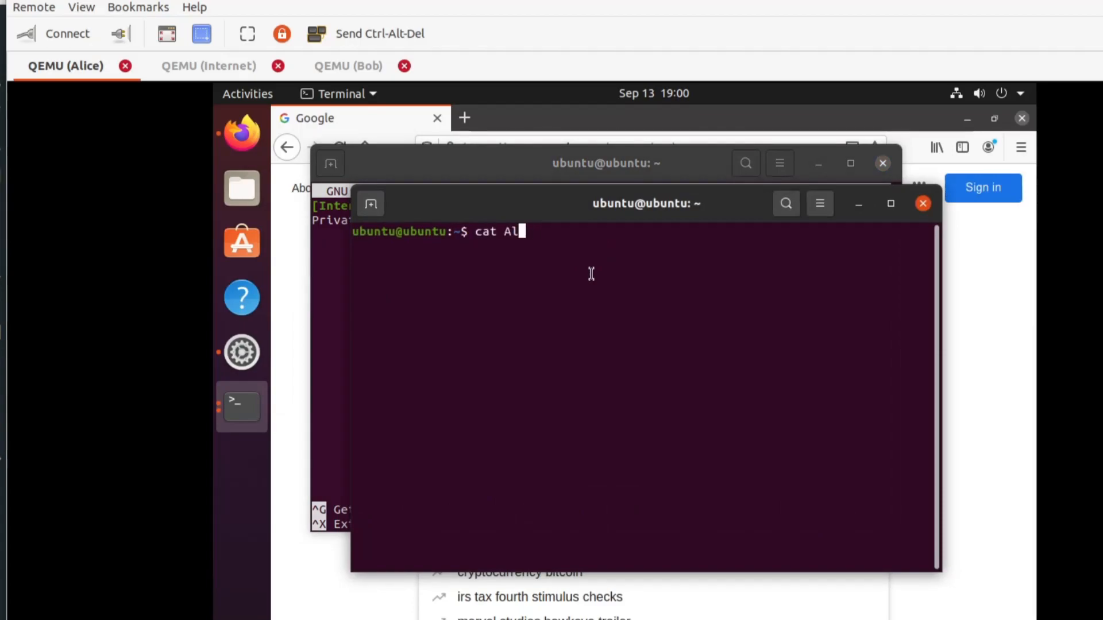
{"action": "key", "text": "Return"}
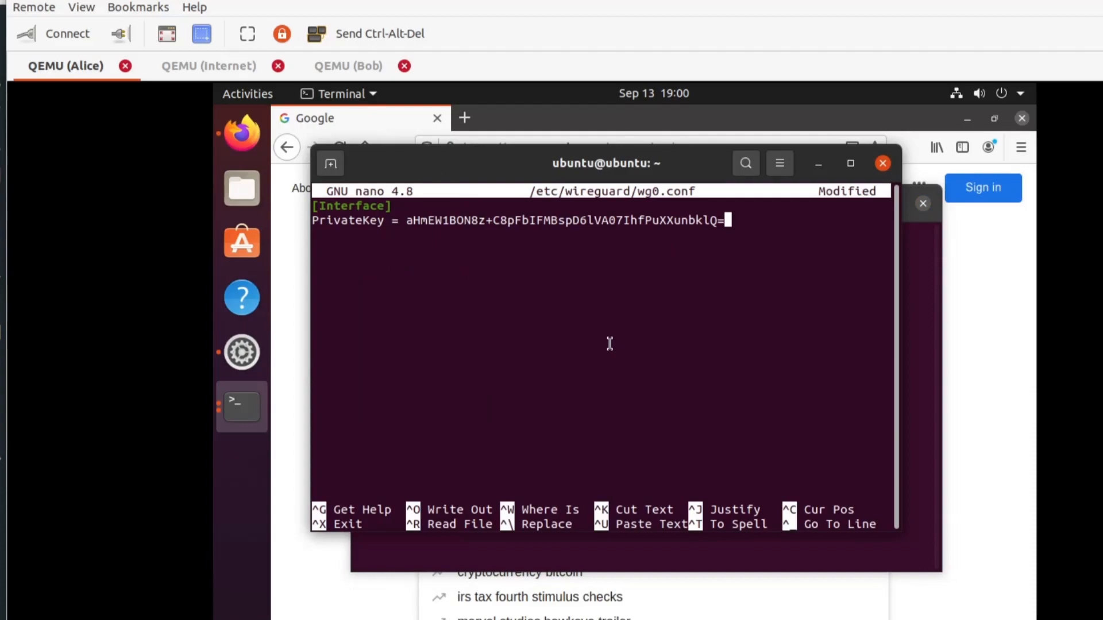
Add Address = 192.168.1.1/24 and the ListenPort = 51821 entry.
{"action": "type", "text": "Address ="}
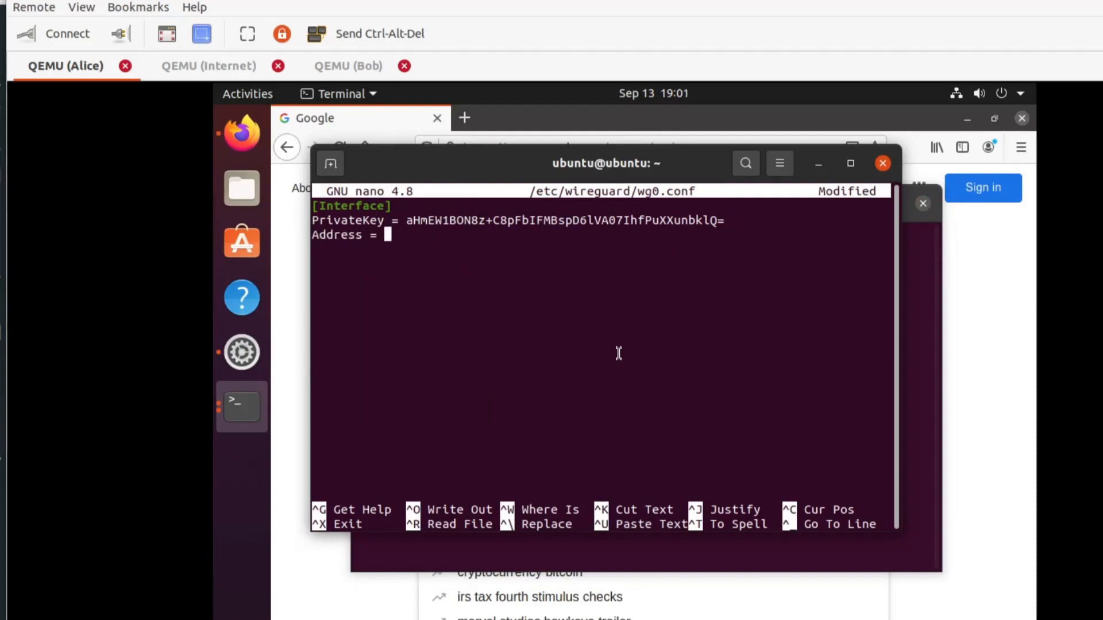
{"action": "type", "text": "192.168.1.1"}
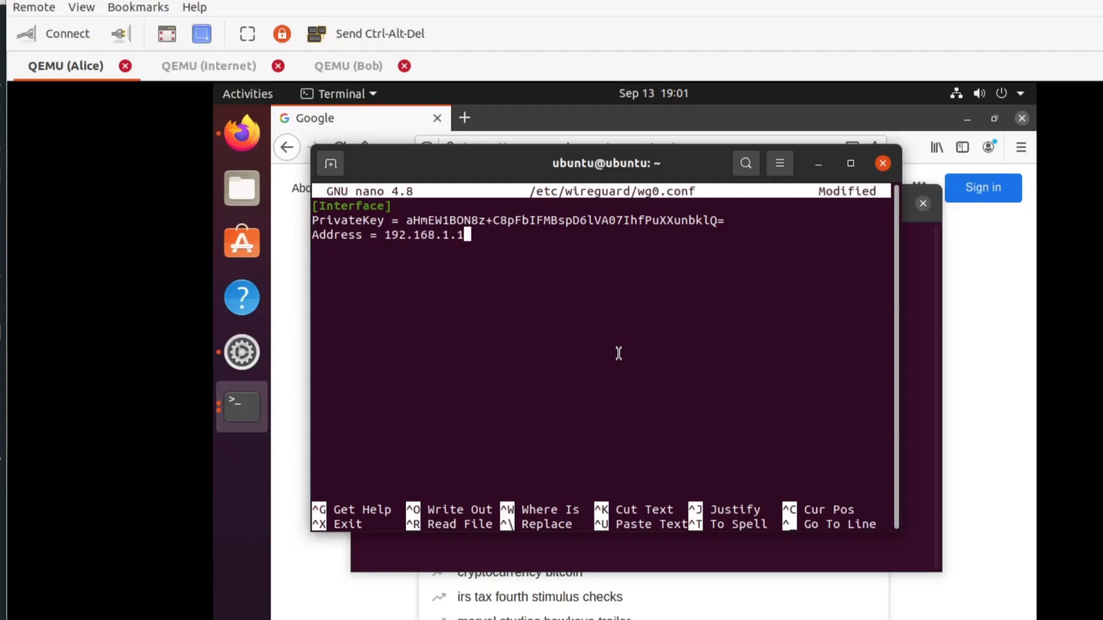
{"action": "type", "text": "/24"}
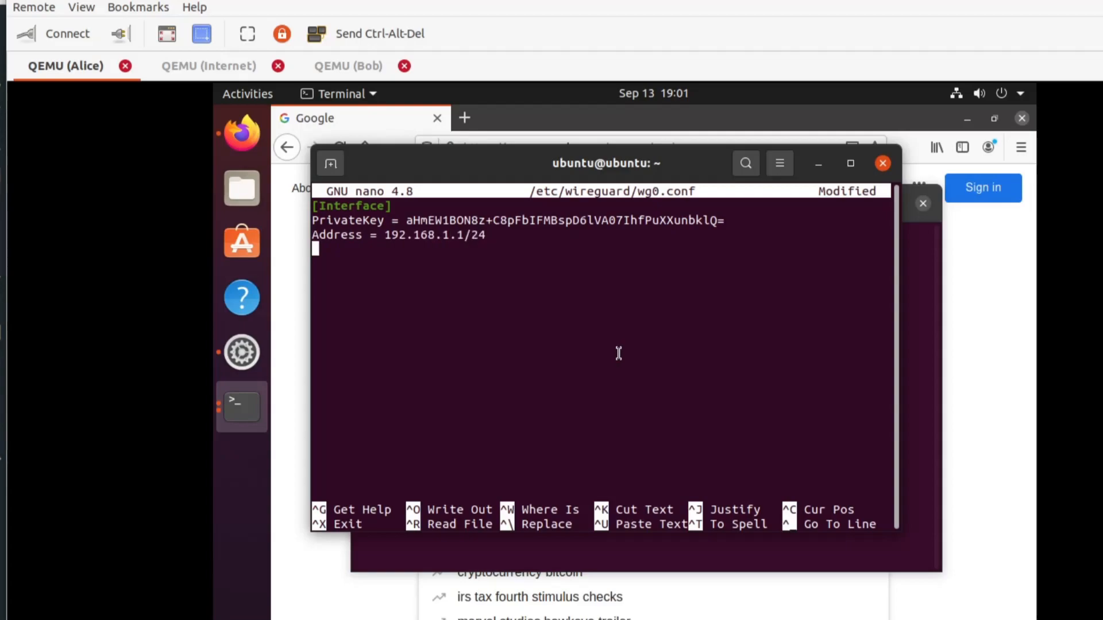
{"action": "type", "text": "ListenPort = 51821"}
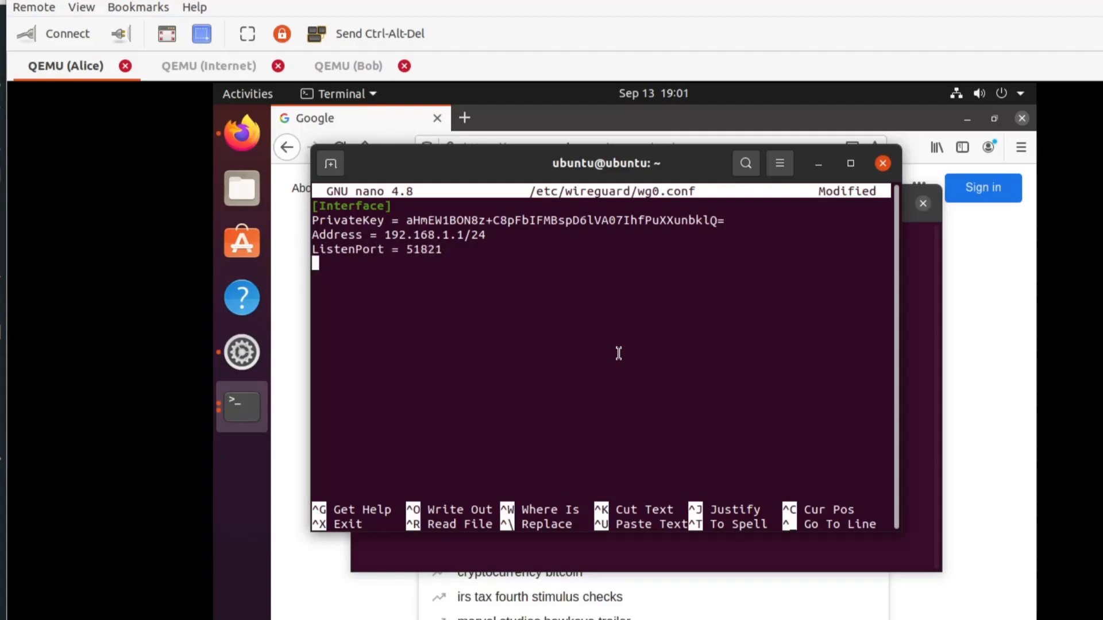
Add a [Peer] section with 'PublicKey =', check Bob.pub, and switch to Bob's console.
{"action": "key", "text": "Return"}
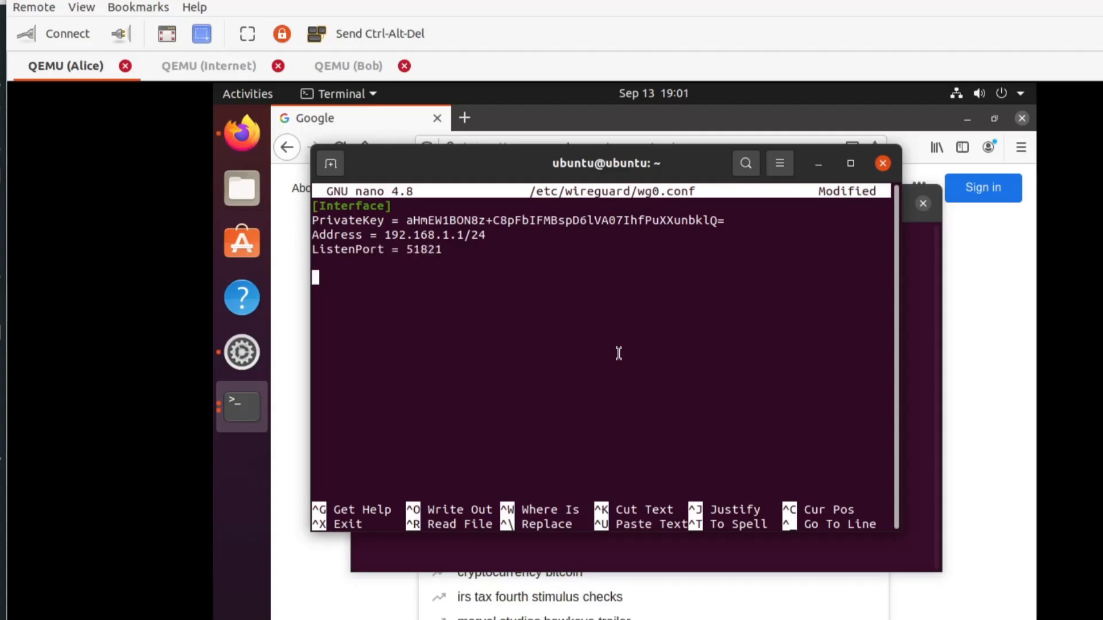
{"action": "type", "text": "[Peer]"}
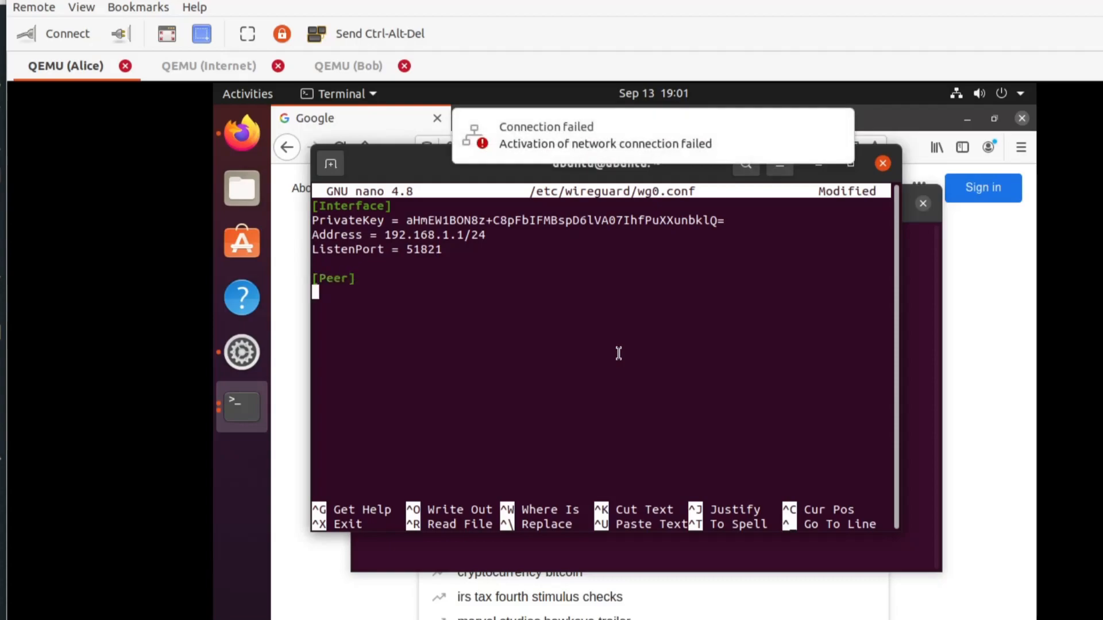
{"action": "type", "text": "Public"}
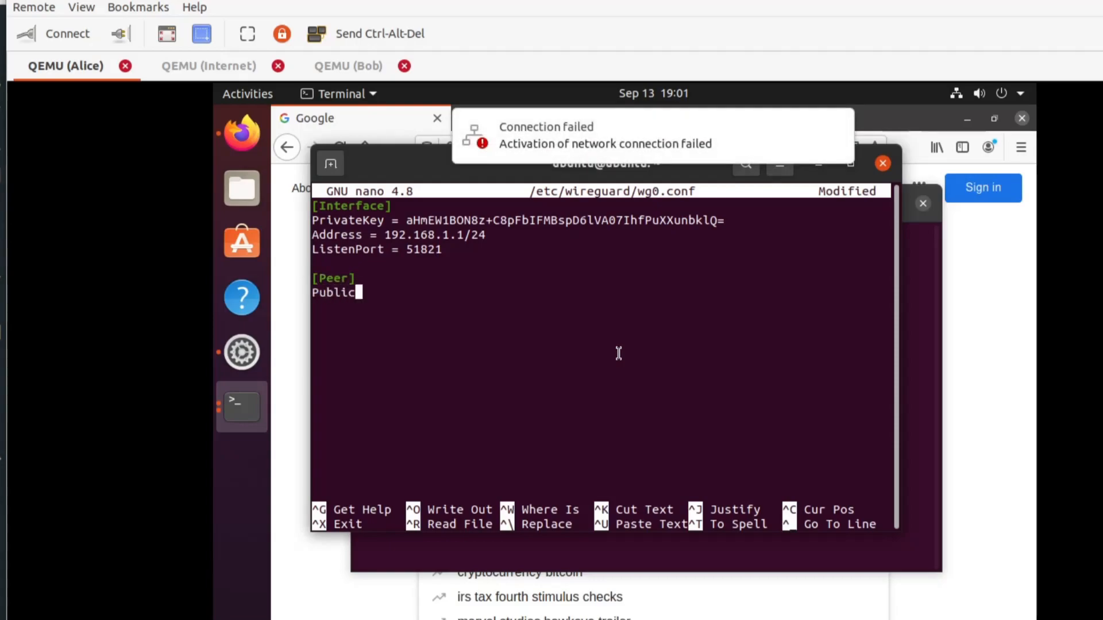
{"action": "type", "text": "Key ="}
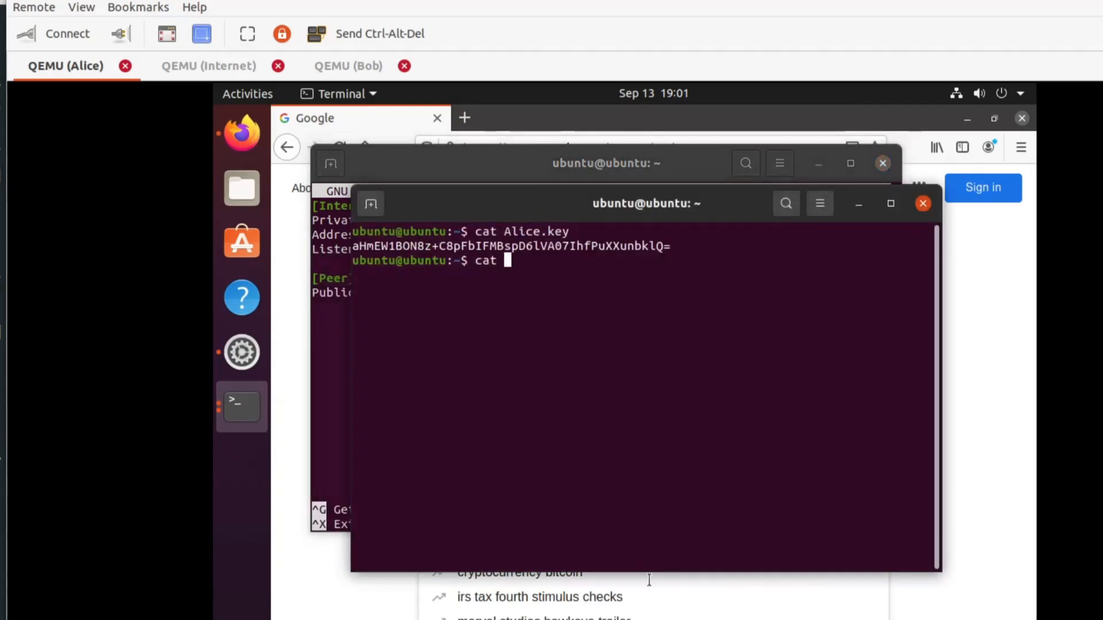
{"action": "type", "text": "Bob.pub"}
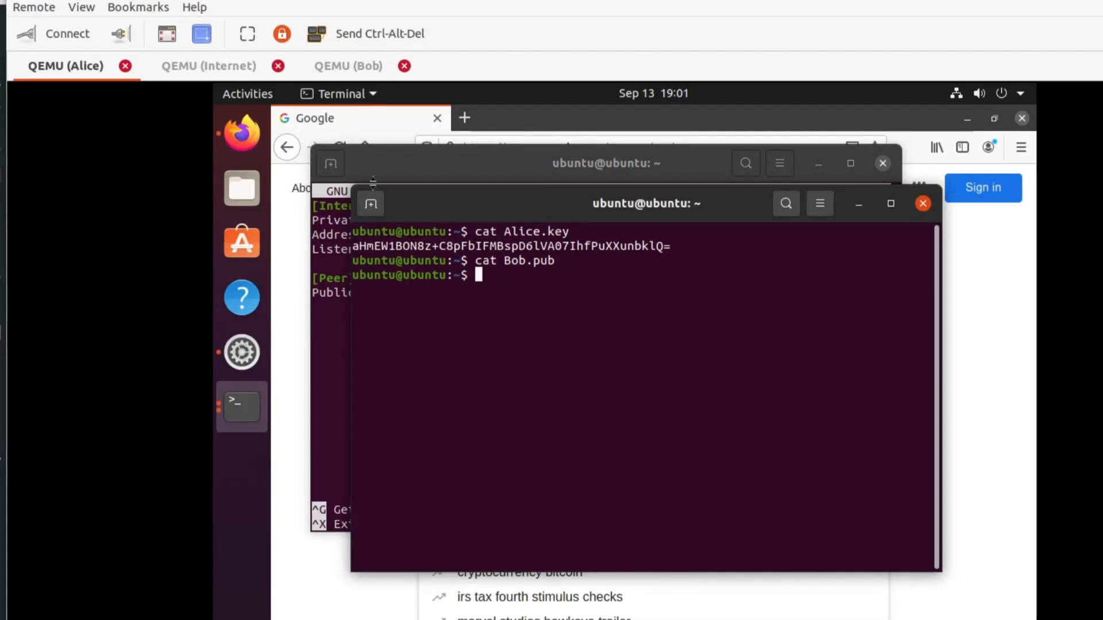
{"action": "left_click", "coordinate": [348, 66]}
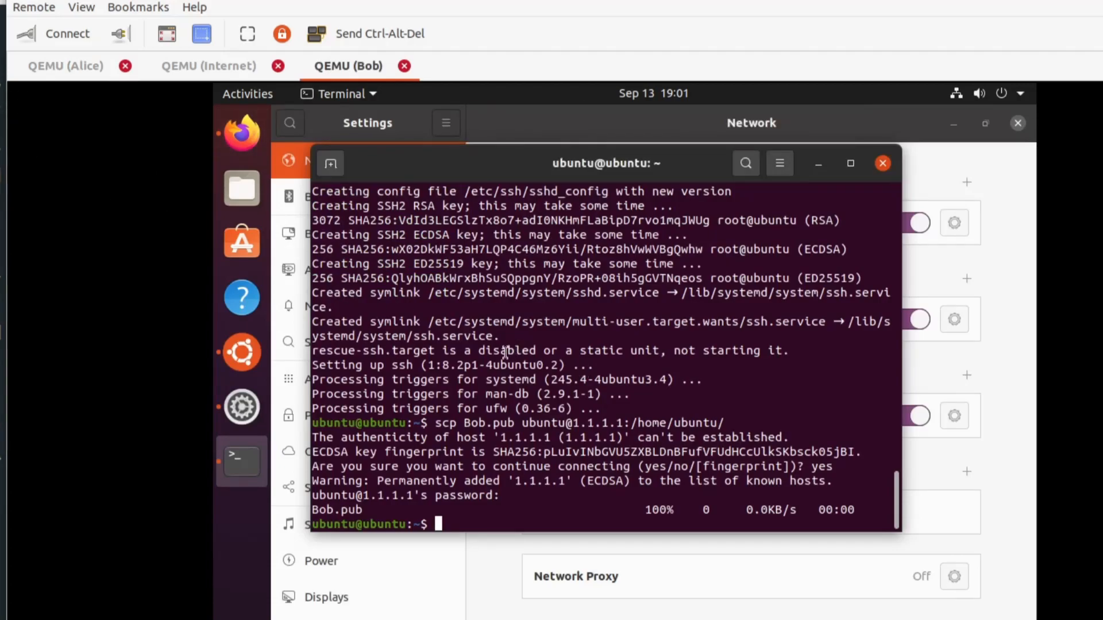
Retry copying Bob.pub to 1.1.1.1 and list Bob's key files.
{"action": "type", "text": "scp Bob.pub ubuntu@1.1.1.1:/home/ubuntu/"}
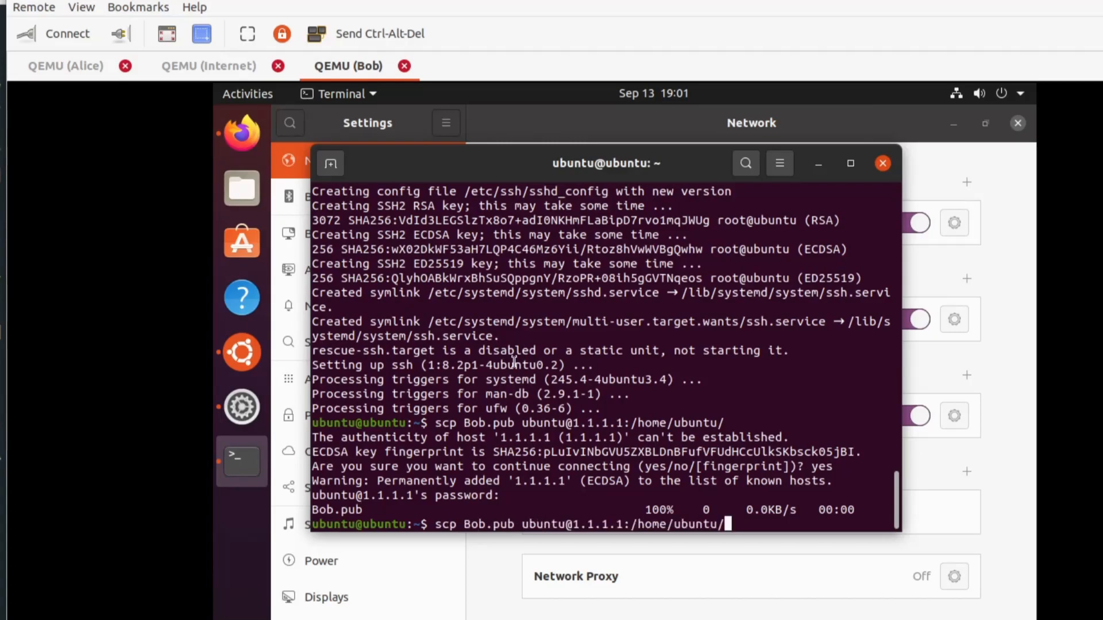
{"action": "key", "text": "Return"}
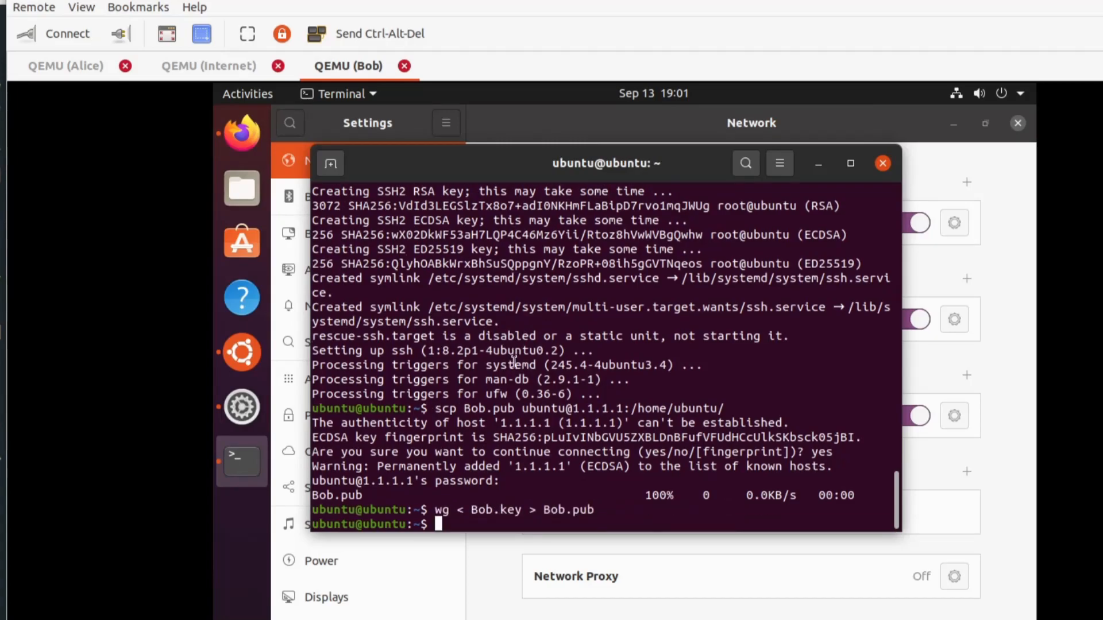
{"action": "type", "text": "ls Bob.pub"}
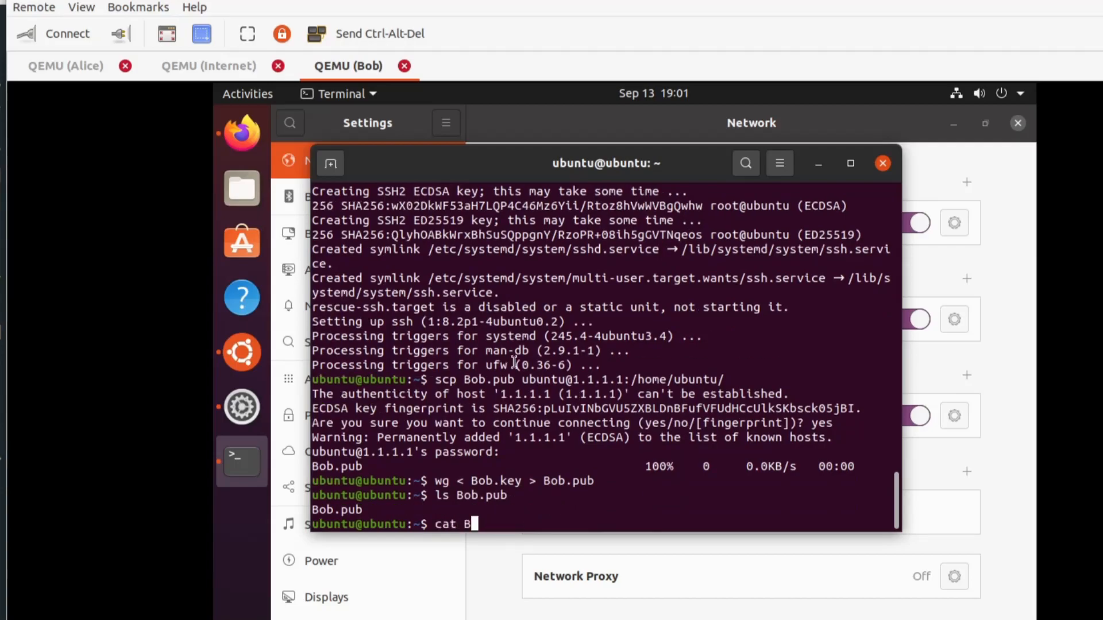
{"action": "key", "text": "Return"}
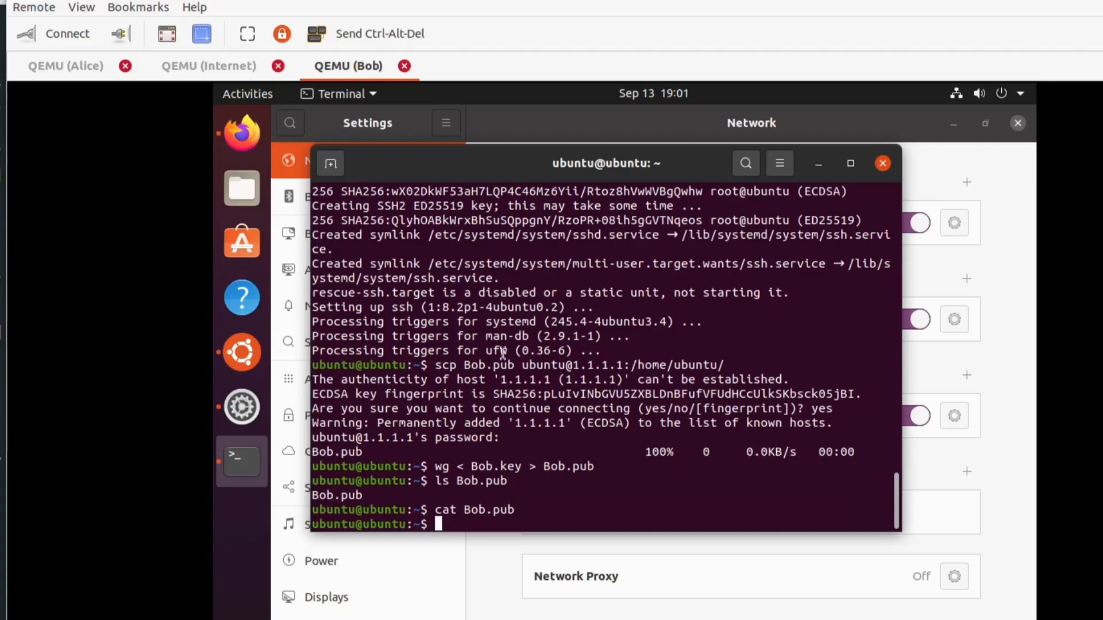
Generate Bob's public key with 'wg pubkey < Bob.key > Bob.pub' and display it.
{"action": "type", "text": "wg"}
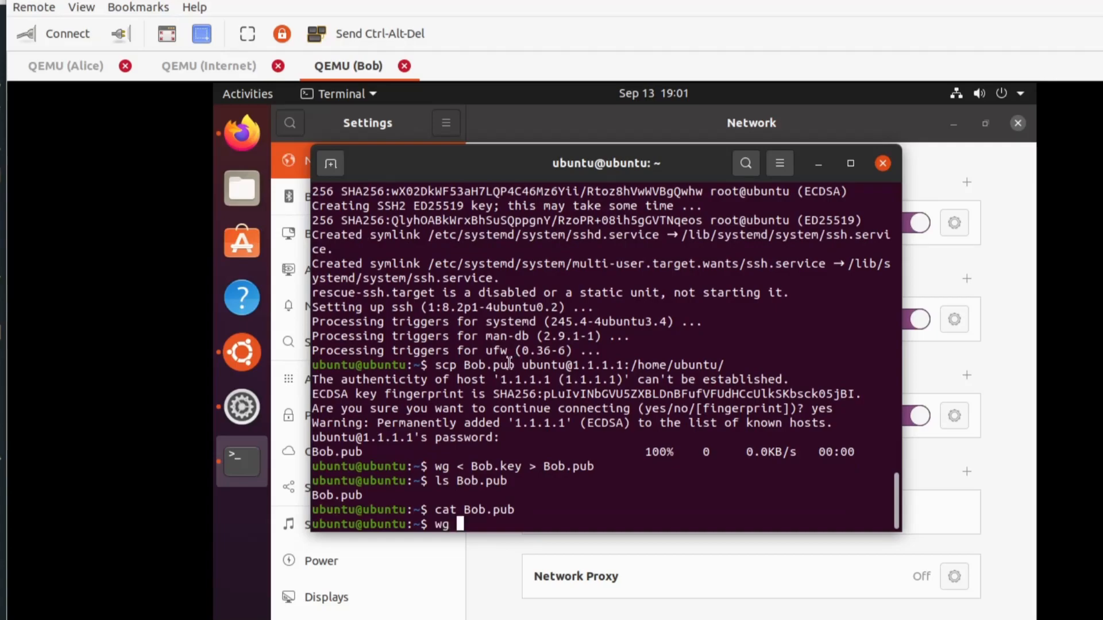
{"action": "mouse_move", "coordinate": [242, 241]}
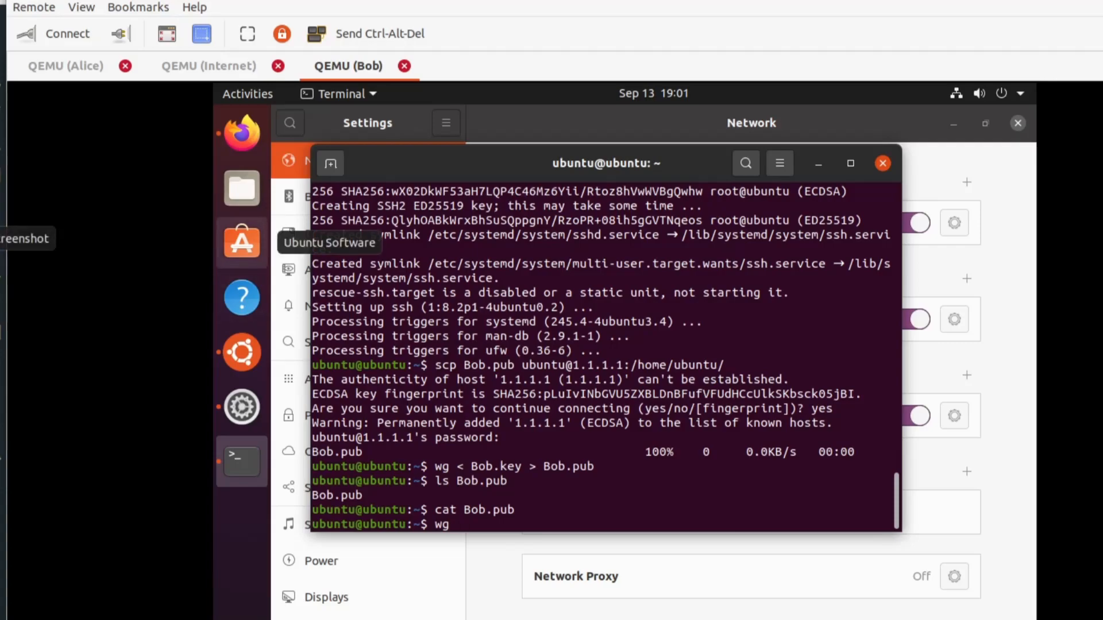
{"action": "mouse_move", "coordinate": [737, 445]}
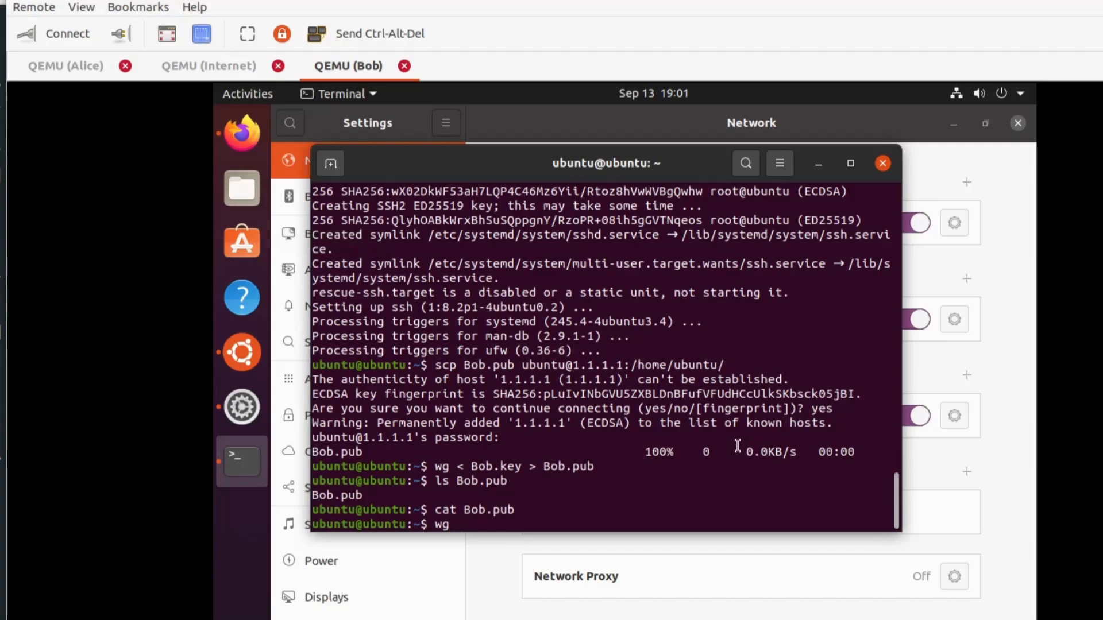
{"action": "type", "text": "pubkey"}
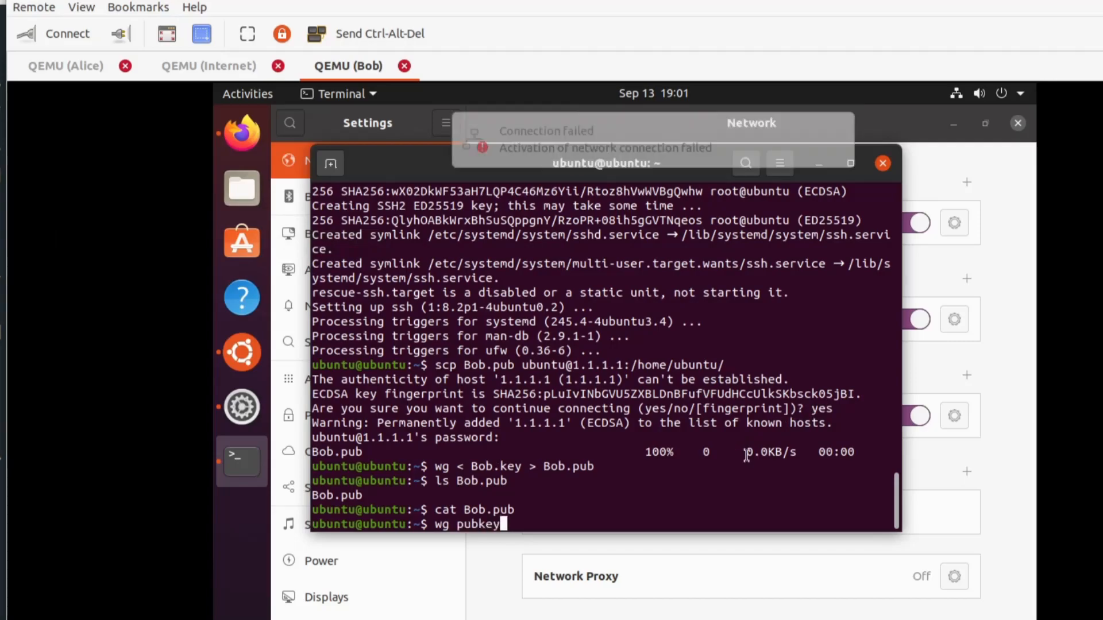
{"action": "type", "text": "Bob"}
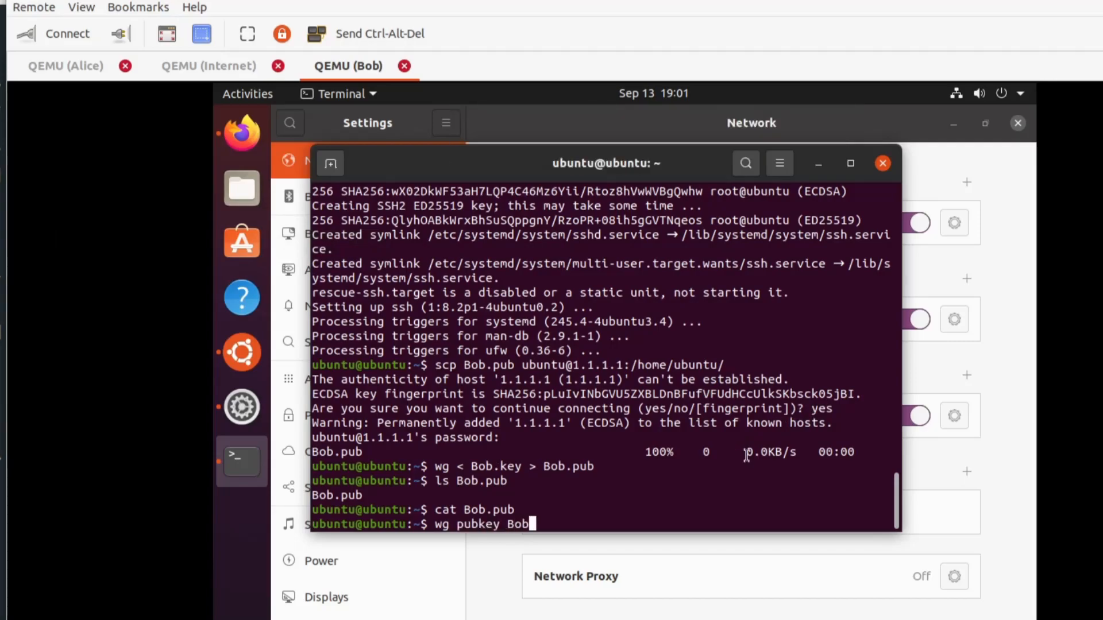
{"action": "type", "text": "."}
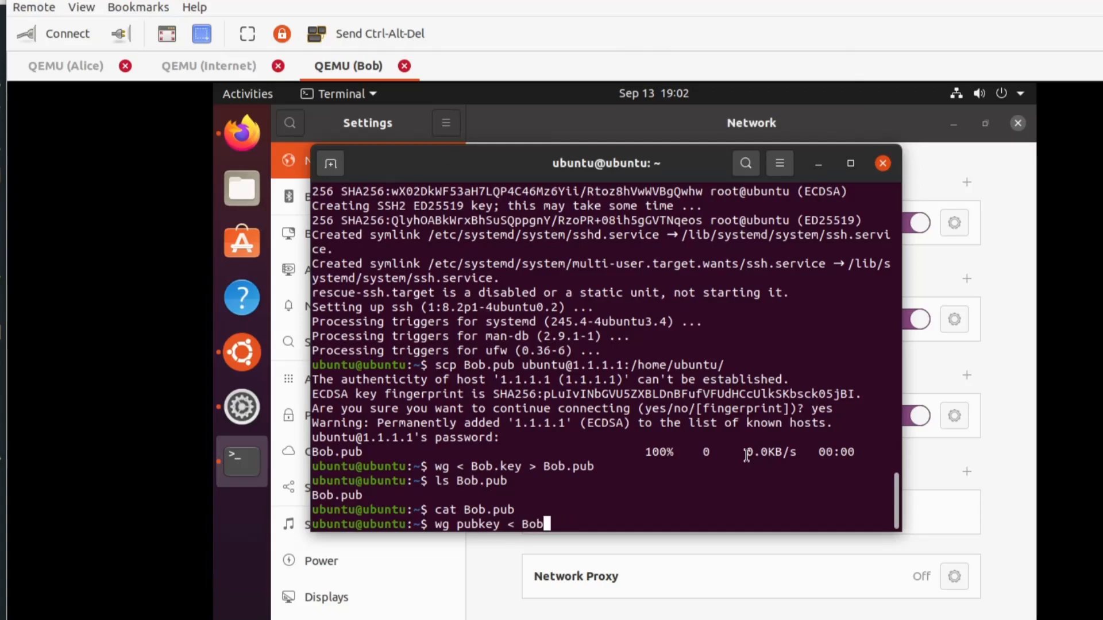
{"action": "type", "text": ".key"}
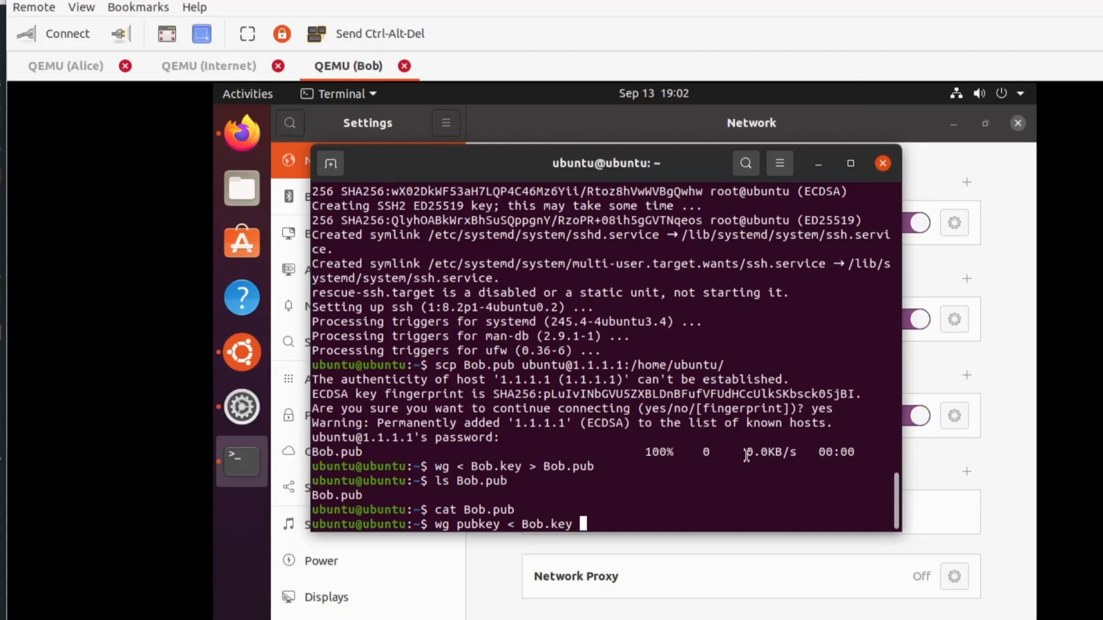
{"action": "key", "text": "Return"}
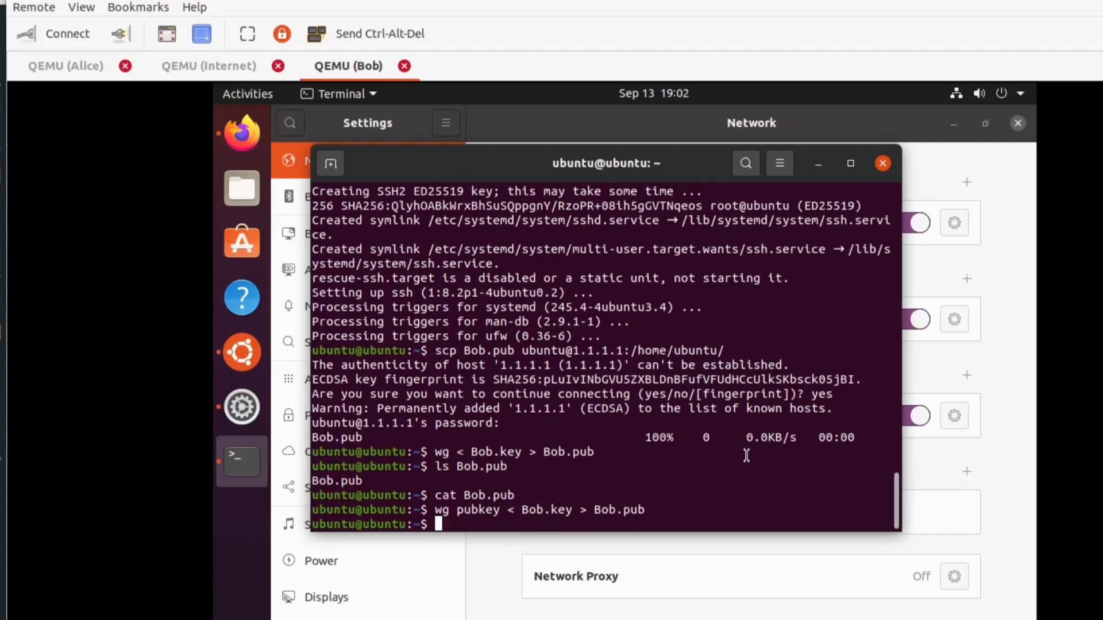
{"action": "type", "text": "cat Bob.pub"}
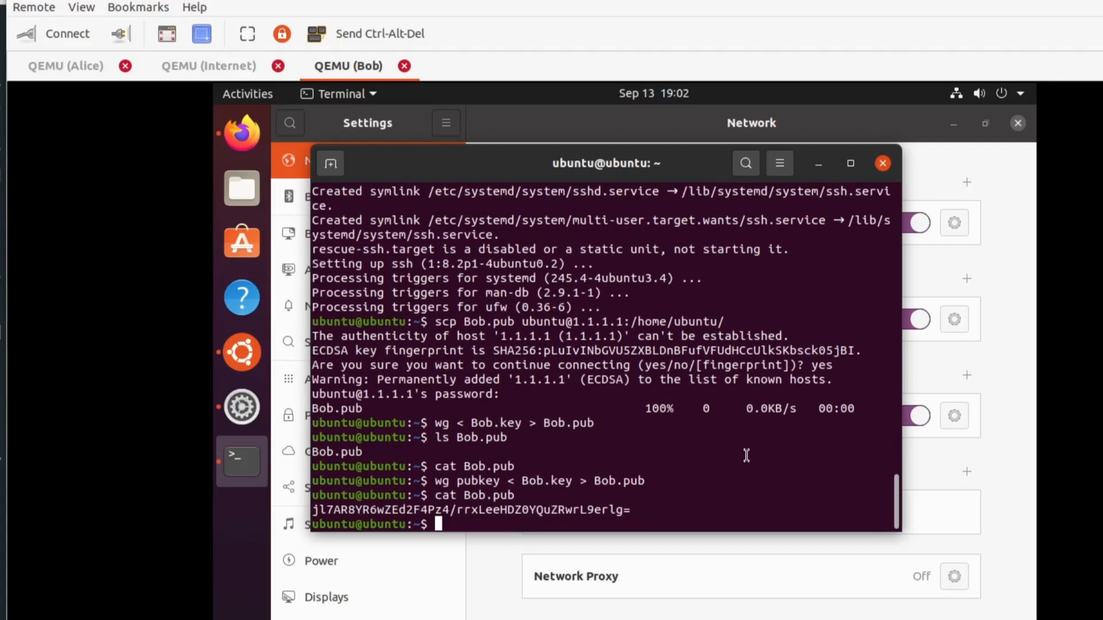
{"action": "type", "text": "scp Bob.pub ubuntu@1.1.1.1:/home/ubuntu/"}
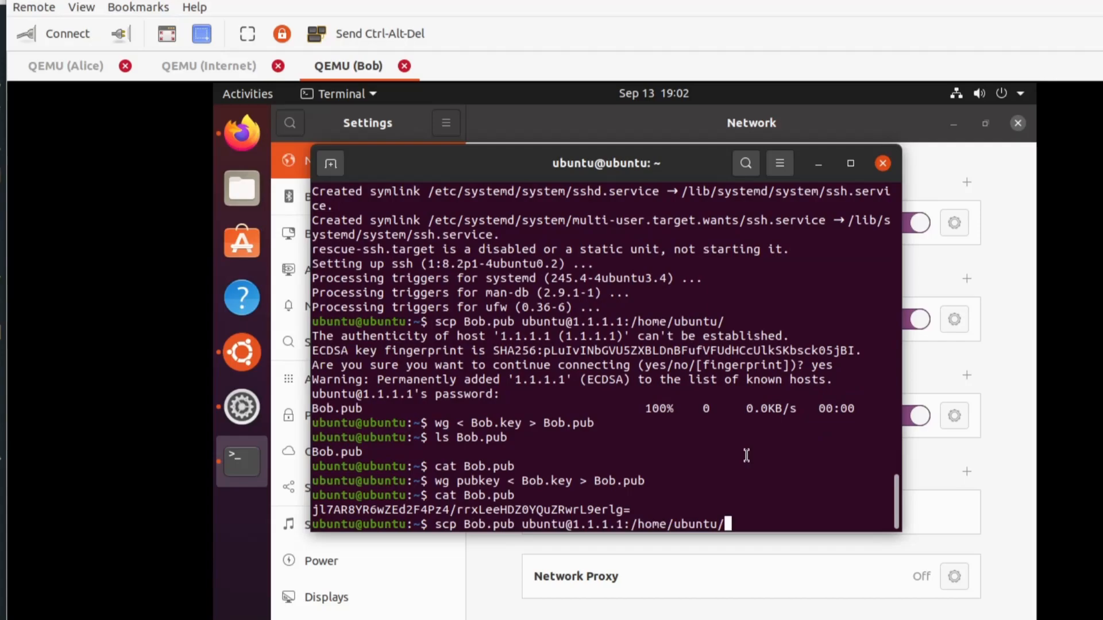
{"action": "key", "text": "Return"}
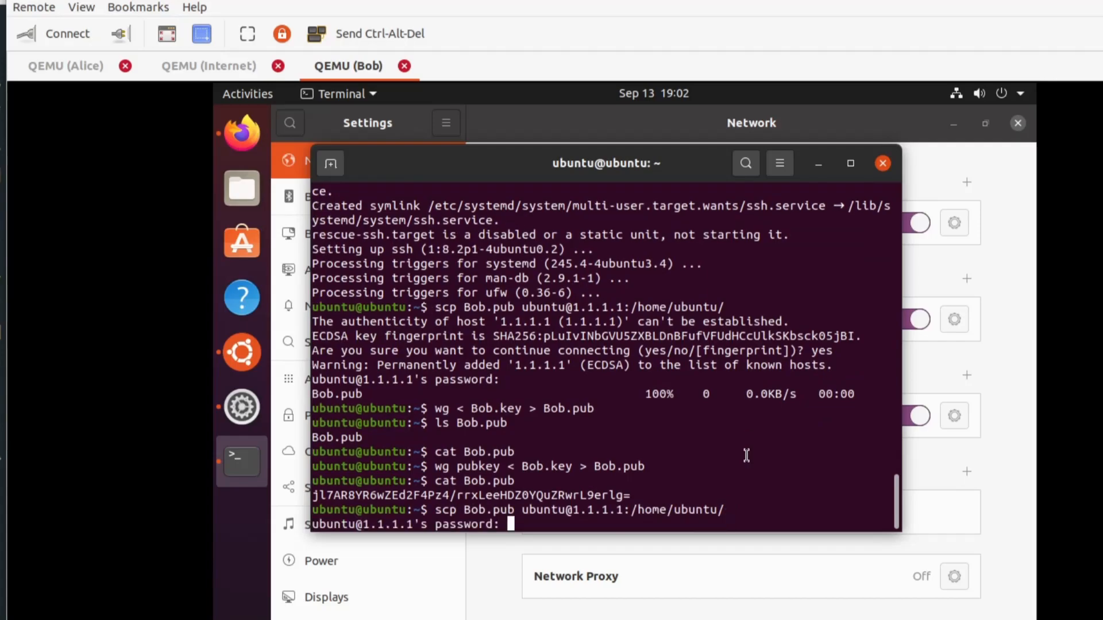
{"action": "key", "text": "Return"}
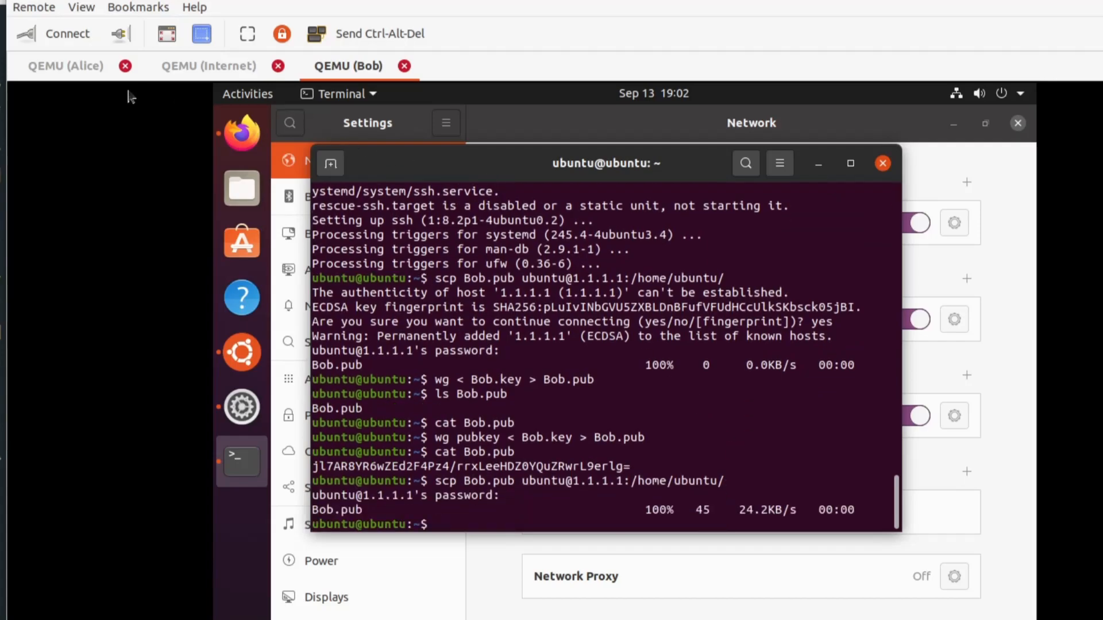
{"action": "left_click", "coordinate": [65, 65]}
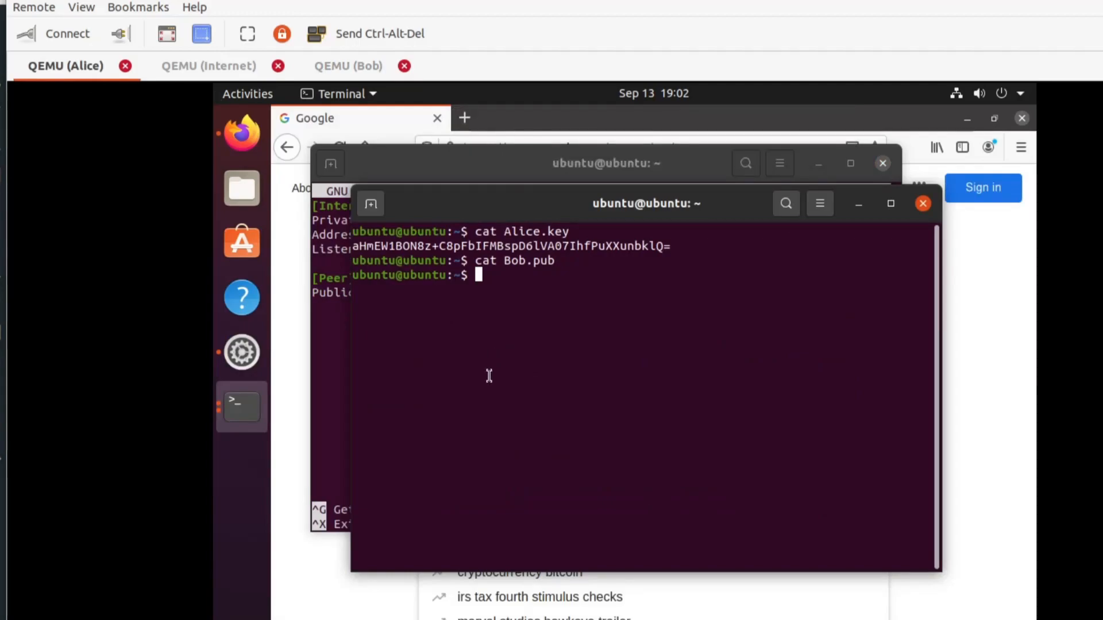
Generate Alice's public key with 'wg pubkey < Alice.key > Alice.pub'.
{"action": "type", "text": "wg pubkey"}
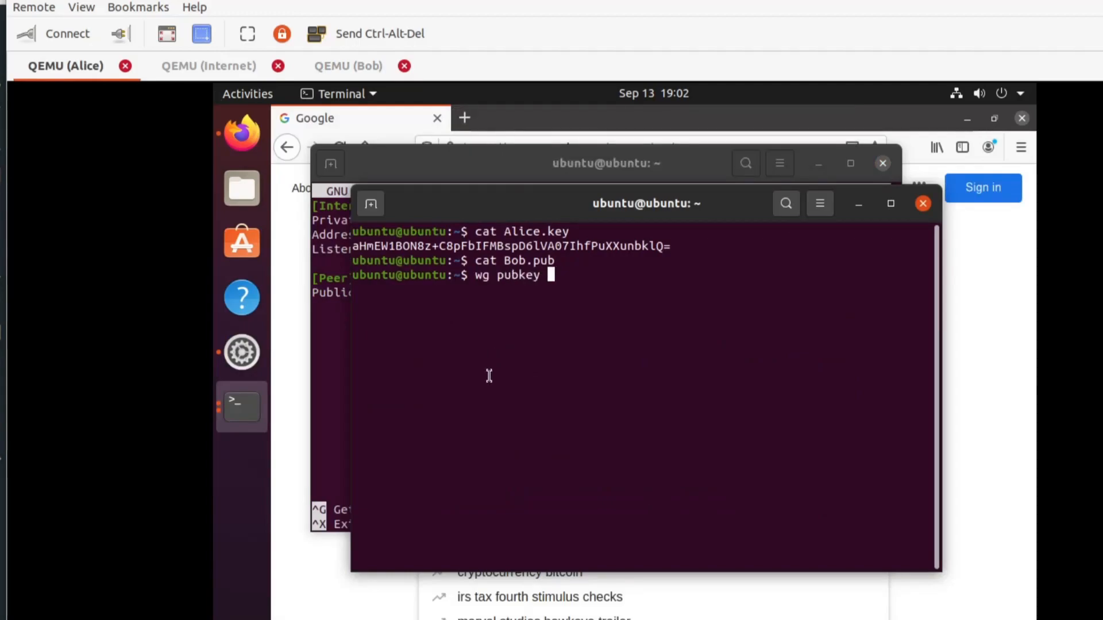
{"action": "type", "text": "< alice."}
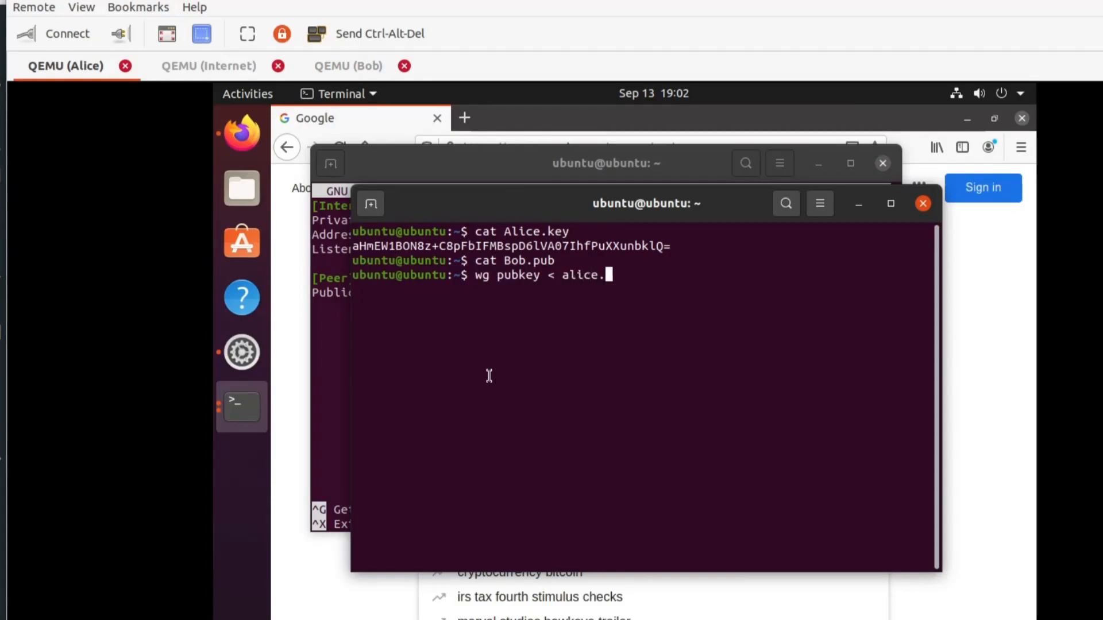
{"action": "key", "text": "Backspace"}
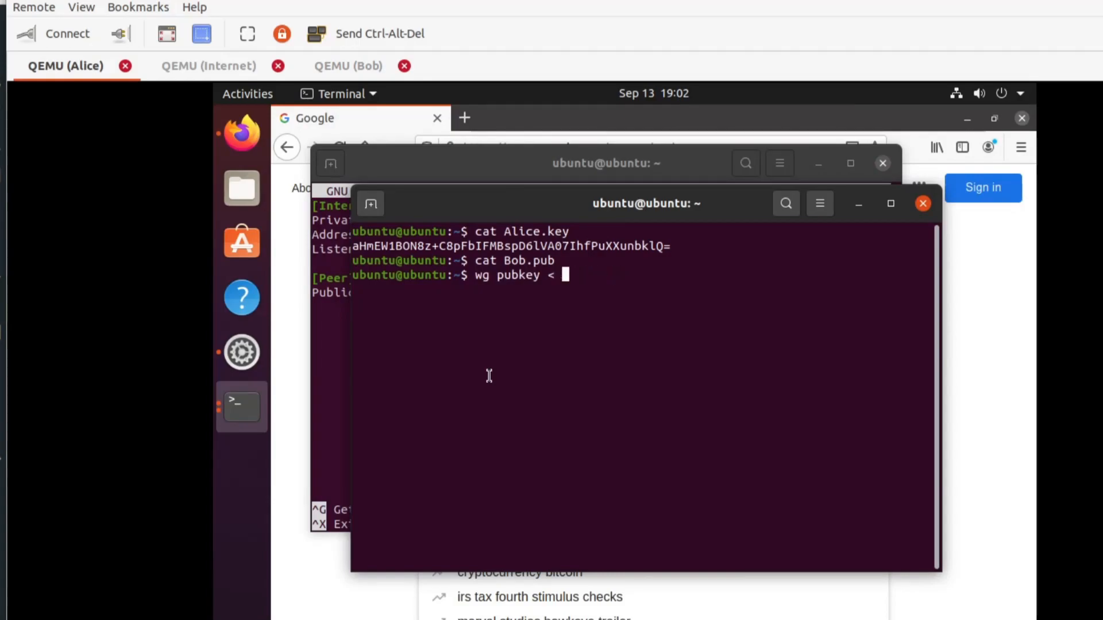
{"action": "type", "text": "Alice.key"}
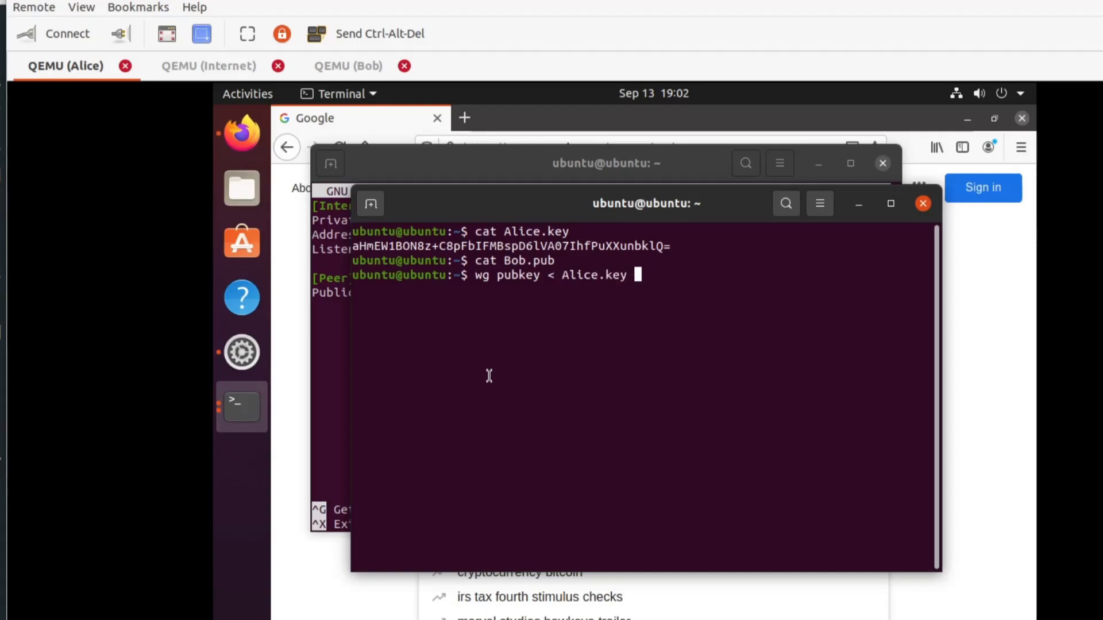
{"action": "type", "text": "> Alice.pu"}
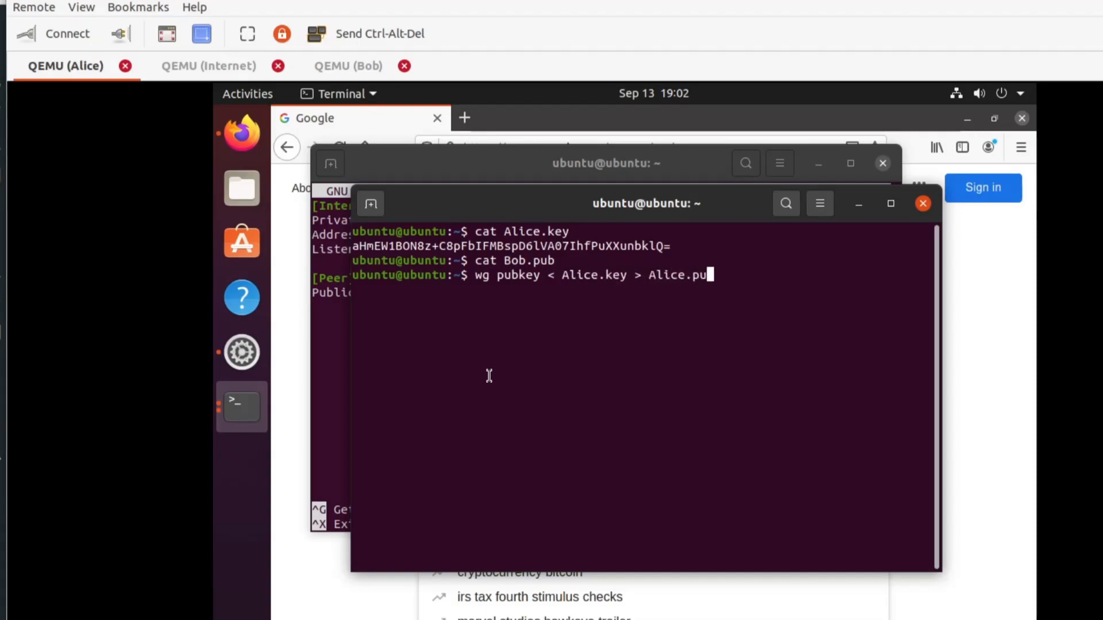
{"action": "key", "text": "Return"}
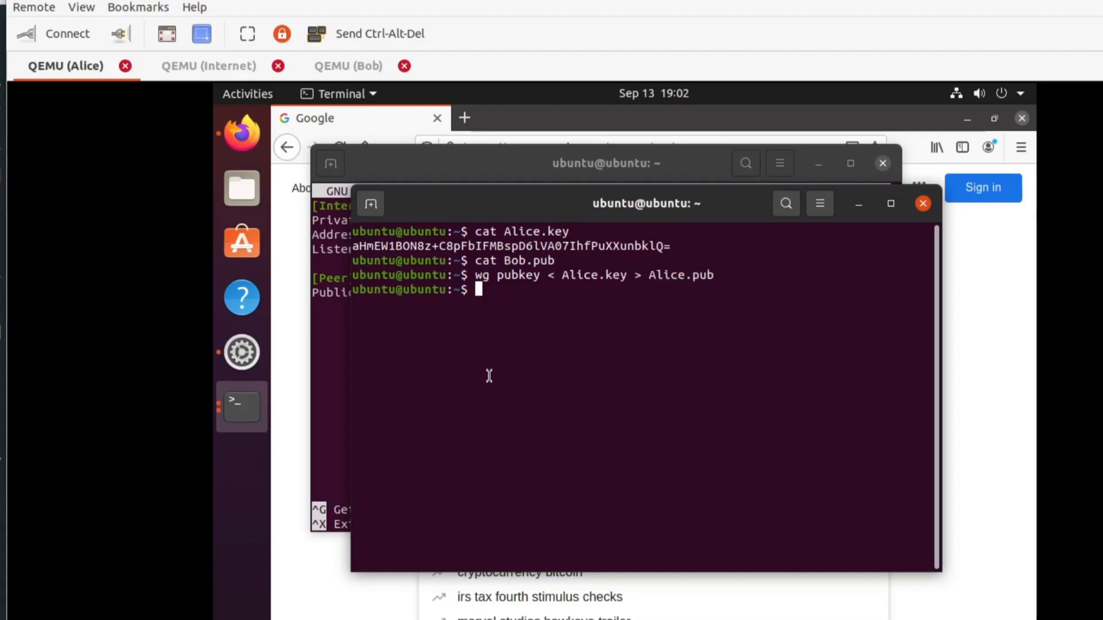
{"action": "type", "text": "cat Bob.pub"}
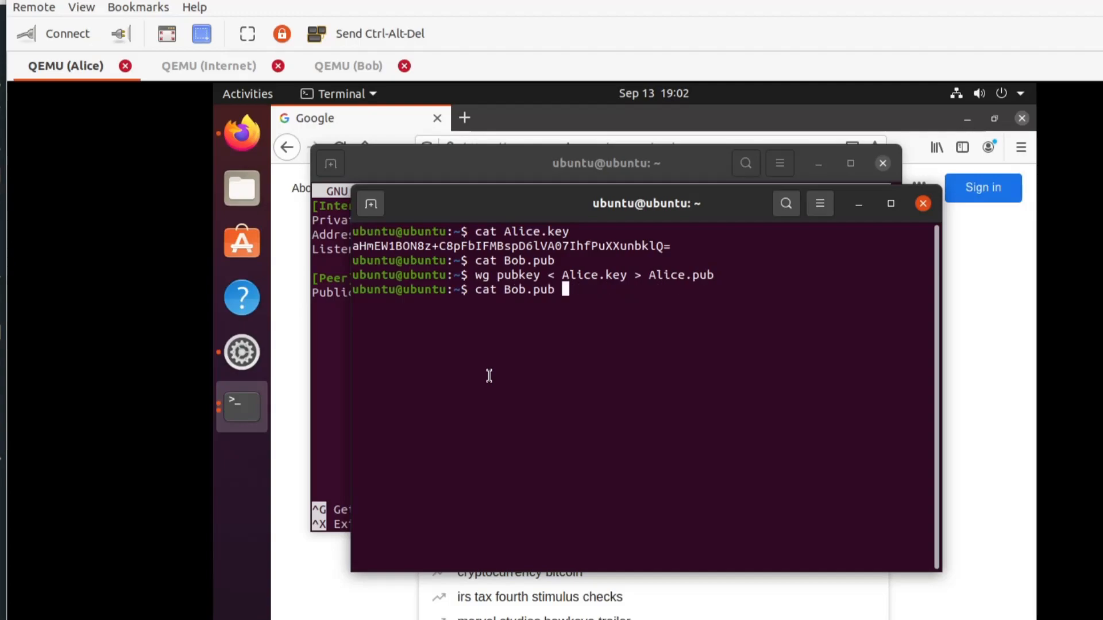
{"action": "type", "text": "Alice"}
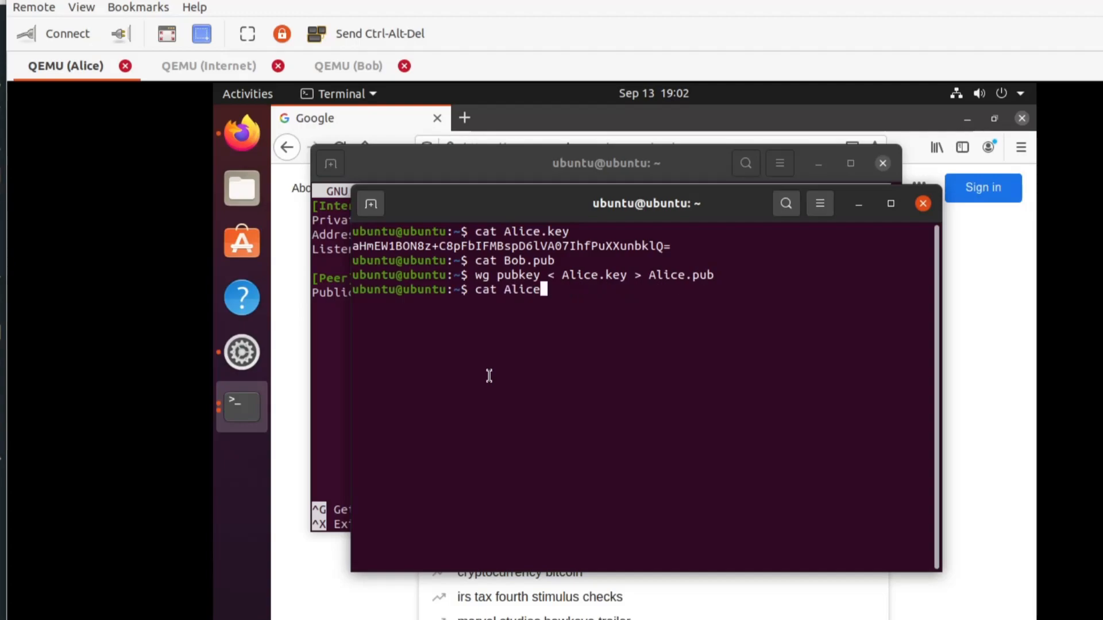
{"action": "type", "text": "scp Alic"}
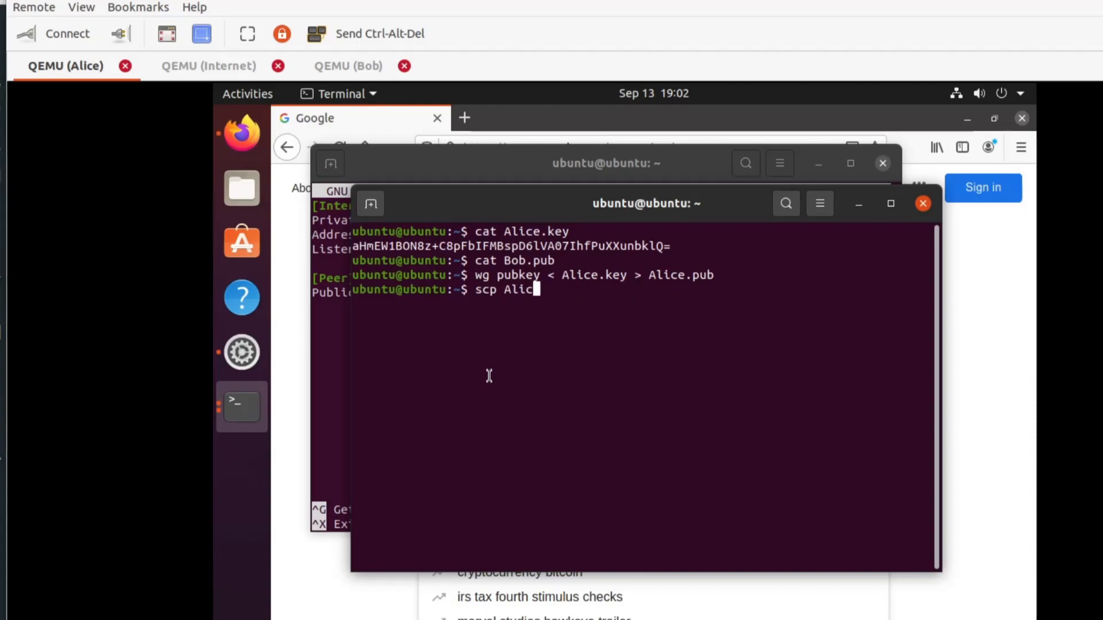
{"action": "type", "text": "e.pub"}
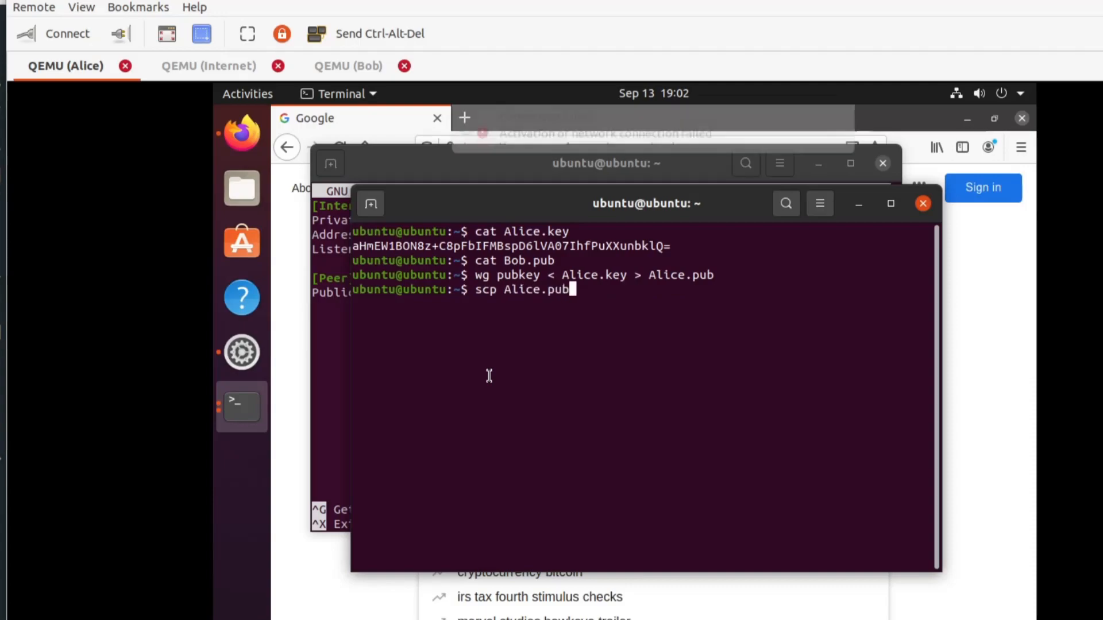
{"action": "type", "text": "ubuntu@"}
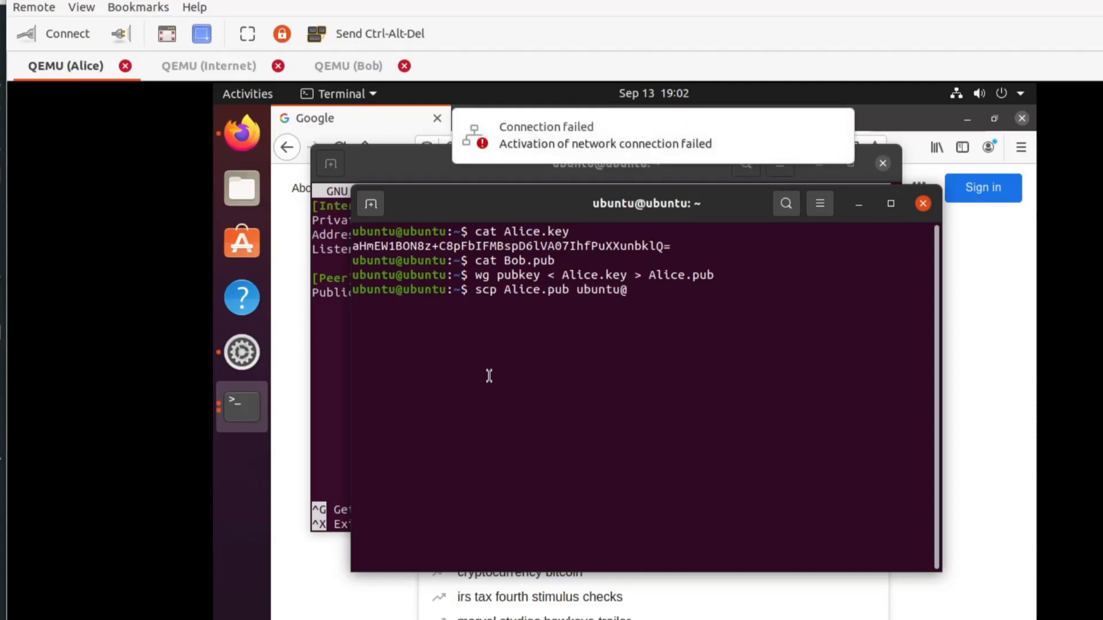
{"action": "type", "text": "2.2.2.2/"}
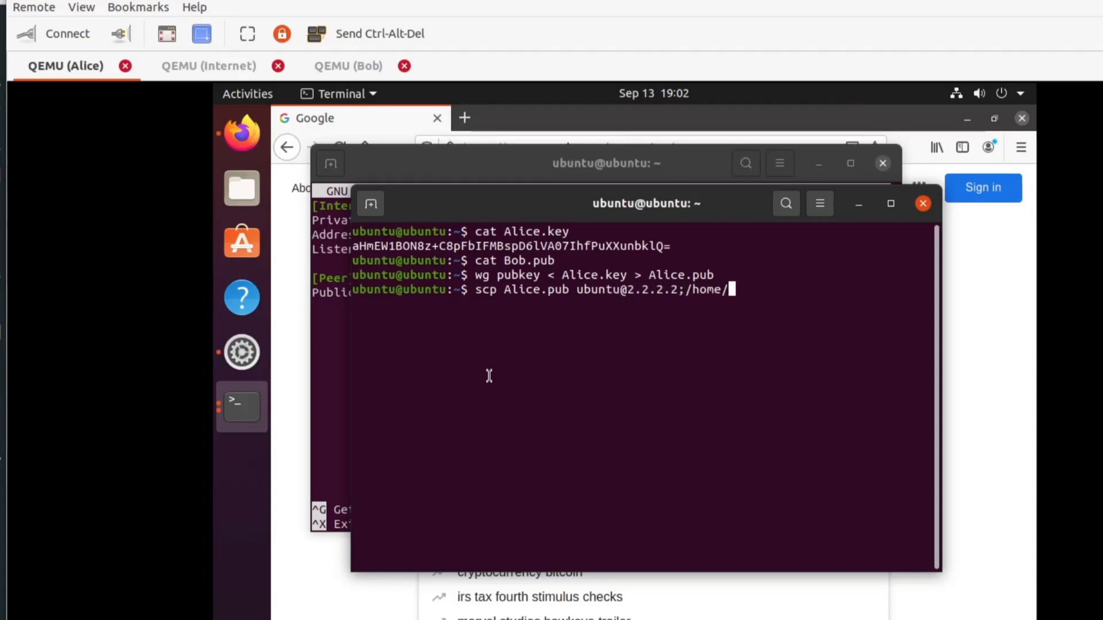
{"action": "key", "text": "Backspace"}
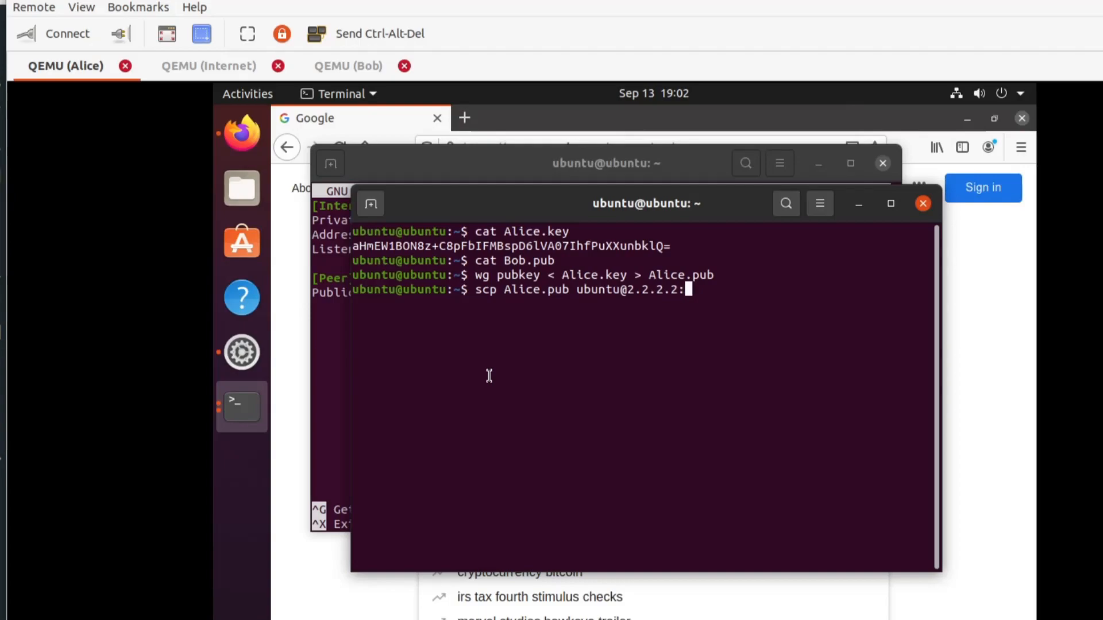
{"action": "type", "text": "/home/ubun"}
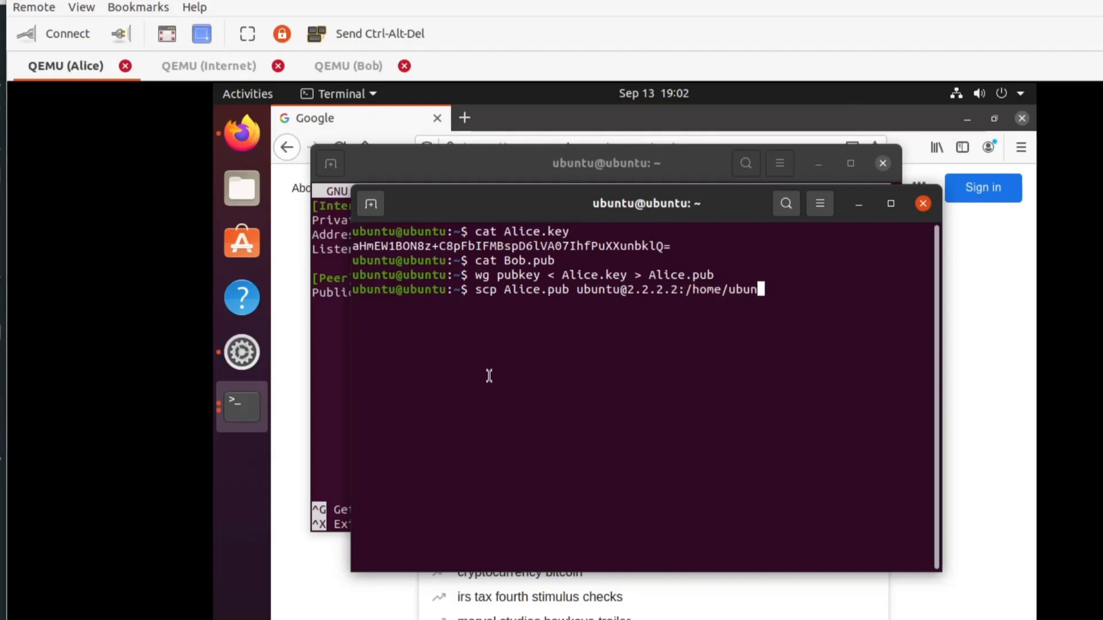
{"action": "key", "text": "Return"}
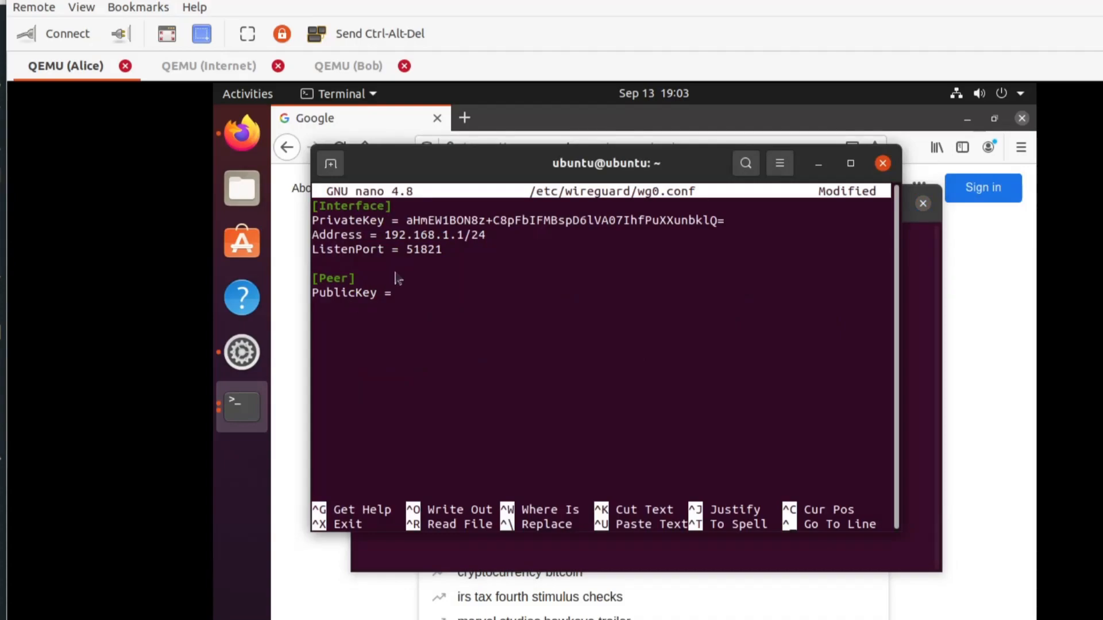
Enter Bob's PublicKey, Endpoint 2.2.2.2:51821 and AllowedIPs 192.168.1.0/24, then save and exit nano.
{"action": "type", "text": "jl7AR8YR6wZEd2F4Pz4/rrxLeeHDZ0YQuZRwrL9erlg="}
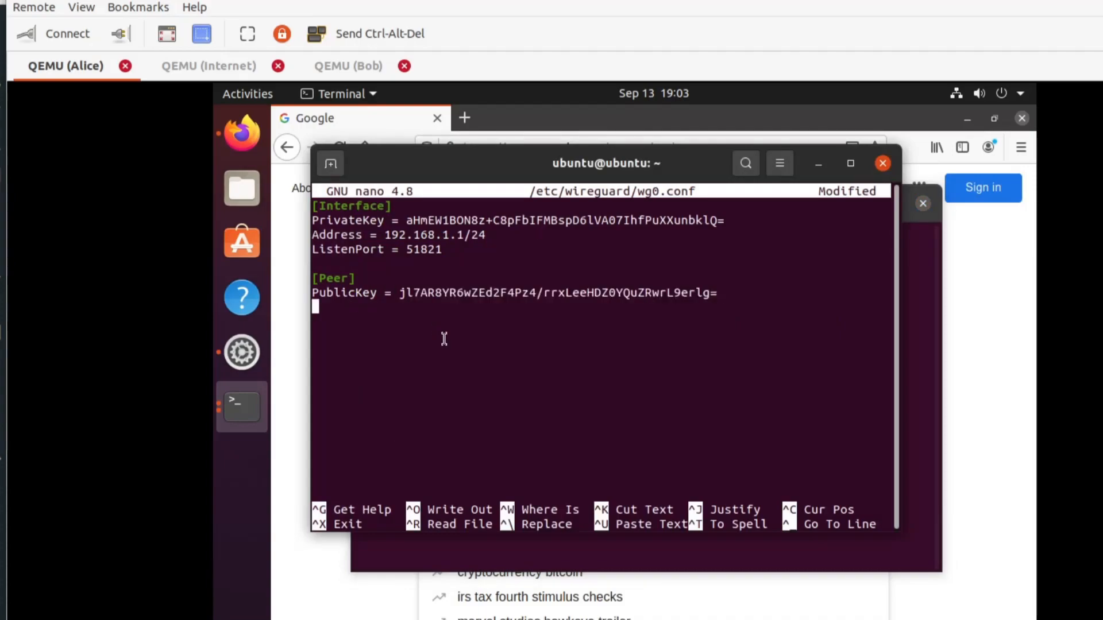
{"action": "mouse_move", "coordinate": [241, 406]}
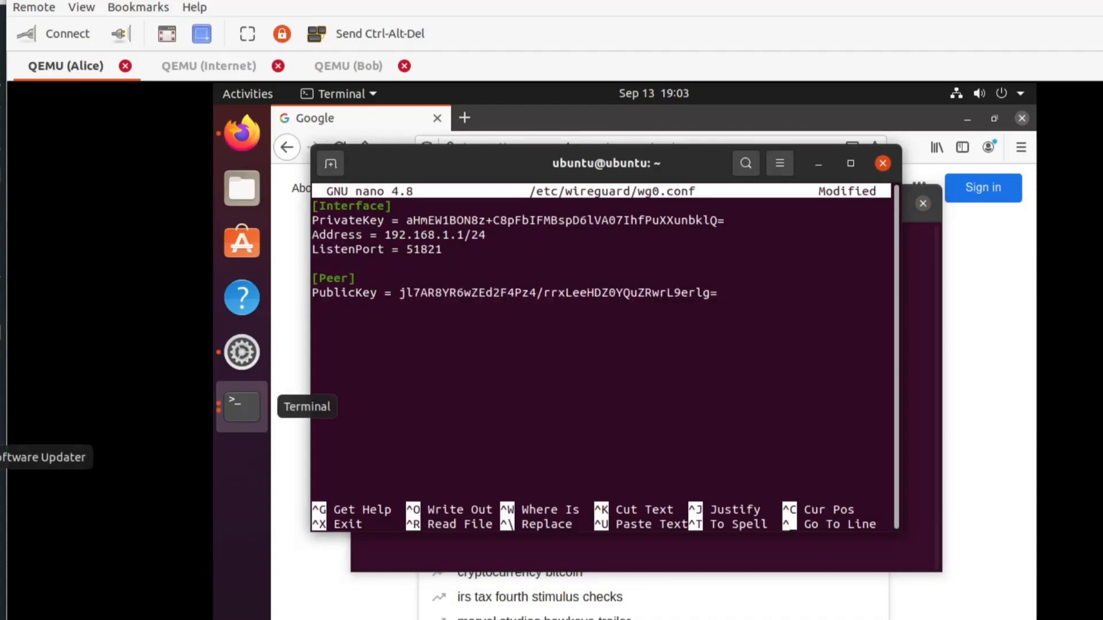
{"action": "type", "text": "E"}
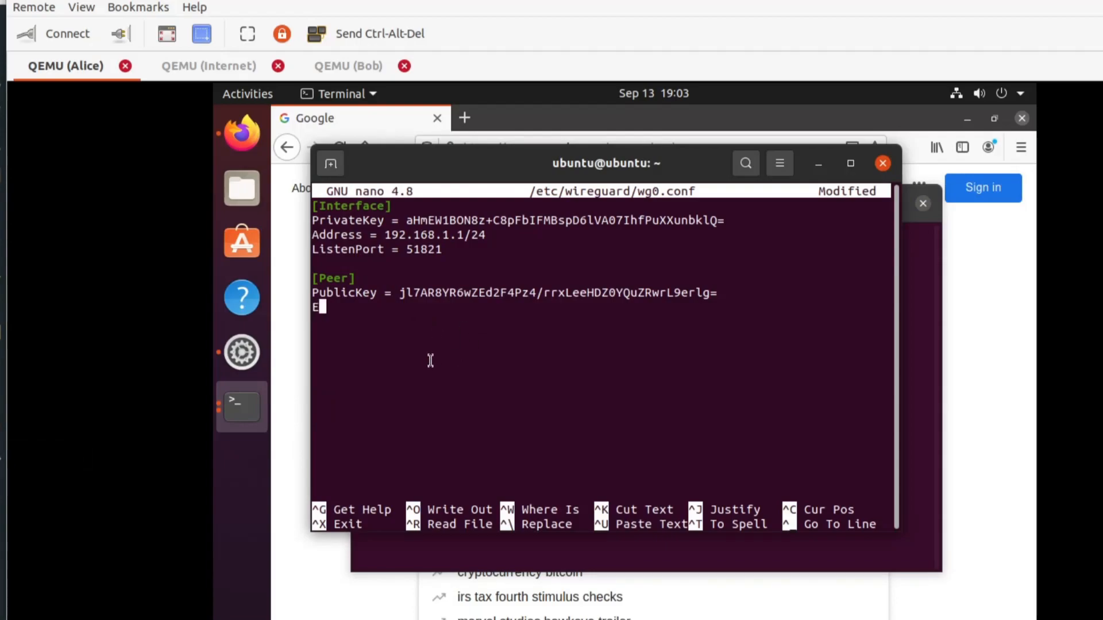
{"action": "type", "text": "ndpoint ="}
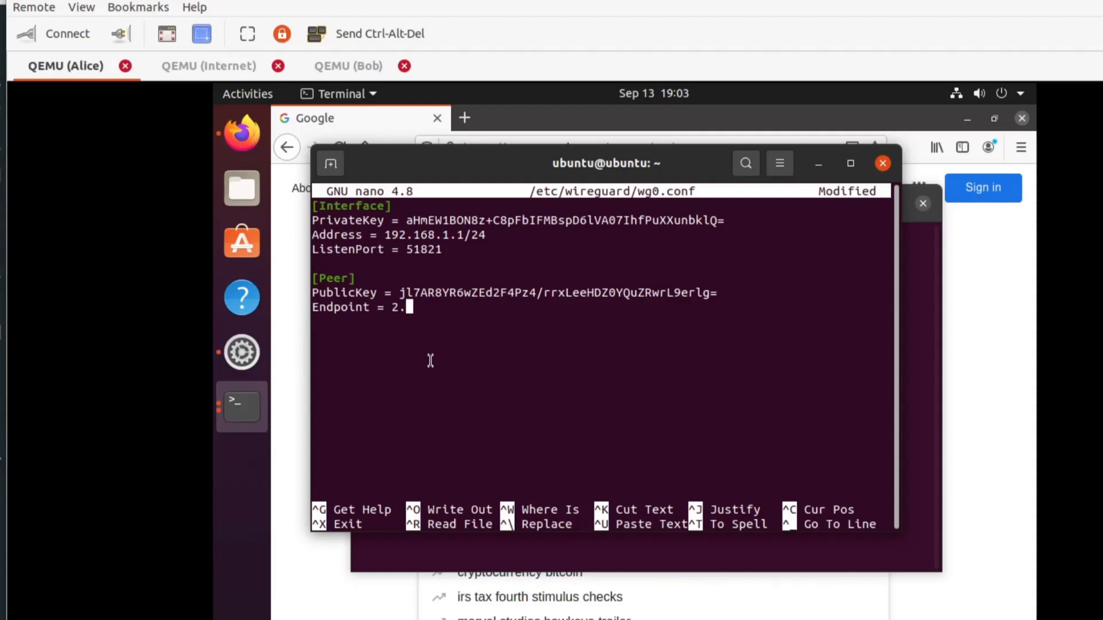
{"action": "type", "text": "2.2.2"}
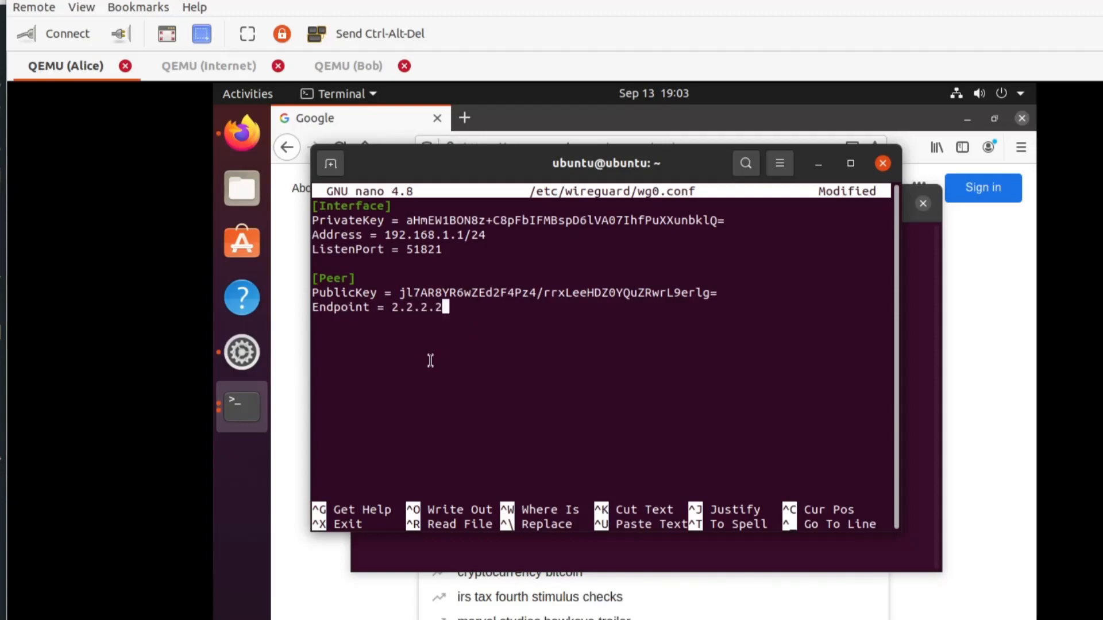
{"action": "type", "text": ":51"}
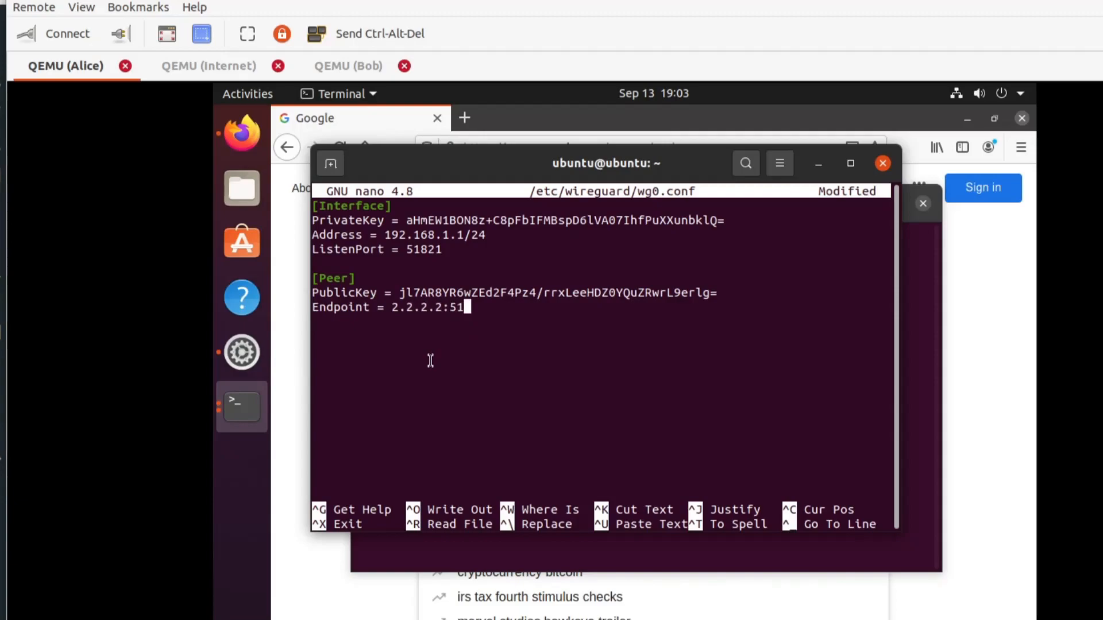
{"action": "type", "text": "821"}
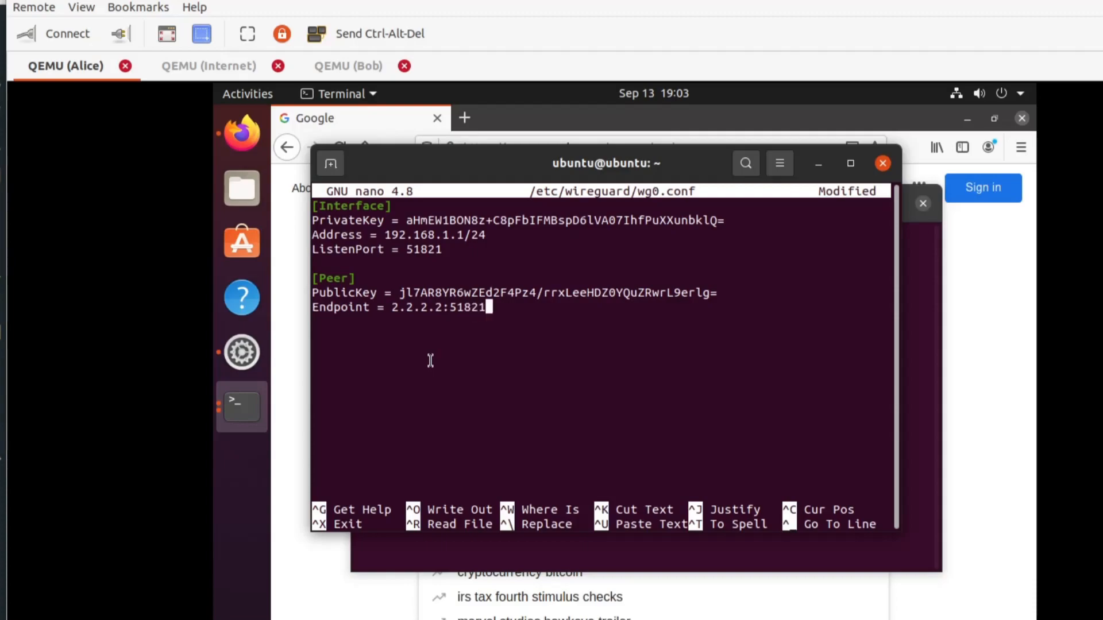
{"action": "type", "text": "A"}
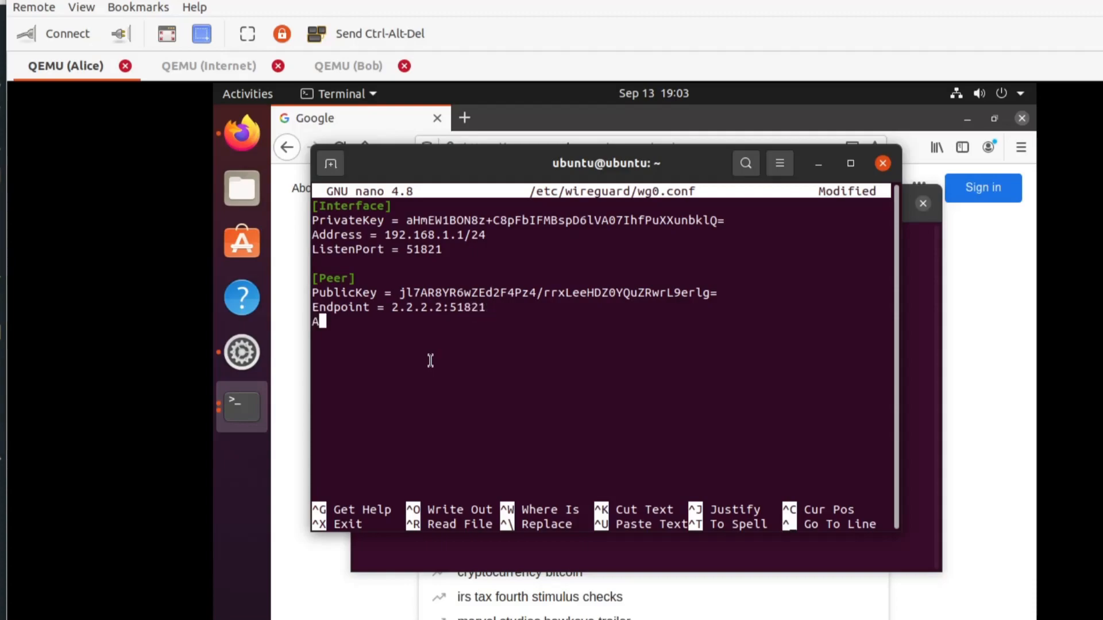
{"action": "type", "text": "llowedIP"}
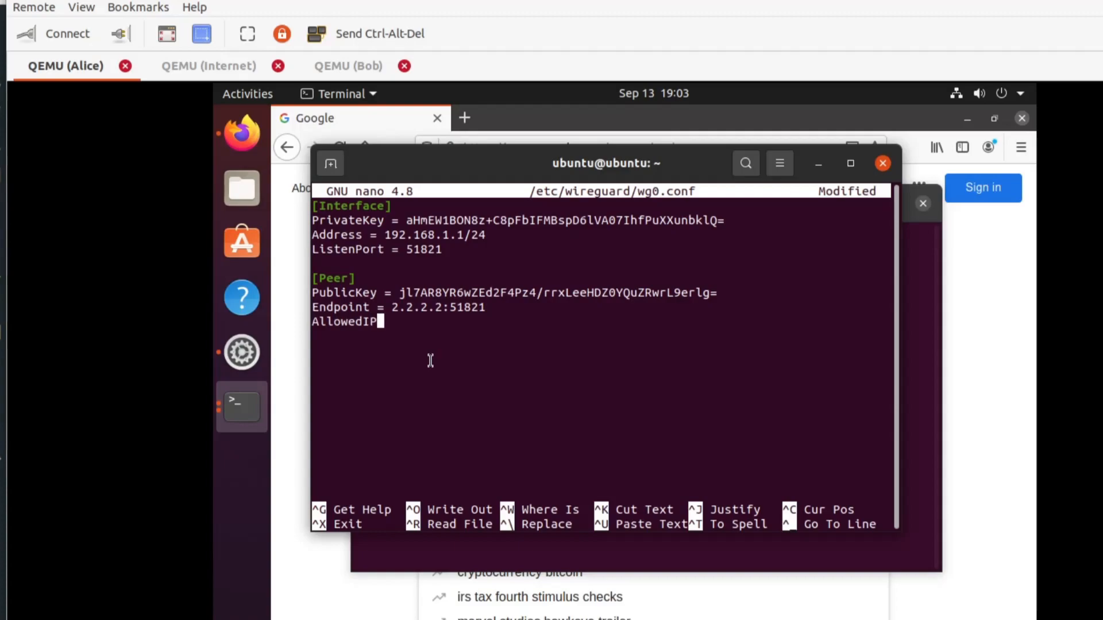
{"action": "type", "text": "s ="}
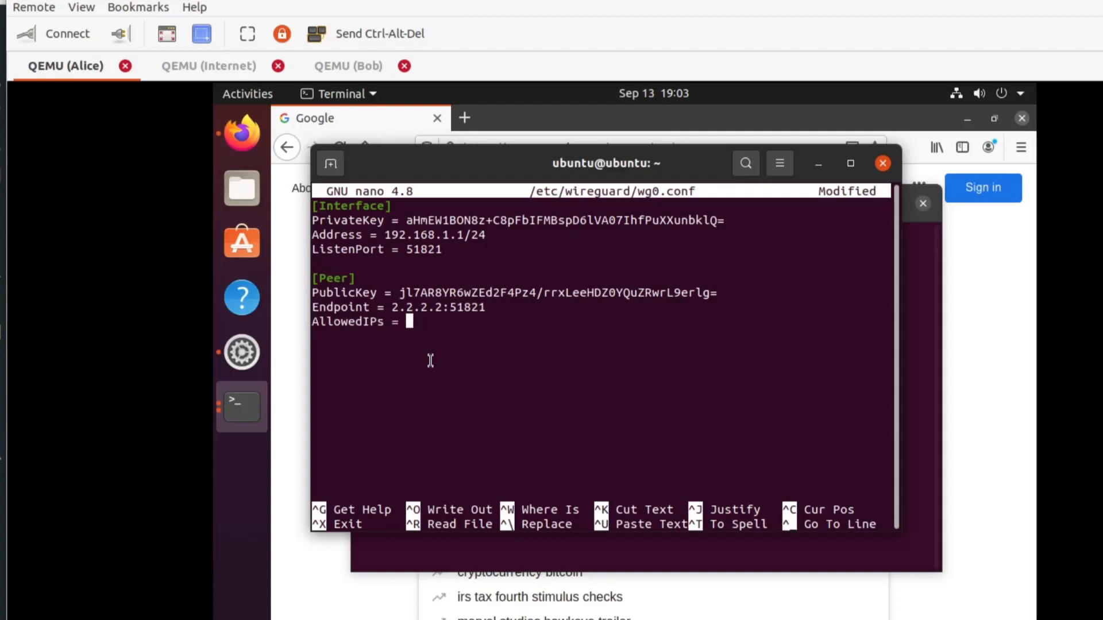
{"action": "type", "text": "192.168"}
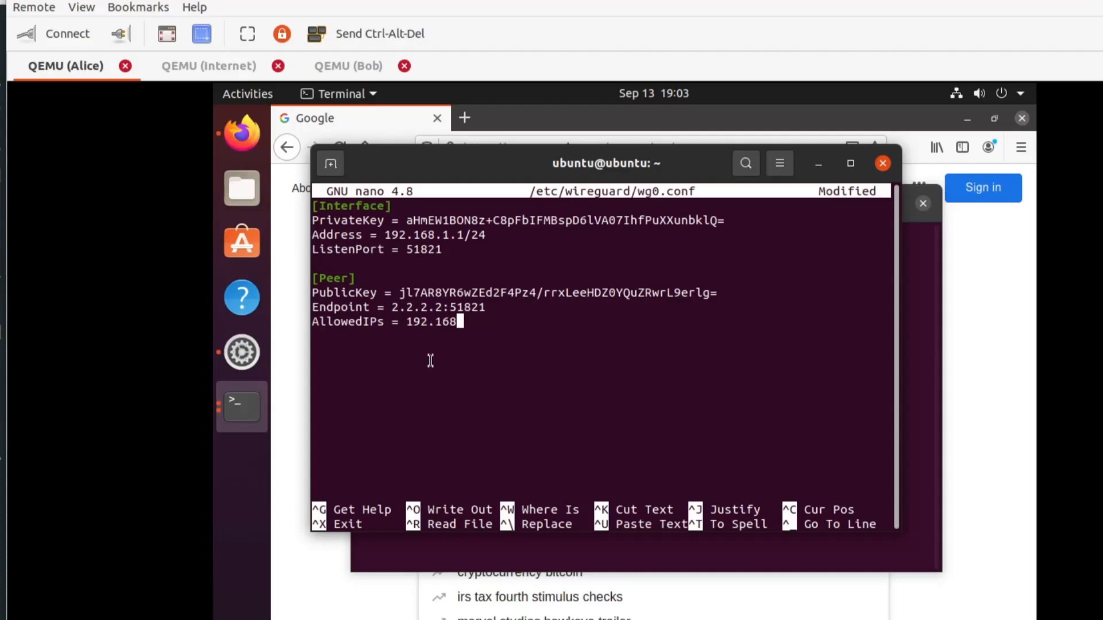
{"action": "type", "text": ".1.0/24"}
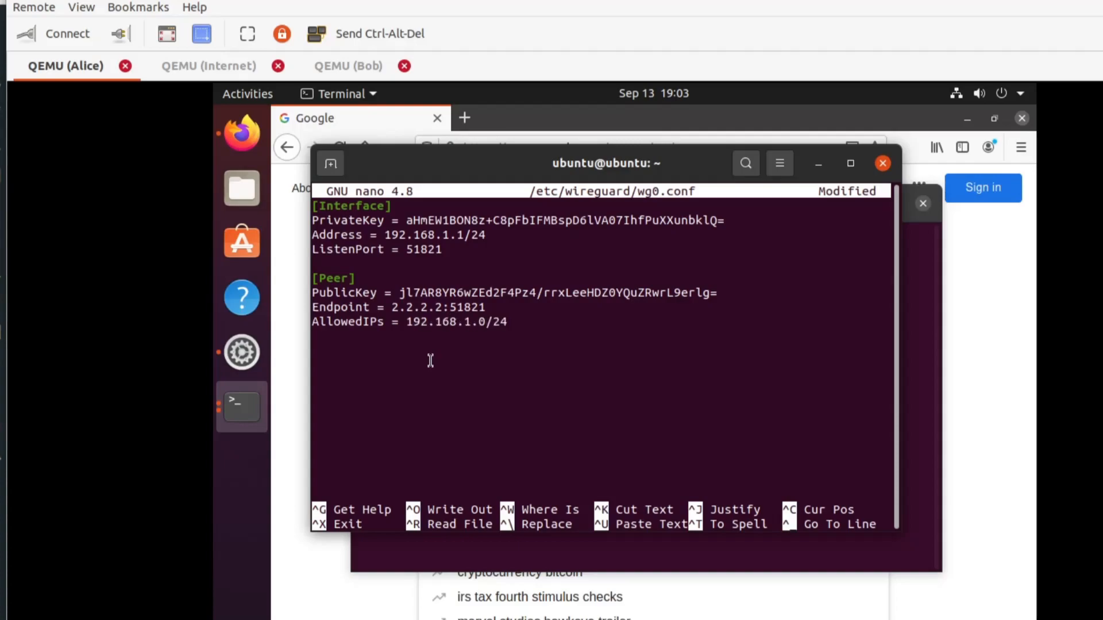
{"action": "key", "text": "ctrl+x"}
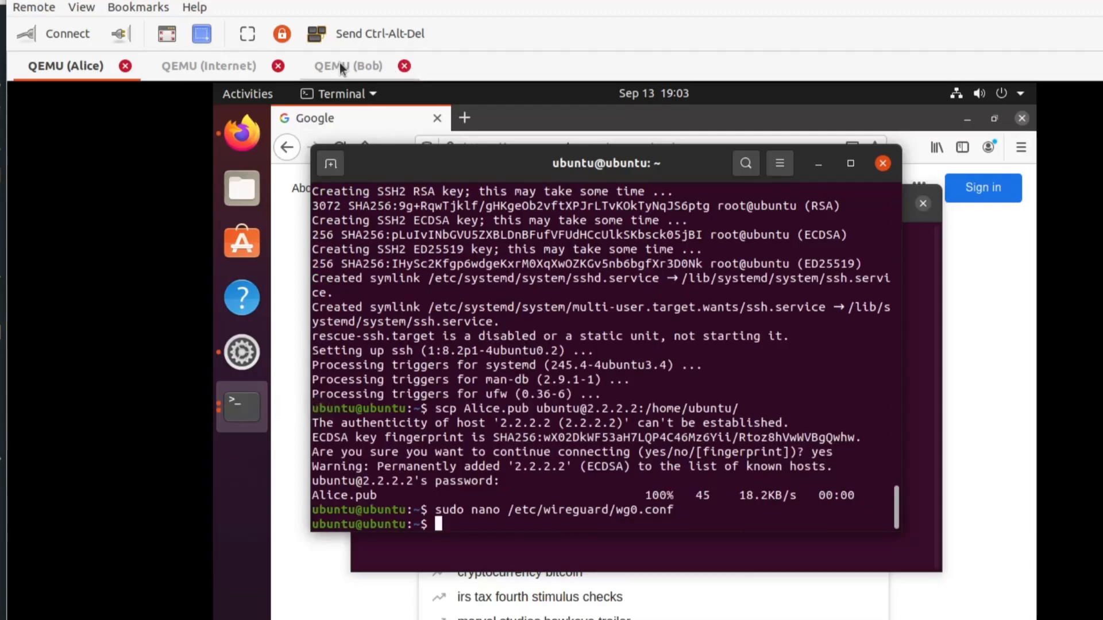
On Bob's console, open /etc/wireguard/wg0.conf in nano with sudo.
{"action": "left_click", "coordinate": [347, 65]}
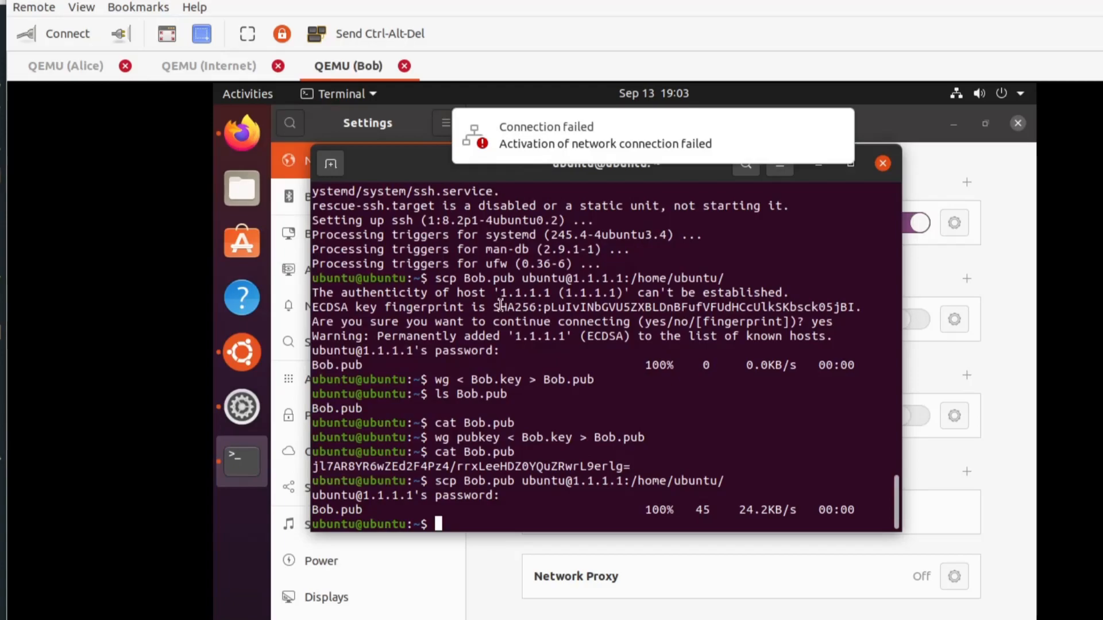
{"action": "type", "text": "nano /et"}
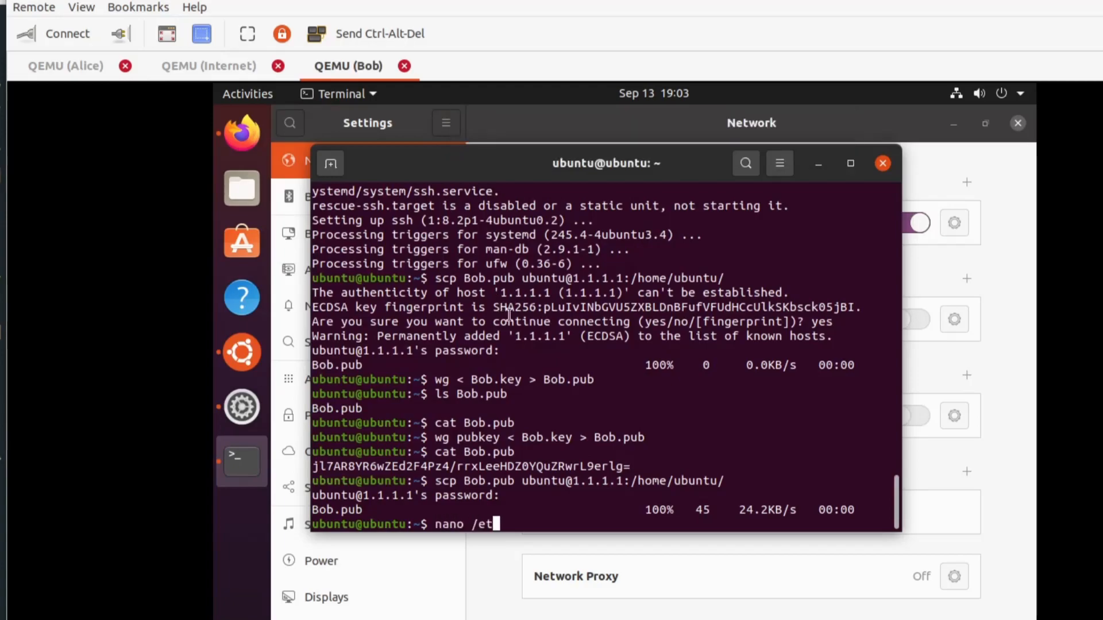
{"action": "type", "text": "c/wire"}
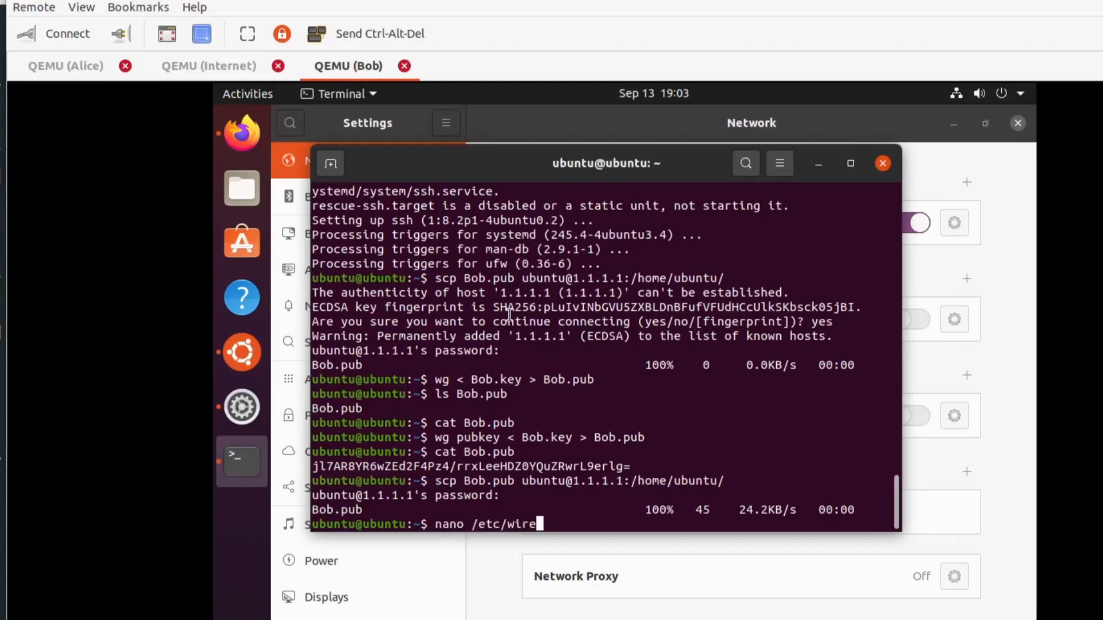
{"action": "type", "text": "guard/wg0.c"}
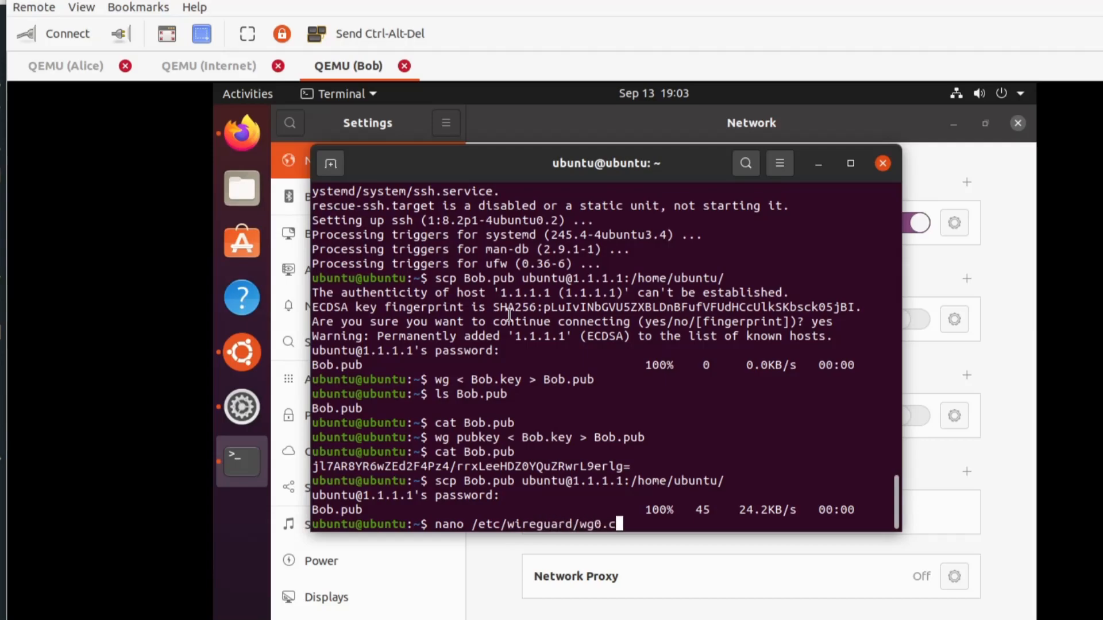
{"action": "key", "text": "Return"}
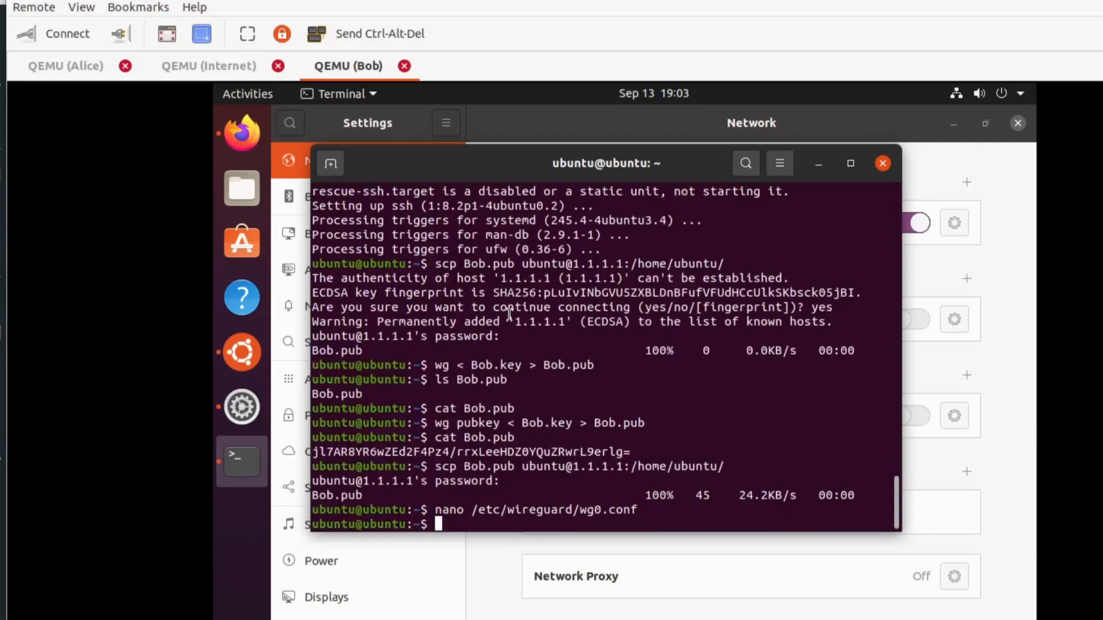
{"action": "type", "text": "nano /etc/wireguard/wg0.conf"}
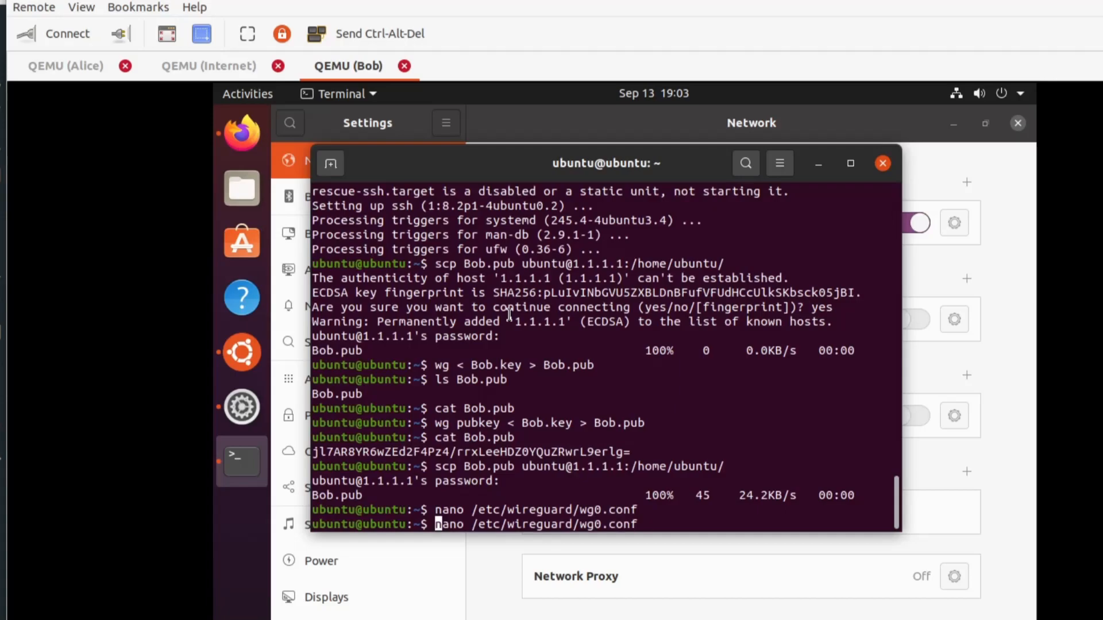
{"action": "key", "text": "Return"}
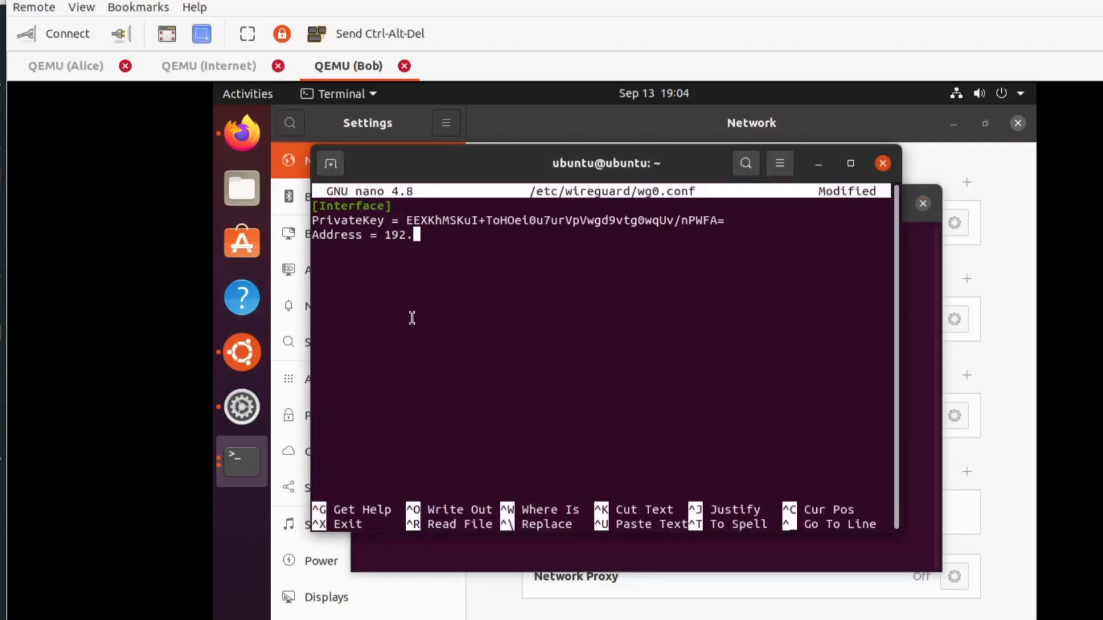
Enter Bob's Address 192.168.1.2/24 and the peer Endpoint 1.1.1.1:51821.
{"action": "type", "text": "168.1.2/24"}
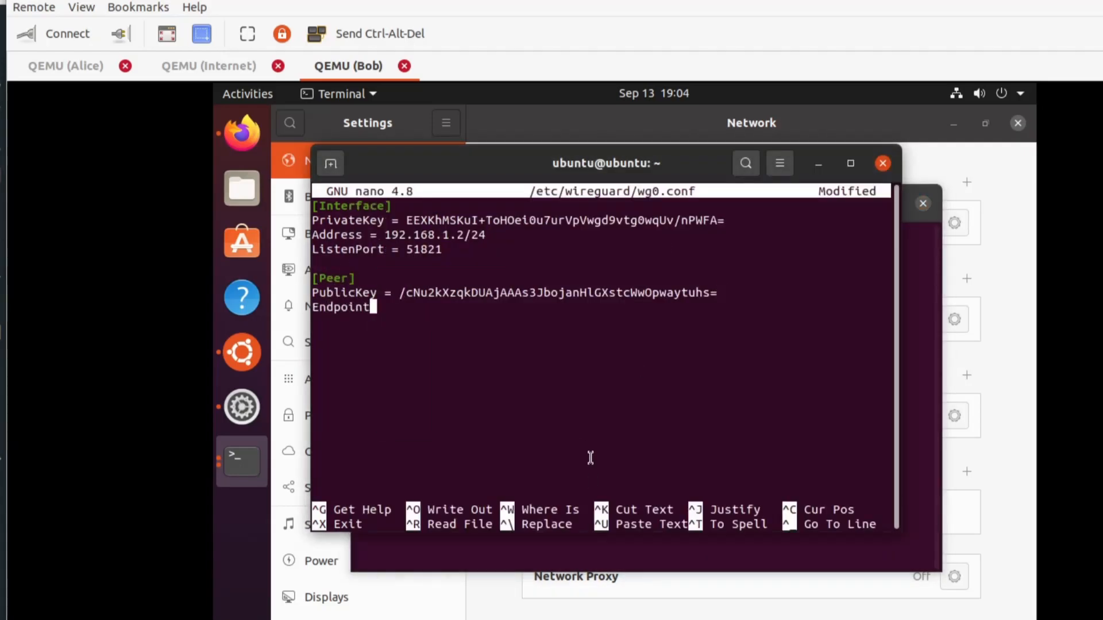
{"action": "type", "text": "= 1.1.1.1:51821"}
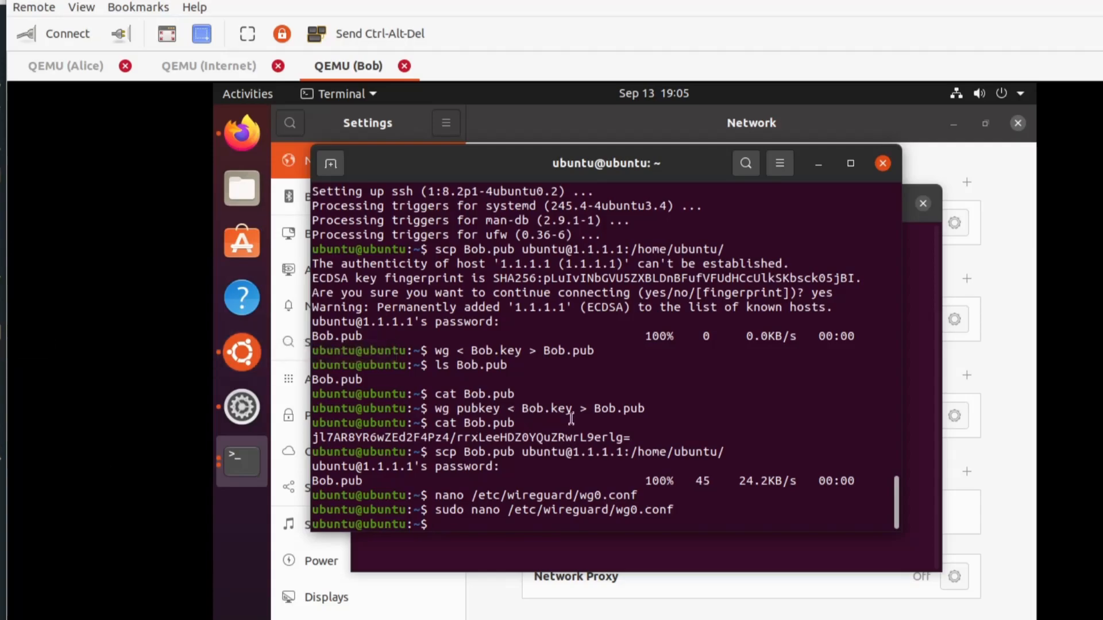
{"action": "mouse_move", "coordinate": [242, 461]}
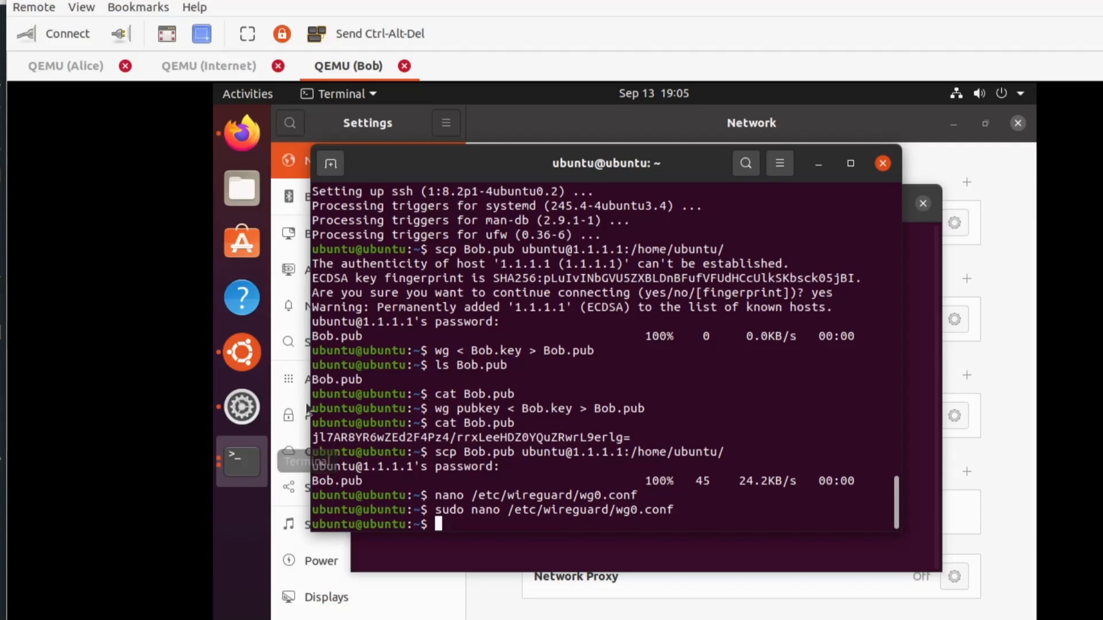
{"action": "type", "text": "sy"}
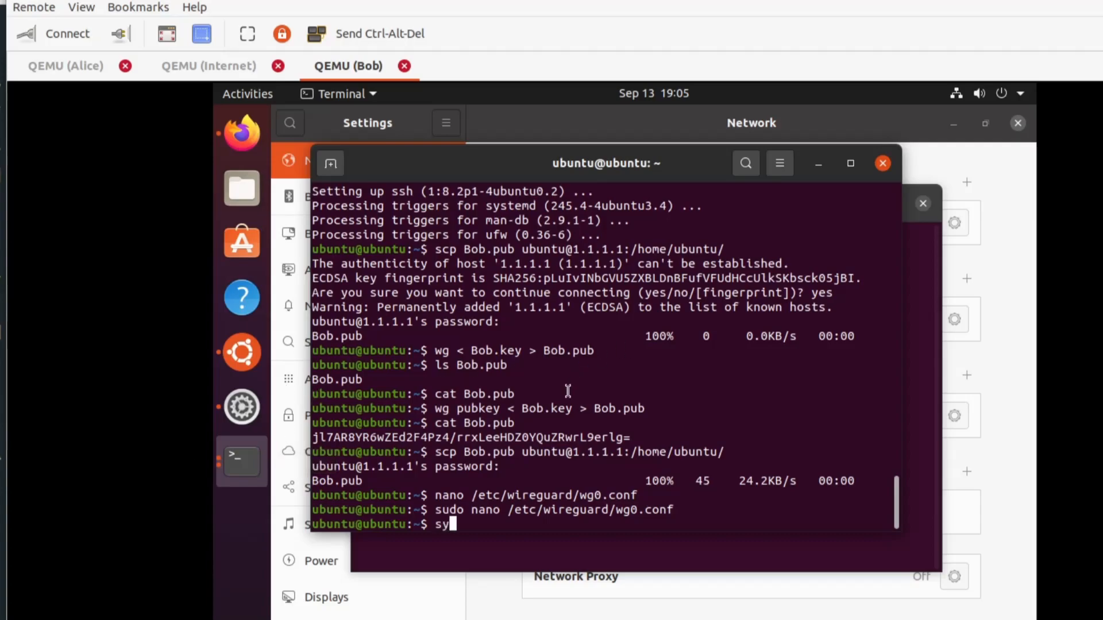
{"action": "key", "text": "BackSpace"}
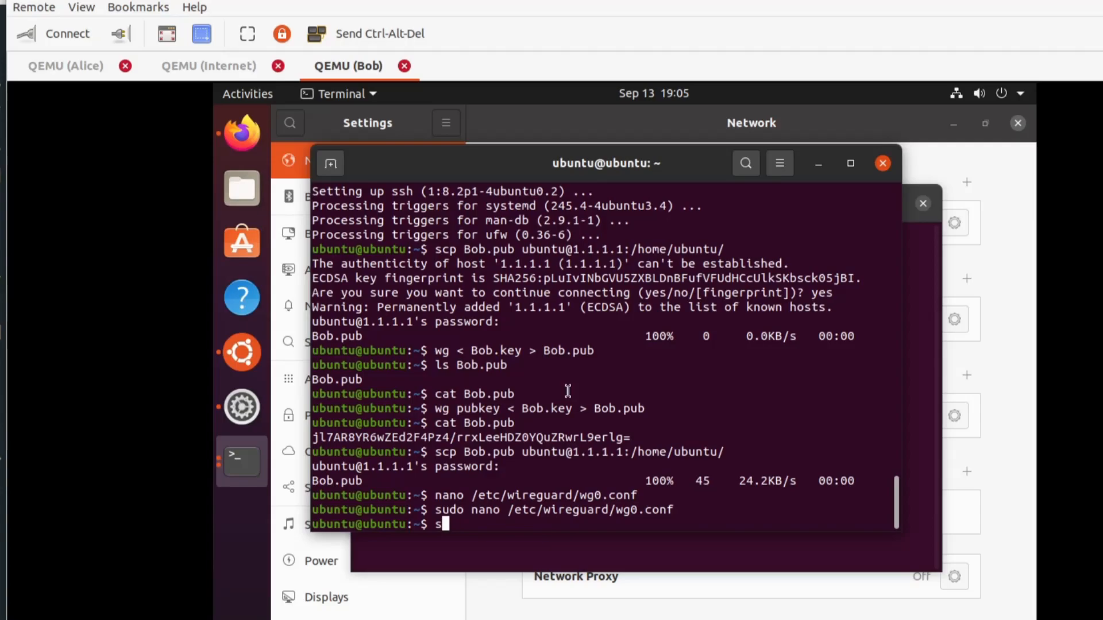
{"action": "type", "text": "udo syse"}
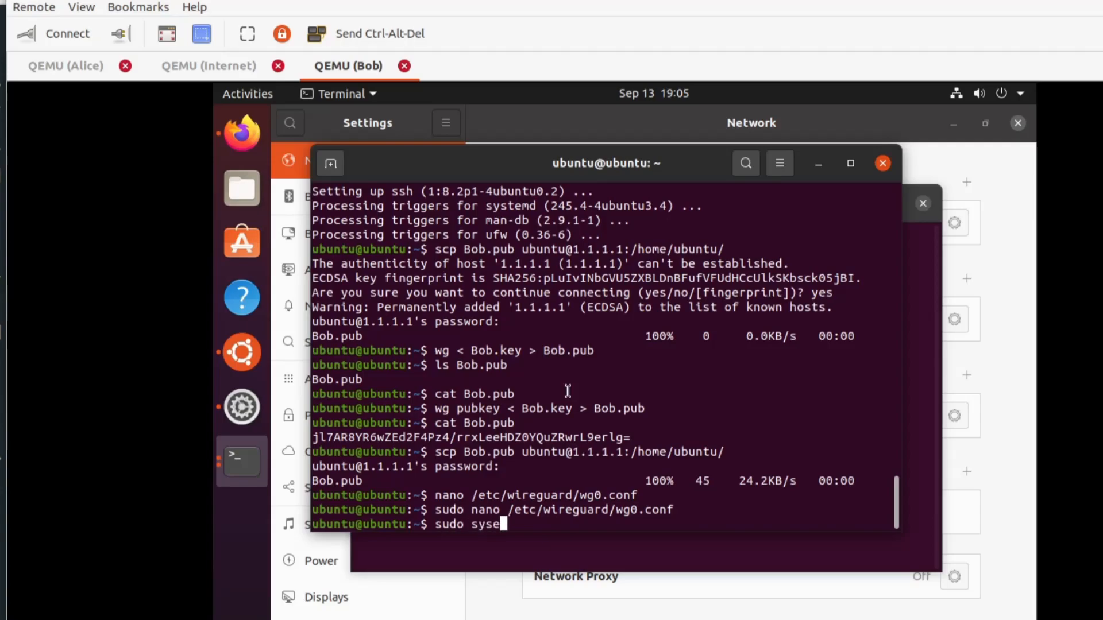
{"action": "type", "text": "mctl enable w"}
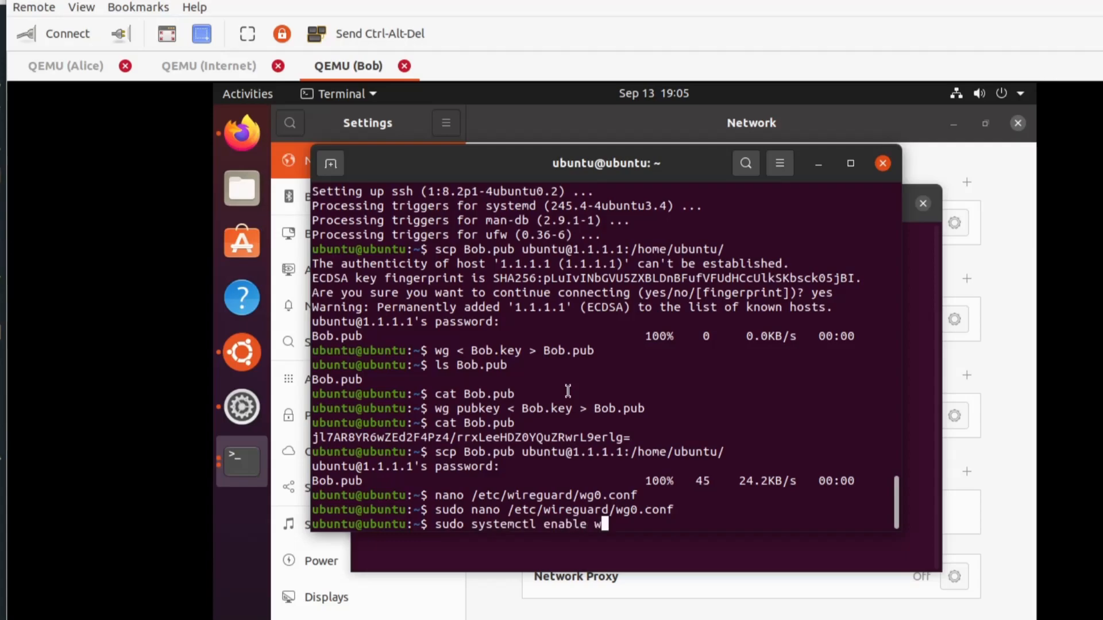
{"action": "type", "text": "g"}
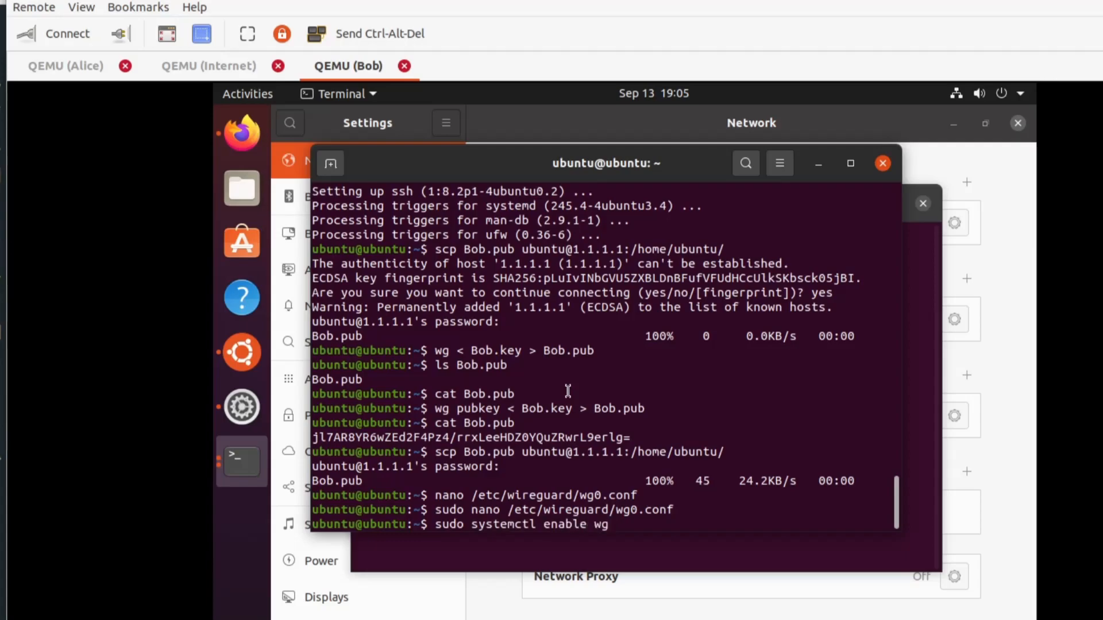
{"action": "mouse_move", "coordinate": [240, 462]}
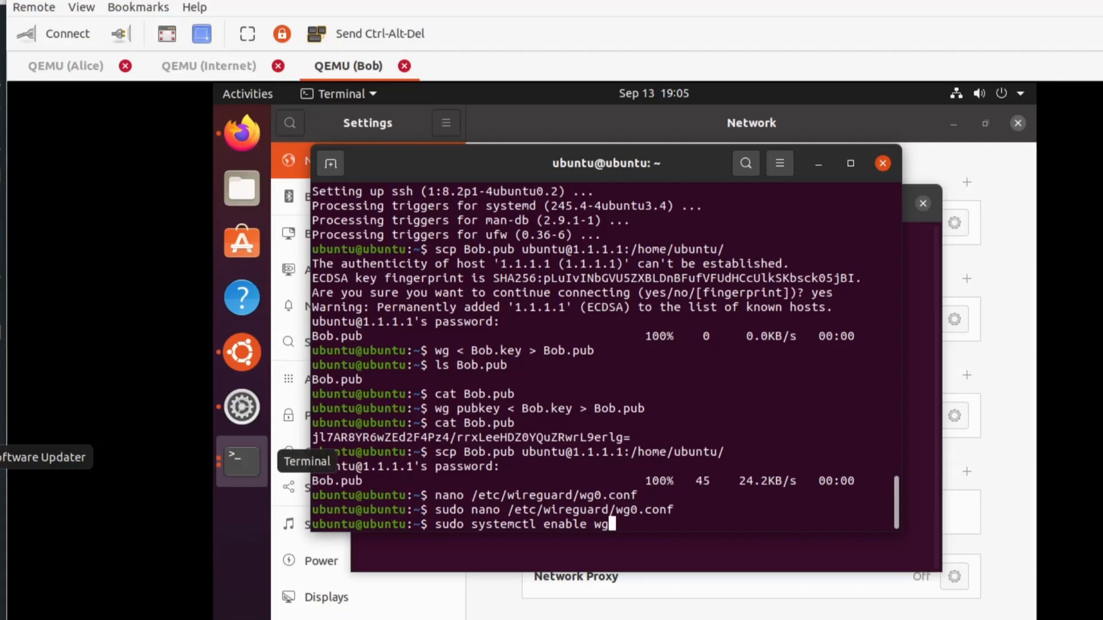
{"action": "type", "text": "-quick@wg0.service"}
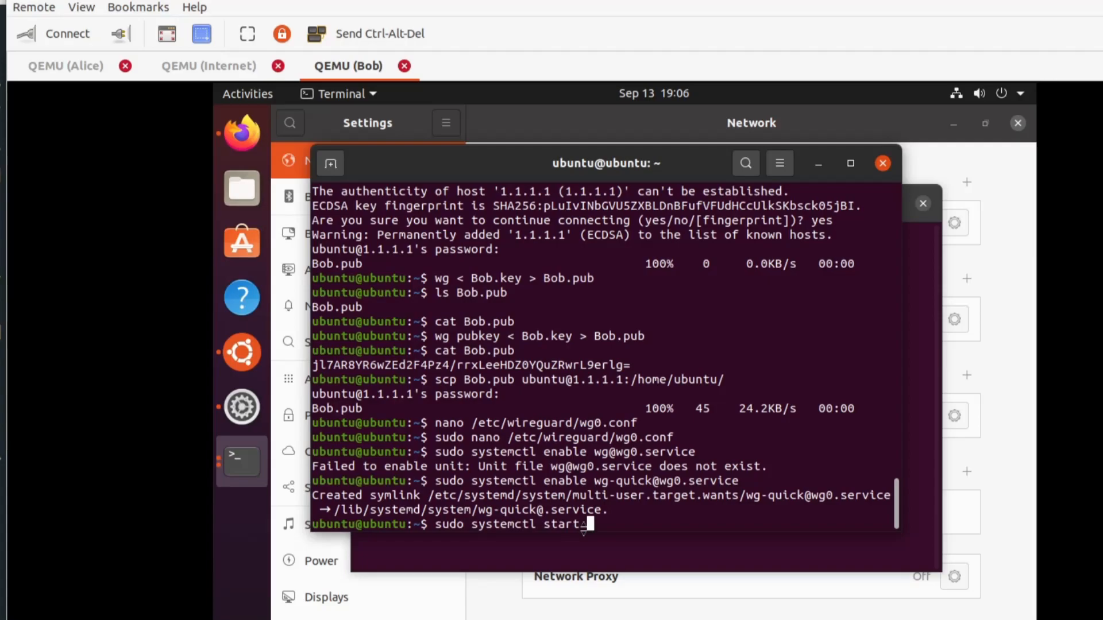
{"action": "type", "text": "wg-quick@"}
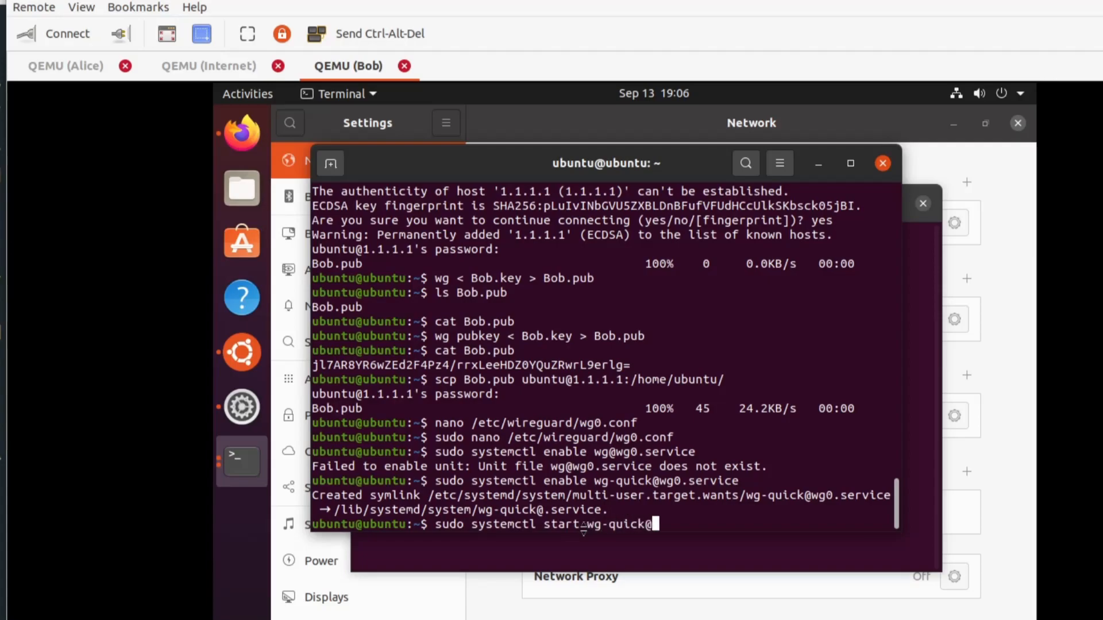
{"action": "key", "text": "Return"}
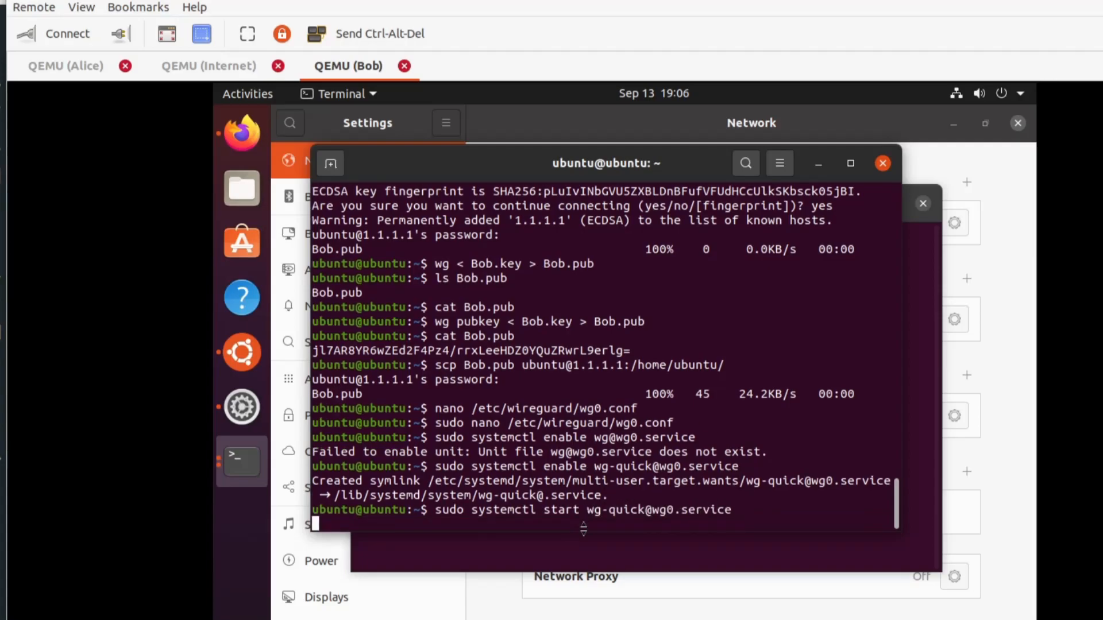
{"action": "key", "text": "Return"}
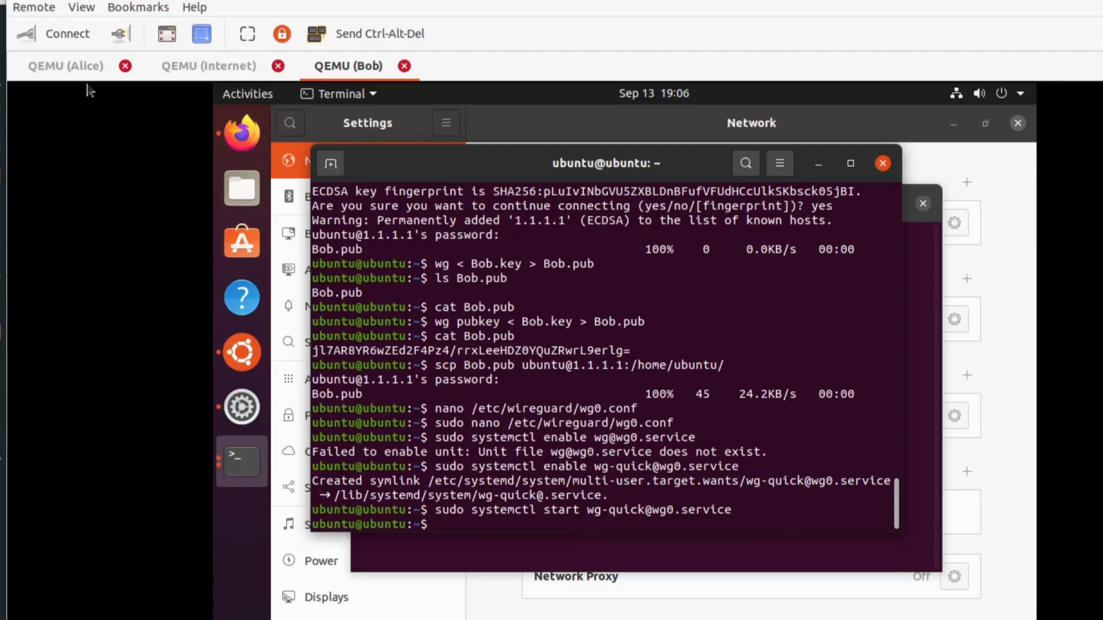
On Alice's console, enable wg-quick@wg0 and authorize the change.
{"action": "left_click", "coordinate": [66, 66]}
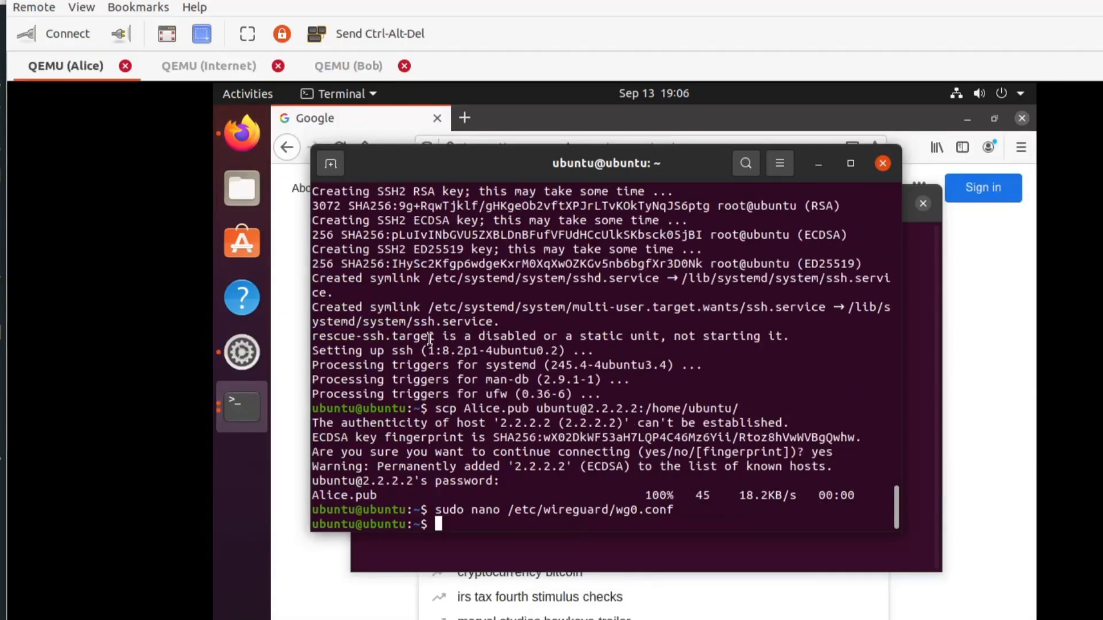
{"action": "type", "text": "systemctl"}
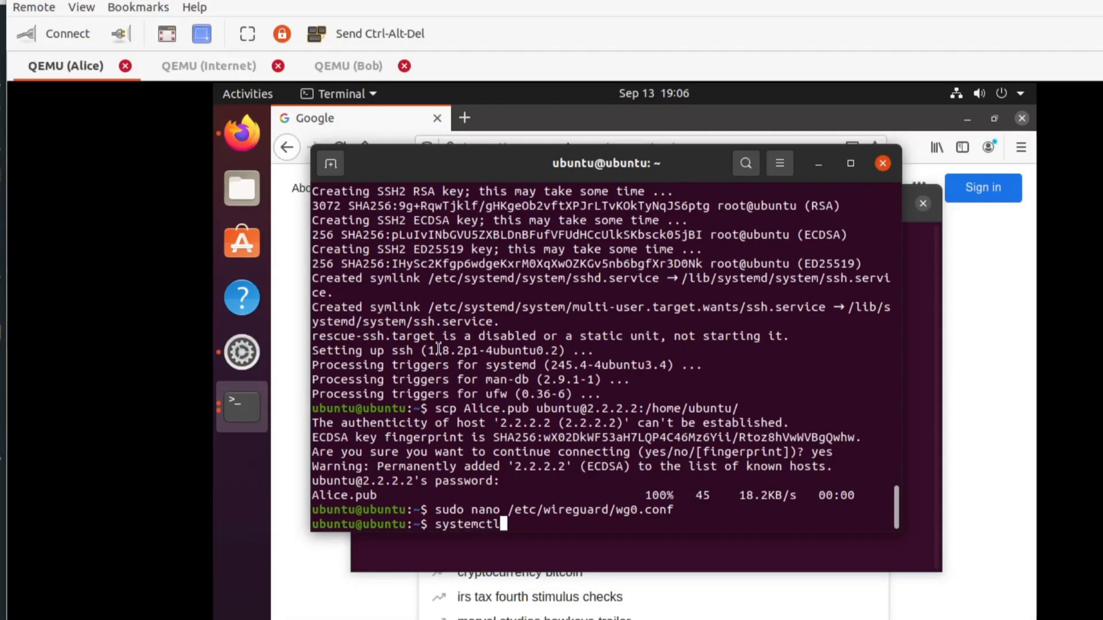
{"action": "type", "text": "enable wg-"}
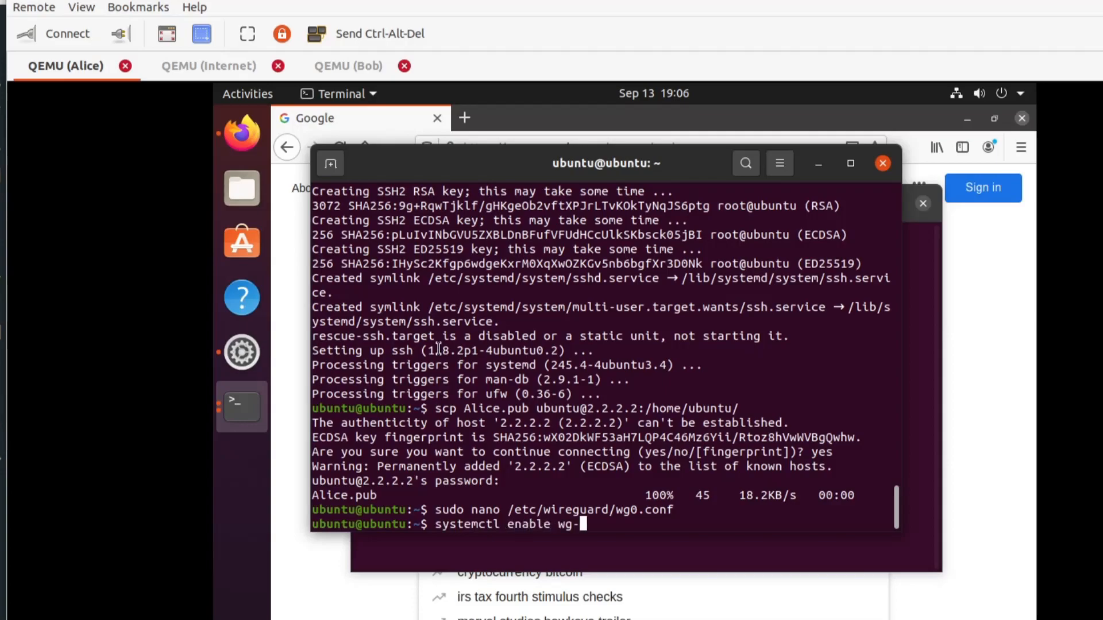
{"action": "type", "text": "quick@"}
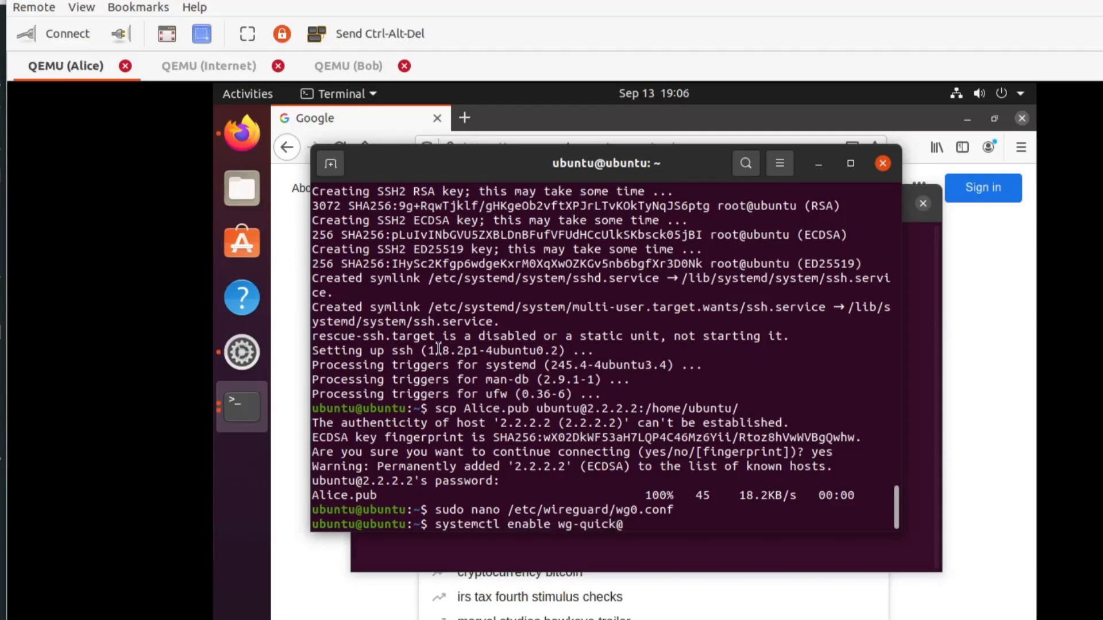
{"action": "type", "text": "wg0"}
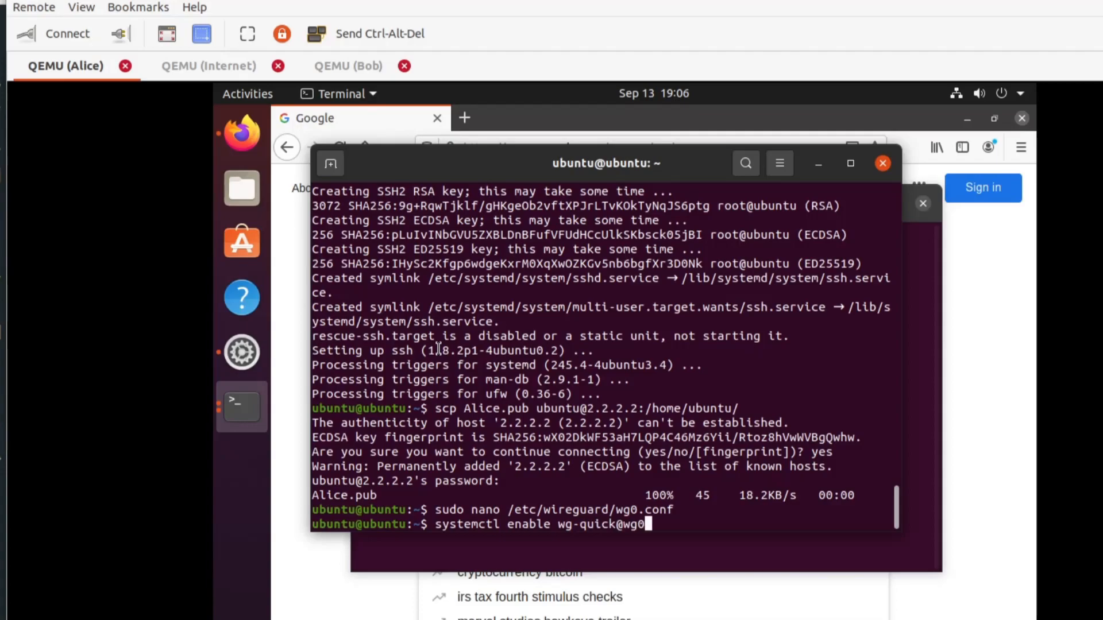
{"action": "key", "text": "Return"}
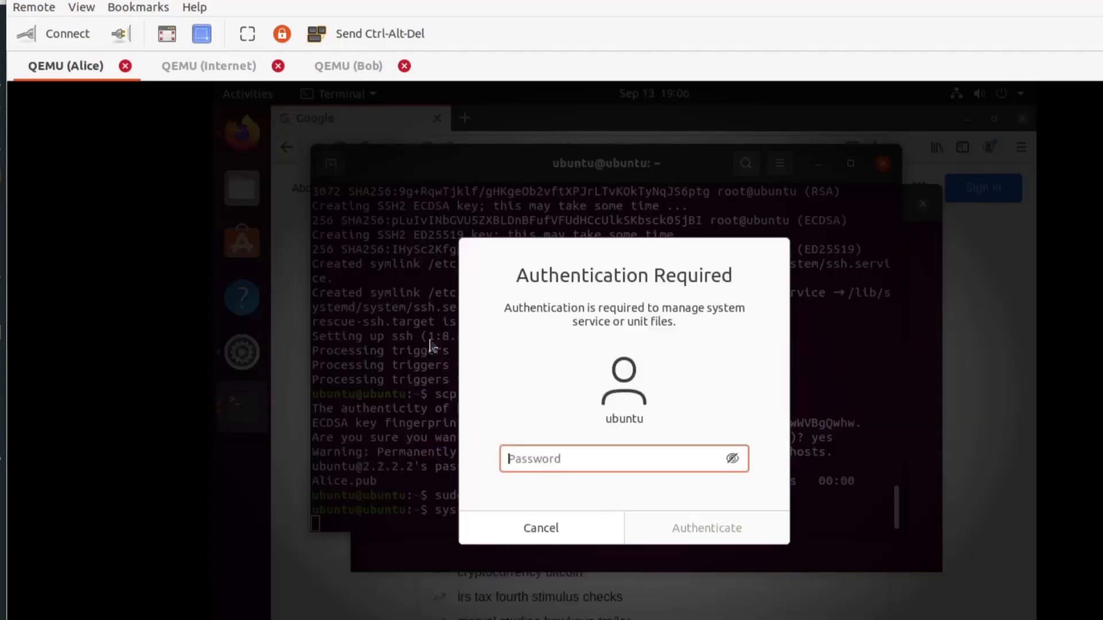
{"action": "left_click", "coordinate": [540, 528]}
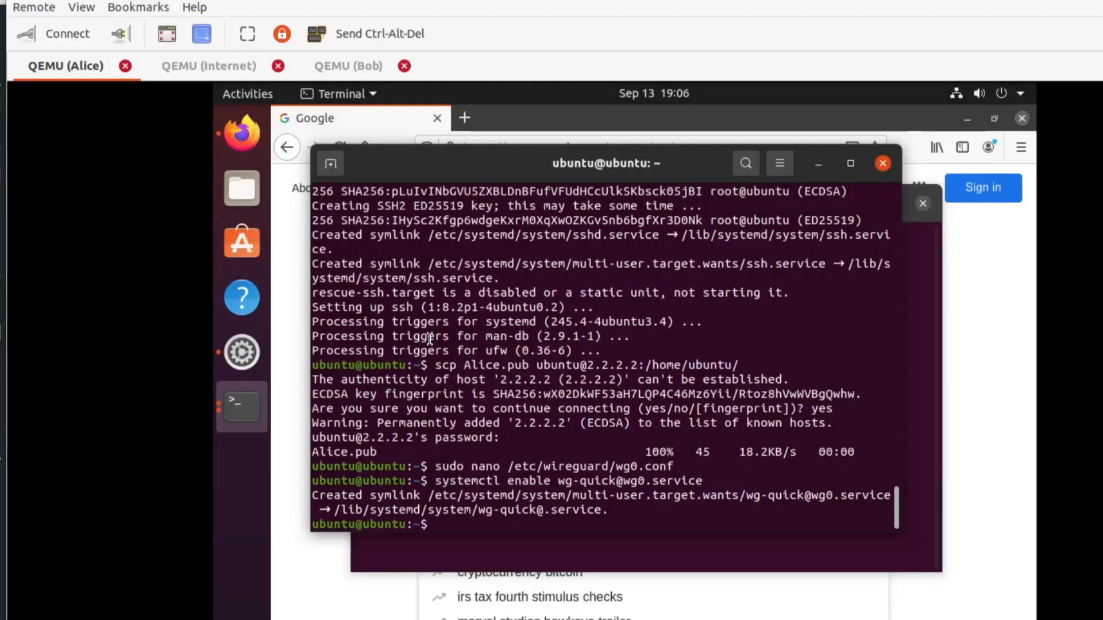
Start wg-quick@wg0 on Alice, confirming with the password.
{"action": "type", "text": "systemctl"}
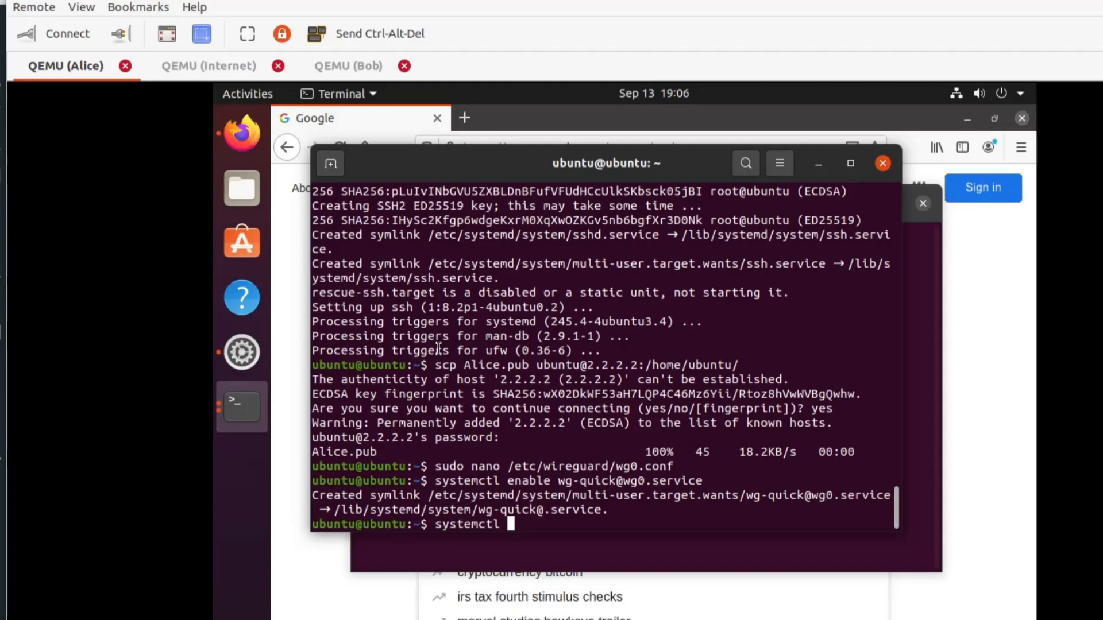
{"action": "type", "text": "ena"}
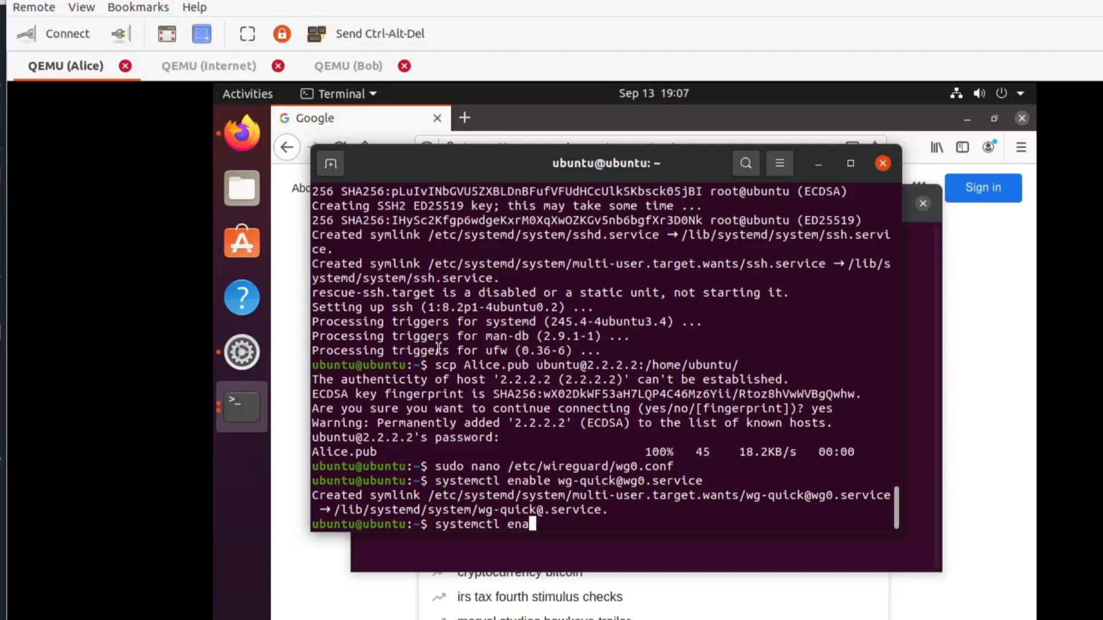
{"action": "key", "text": "BackSpace"}
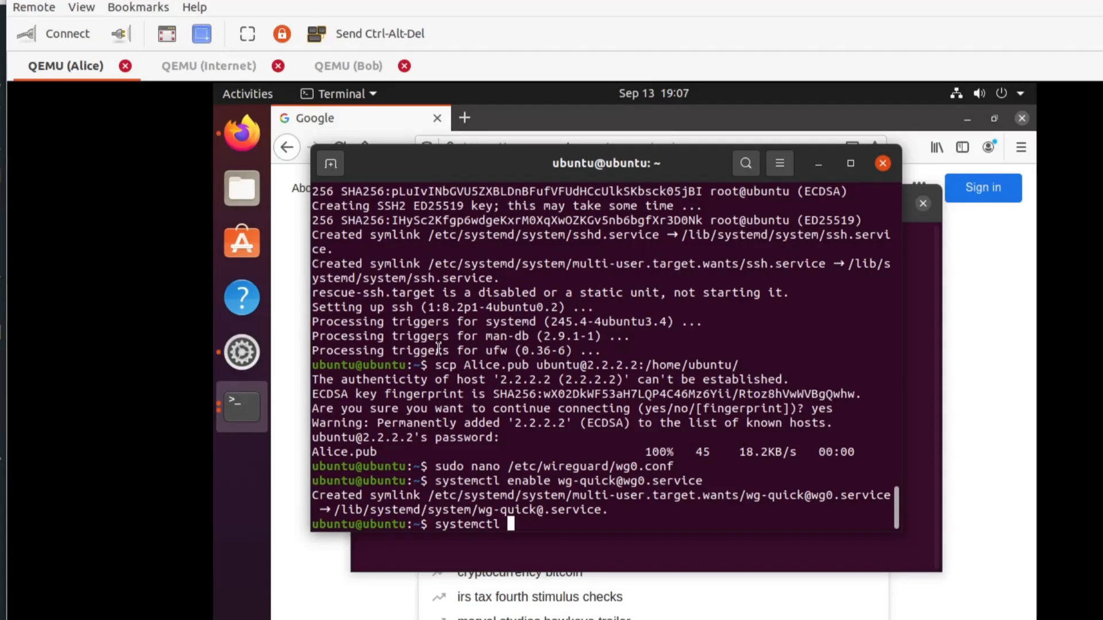
{"action": "type", "text": "start wg"}
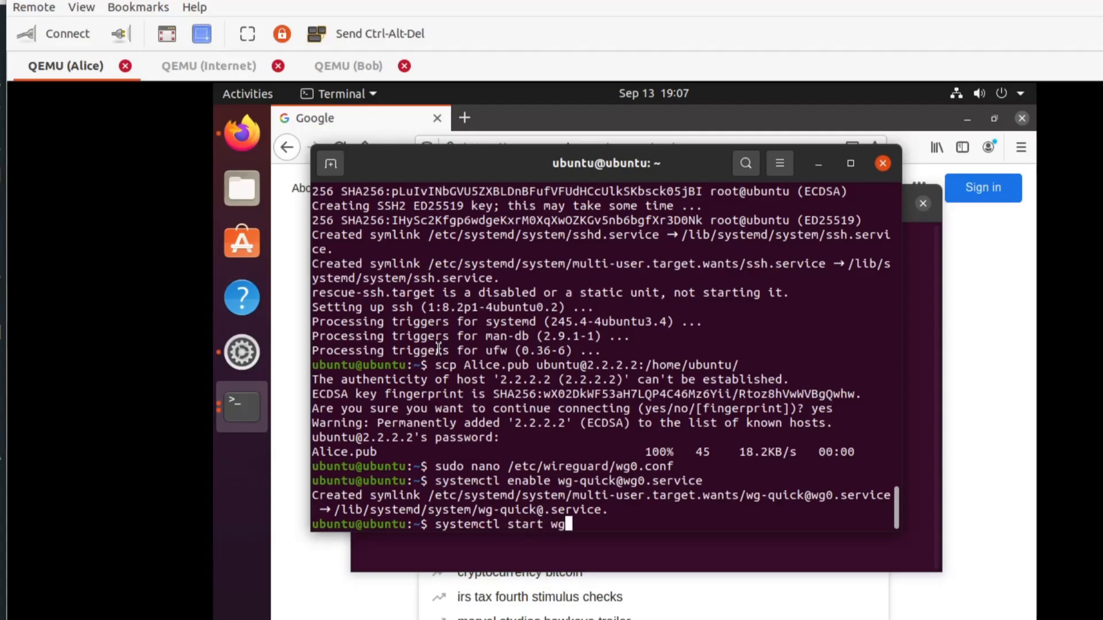
{"action": "type", "text": "quick@"}
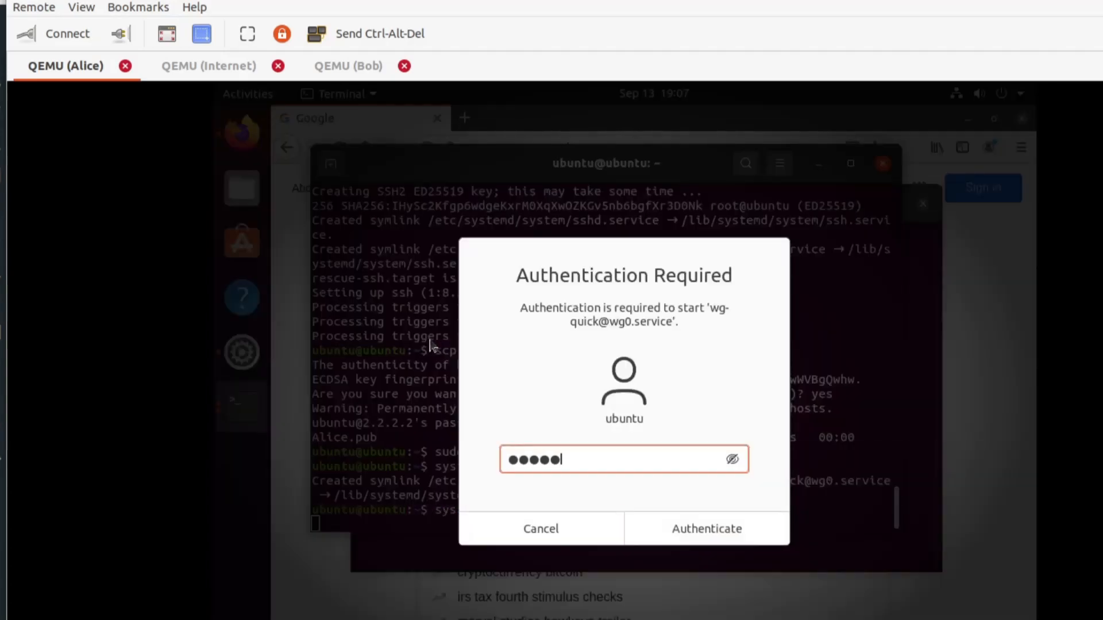
{"action": "left_click", "coordinate": [705, 528]}
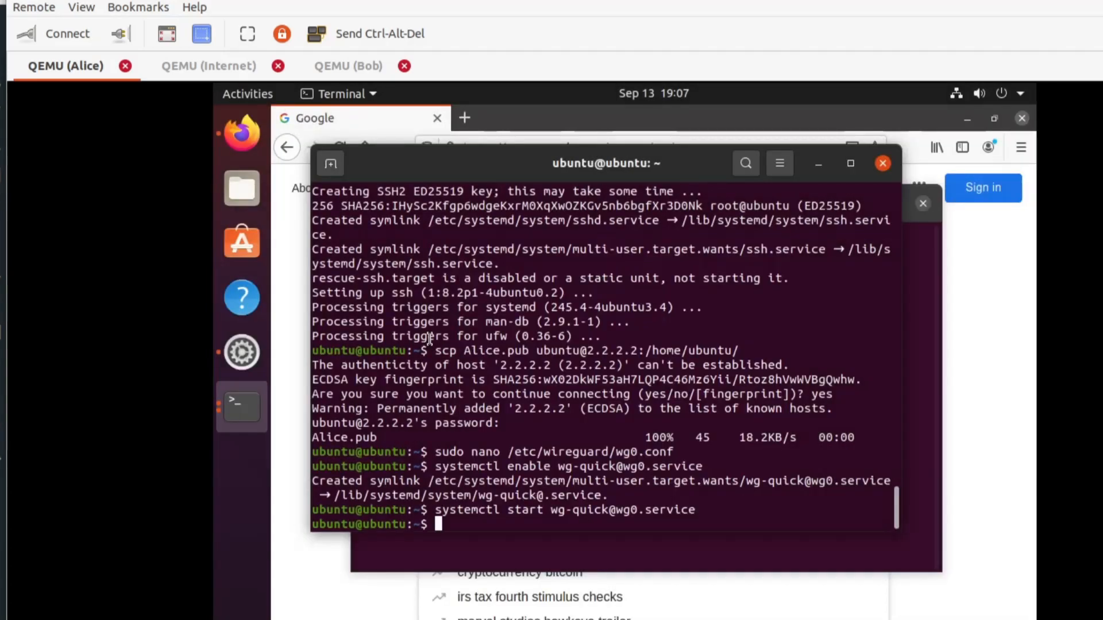
{"action": "type", "text": "ip link"}
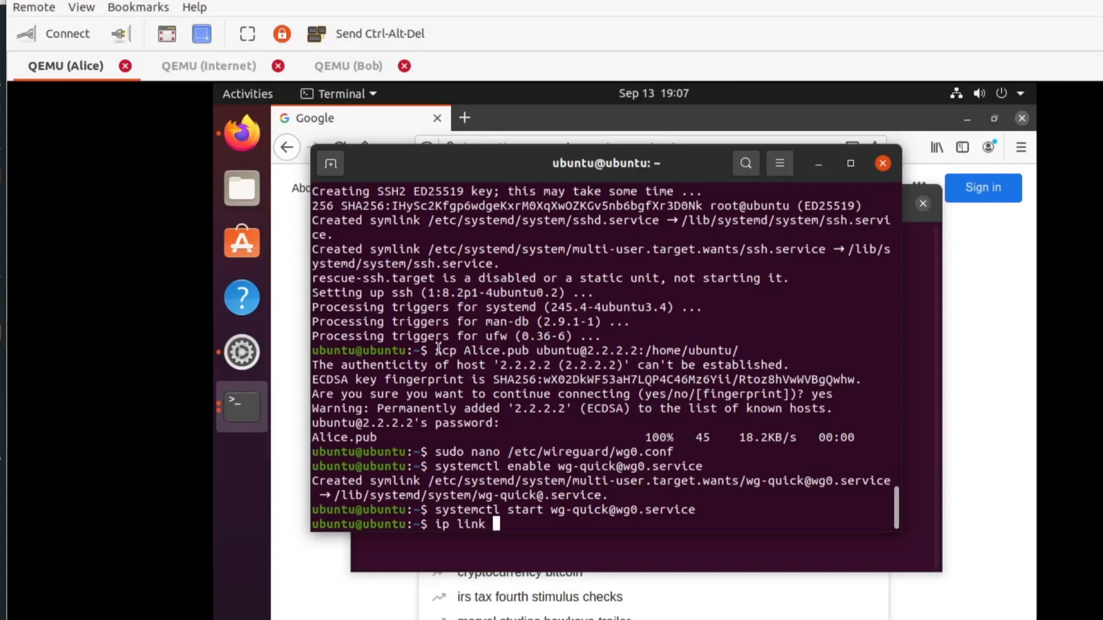
Show Alice's network links and addresses, then switch to Bob's console and start a ping.
{"action": "key", "text": "Return"}
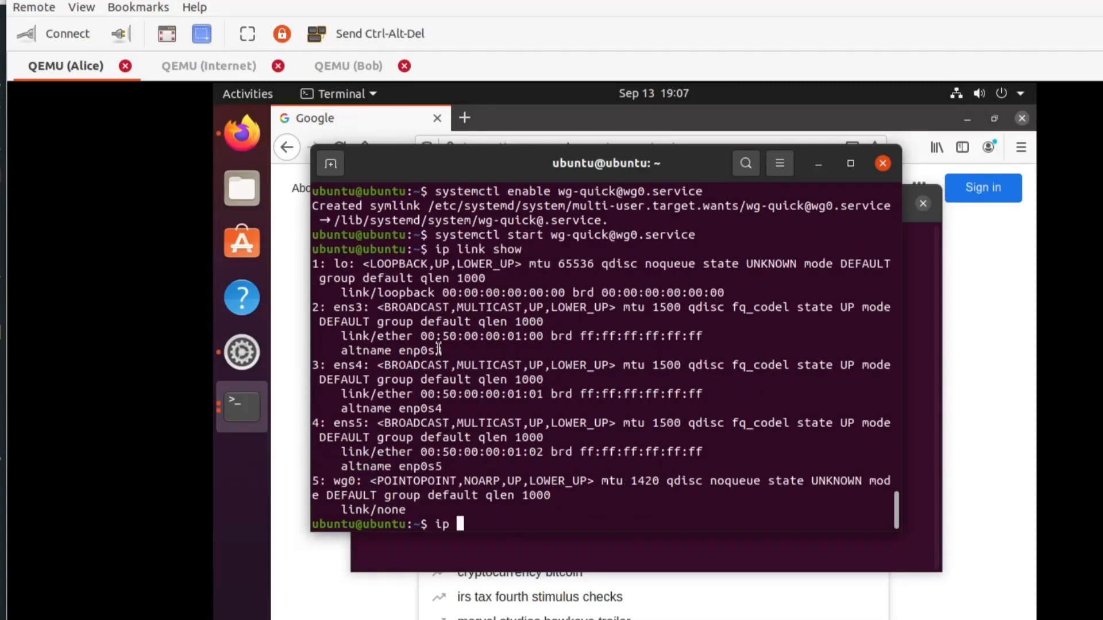
{"action": "type", "text": "ro"}
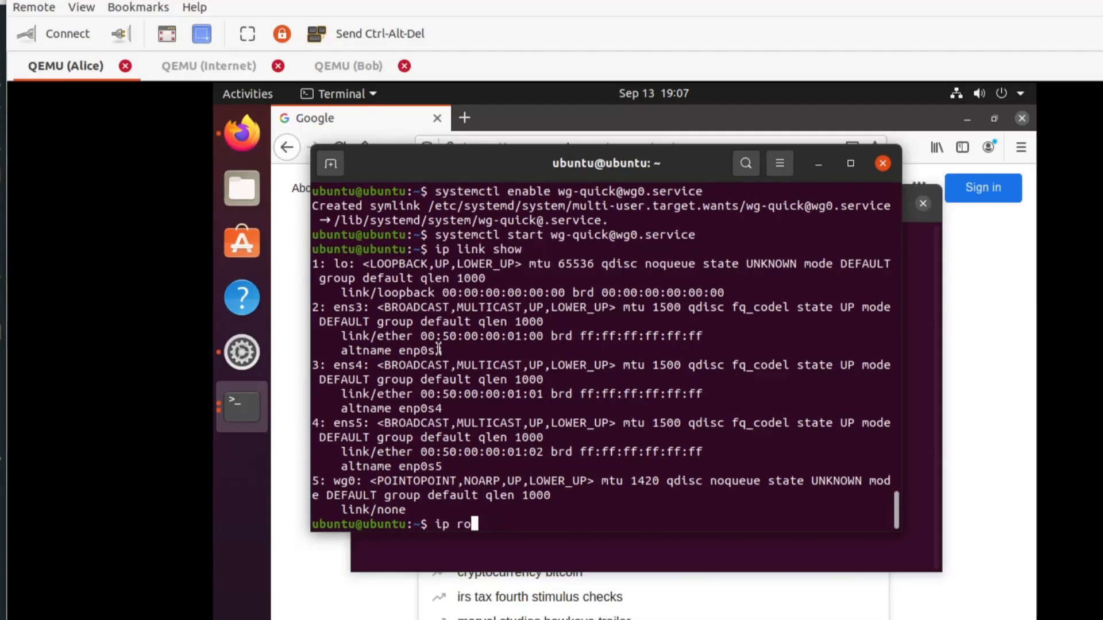
{"action": "type", "text": "address"}
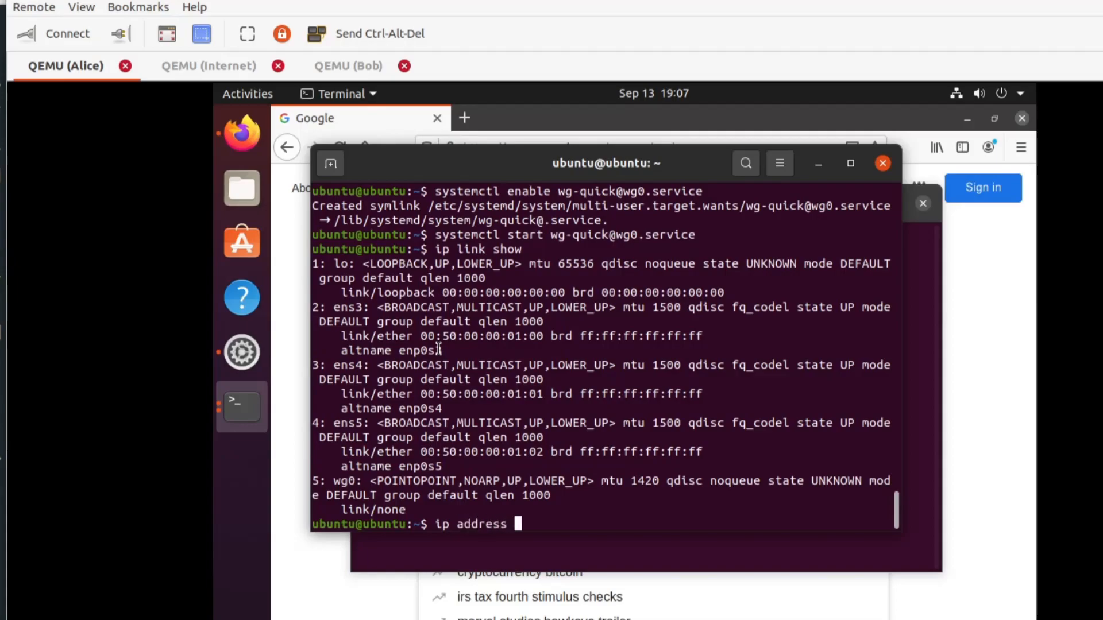
{"action": "key", "text": "Return"}
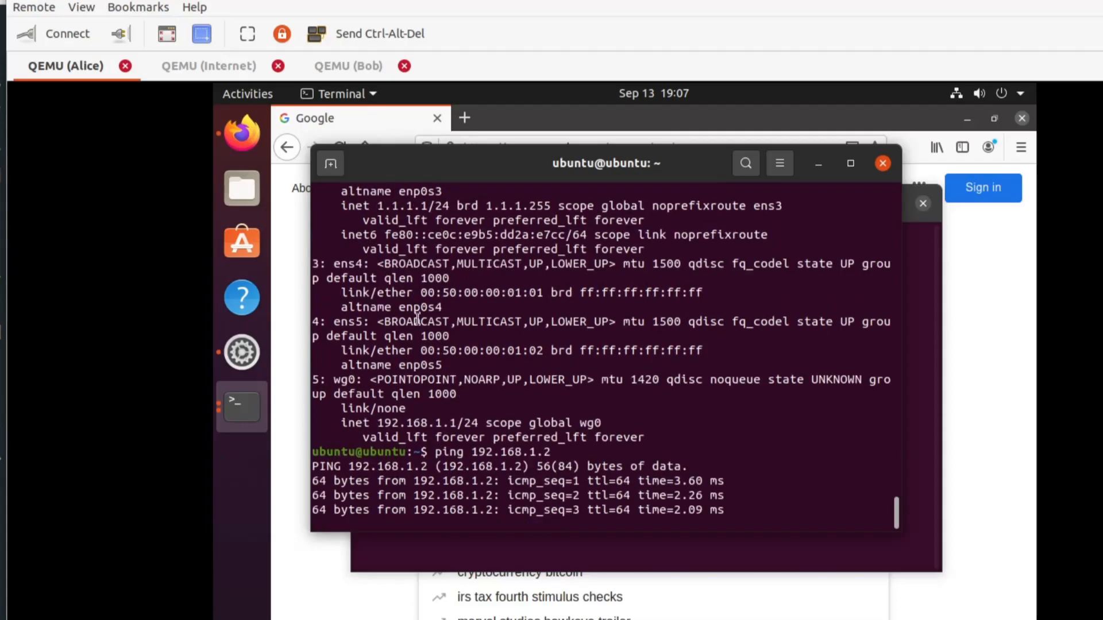
{"action": "left_click", "coordinate": [347, 66]}
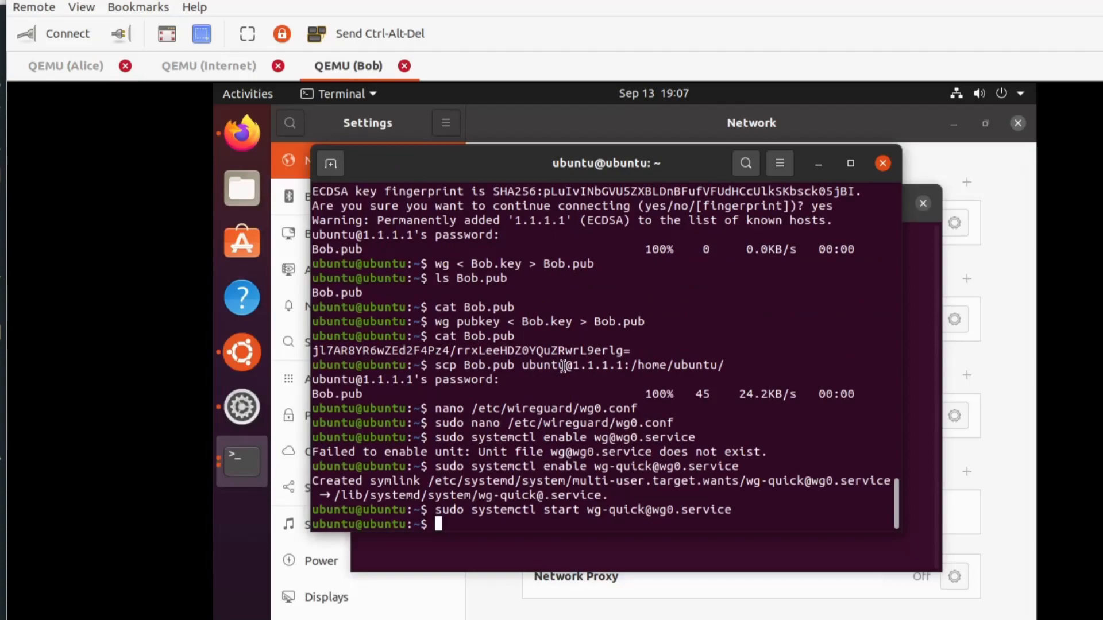
{"action": "type", "text": "ping 192."}
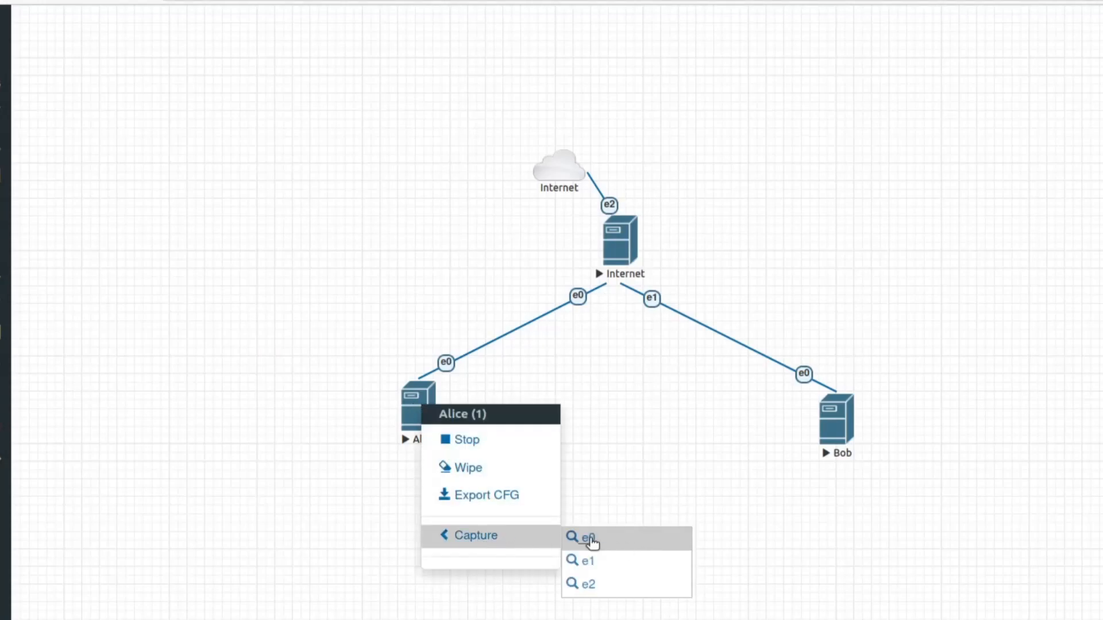
Capture Alice's e0 link via EVE-NG Integration, authenticating with the root password.
{"action": "left_click", "coordinate": [585, 538]}
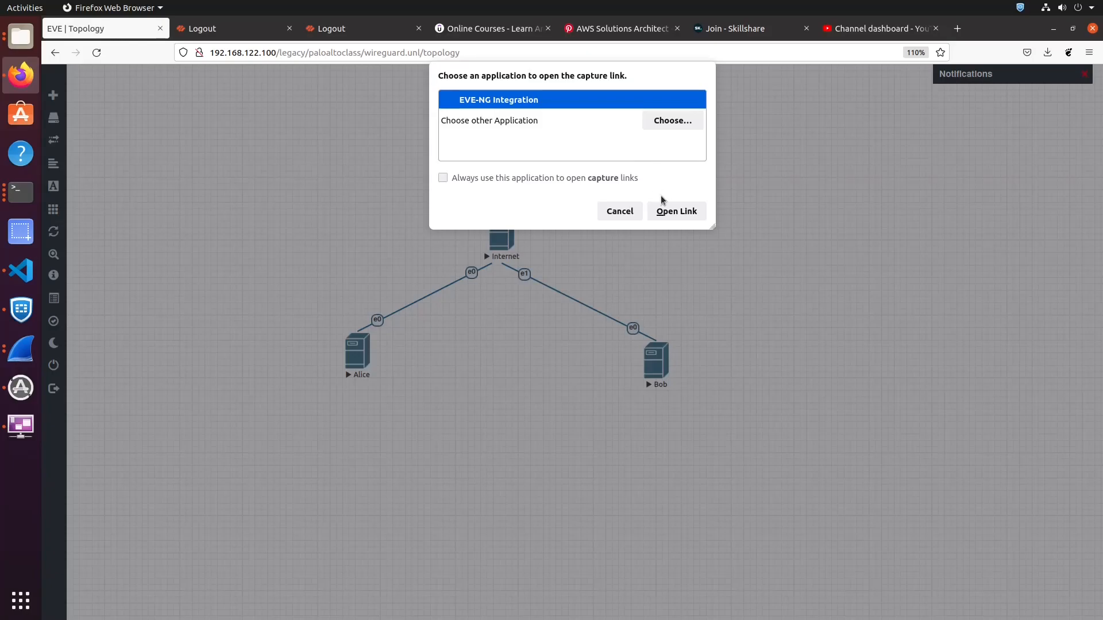
{"action": "left_click", "coordinate": [674, 211]}
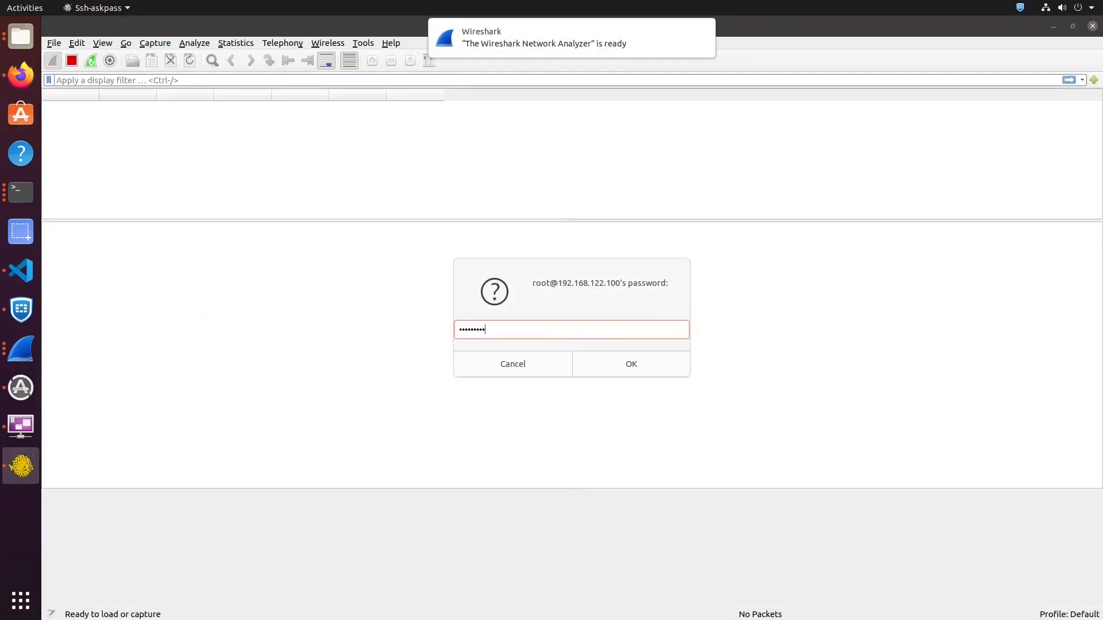
{"action": "left_click", "coordinate": [629, 363]}
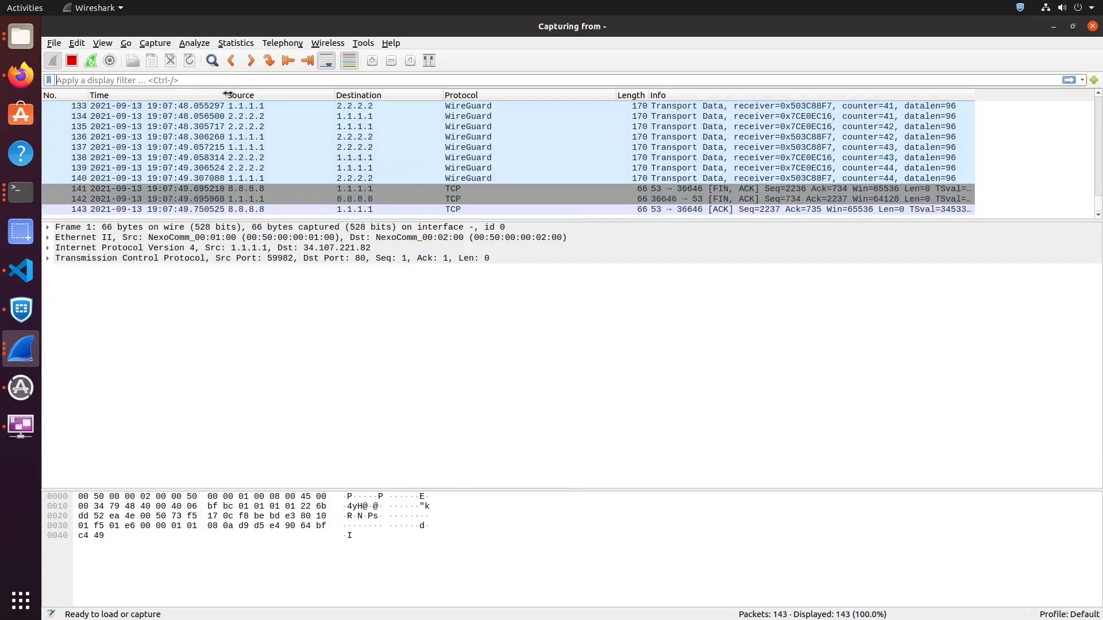
Enter the display filter ip.addr == 1.1.1.1 || ip.addr == 2.2.2.2 in Wireshark.
{"action": "type", "text": "ip.addr =="}
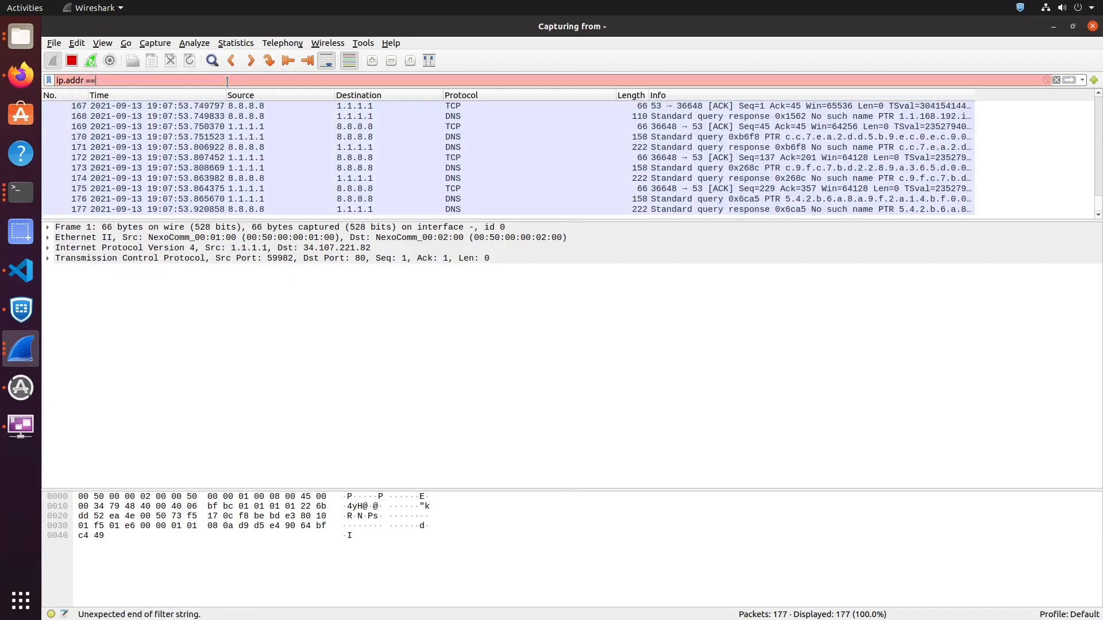
{"action": "type", "text": "1.1.1.1"}
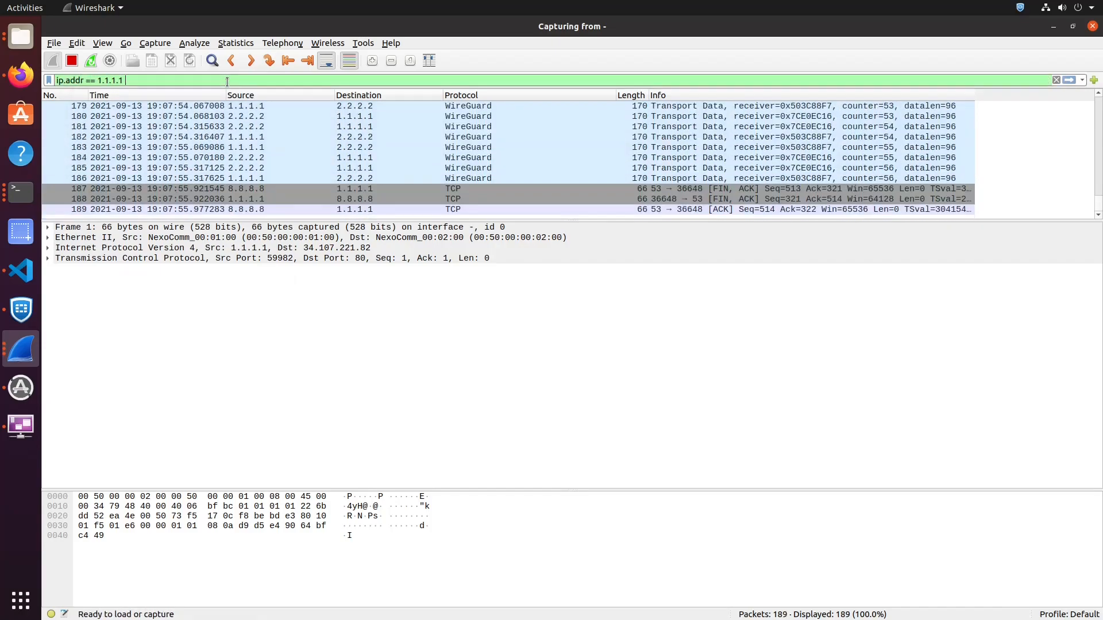
{"action": "type", "text": "&"}
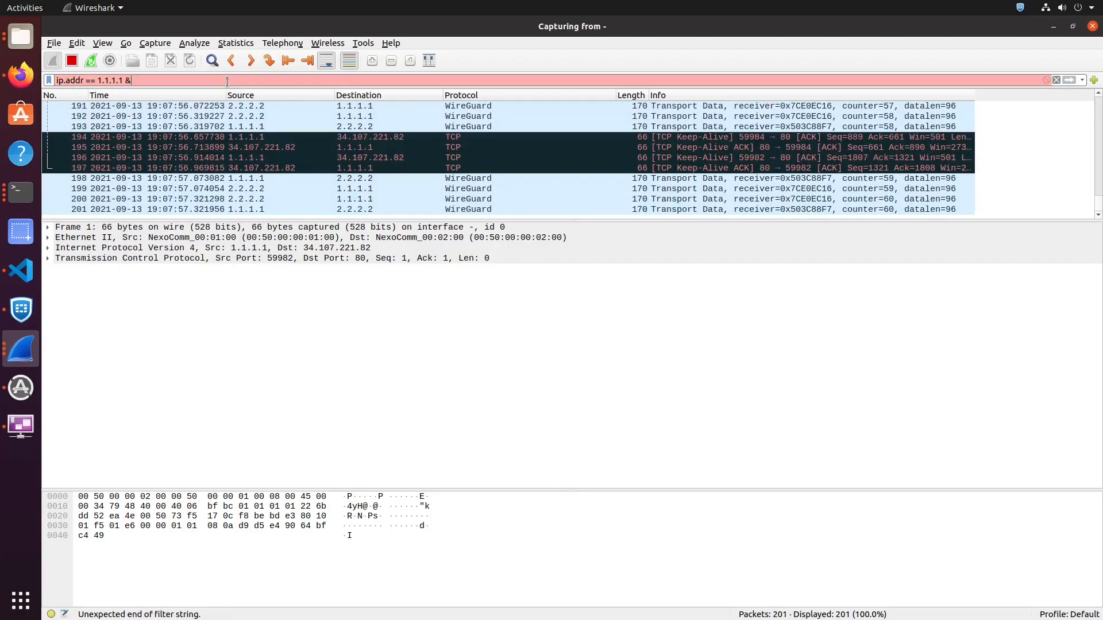
{"action": "type", "text": "or"}
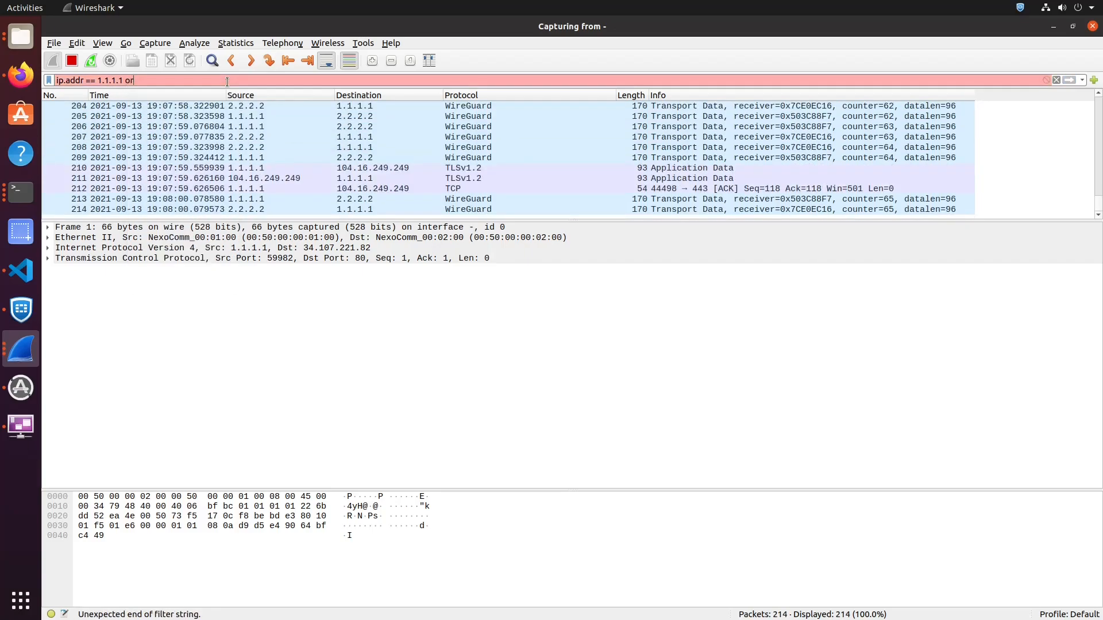
{"action": "type", "text": "||"}
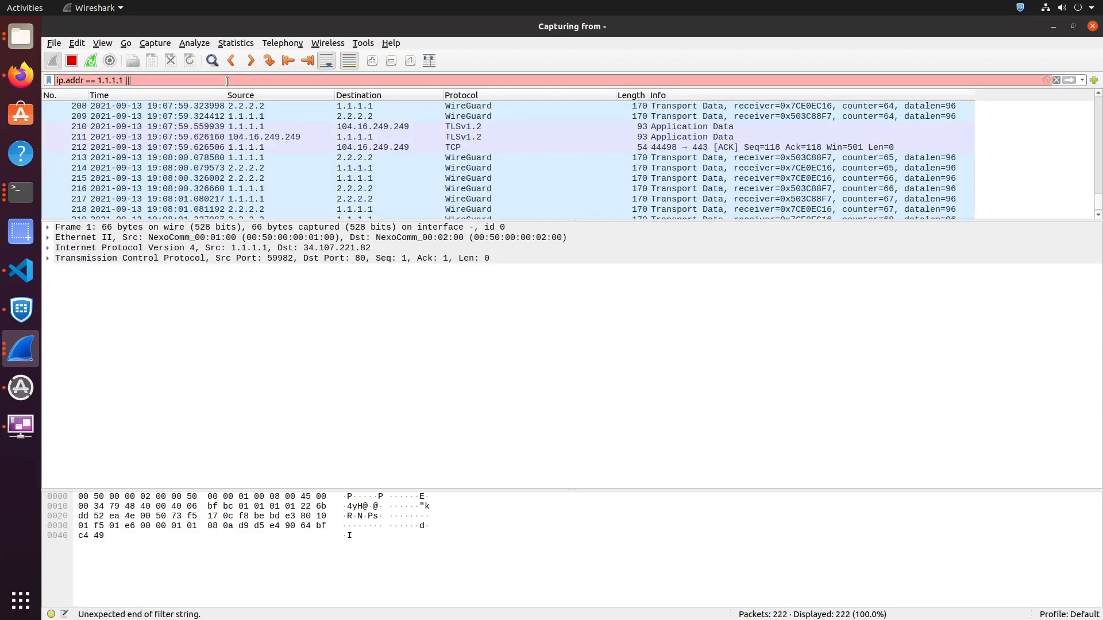
{"action": "type", "text": "ip.addr"}
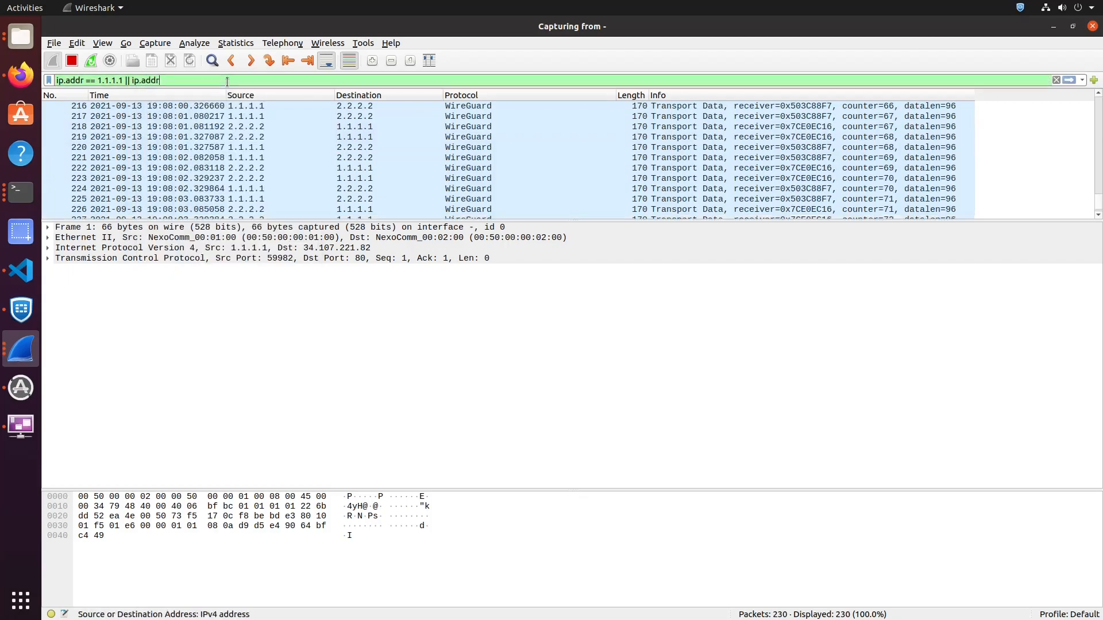
{"action": "type", "text": "== 2.2.2.2"}
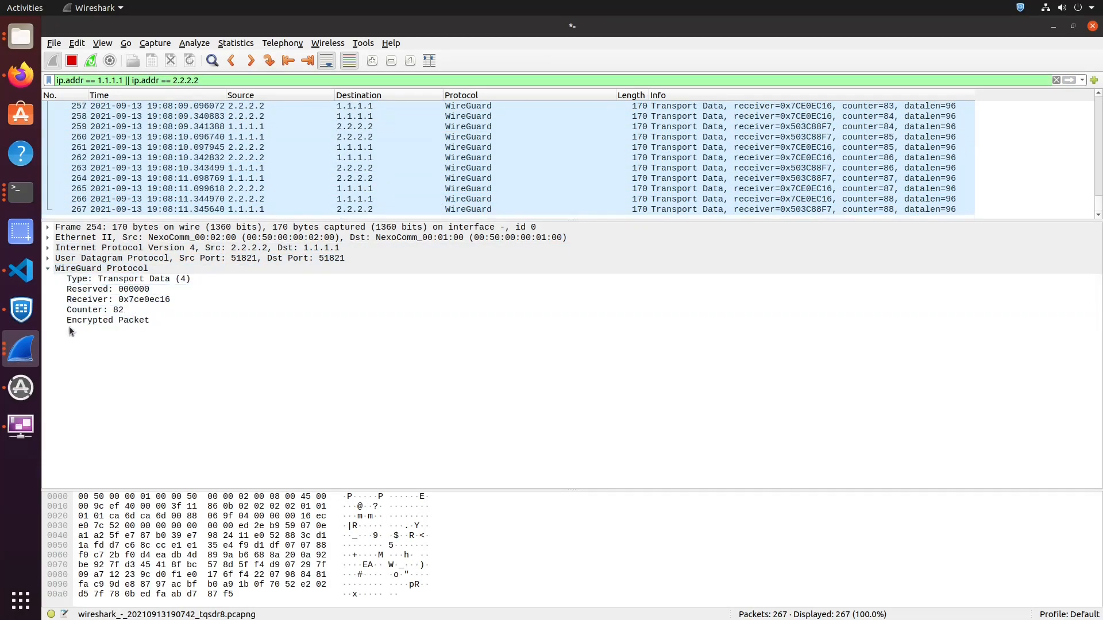
Expand the User Datagram Protocol header showing port 51821 on both ends.
{"action": "left_click", "coordinate": [49, 258]}
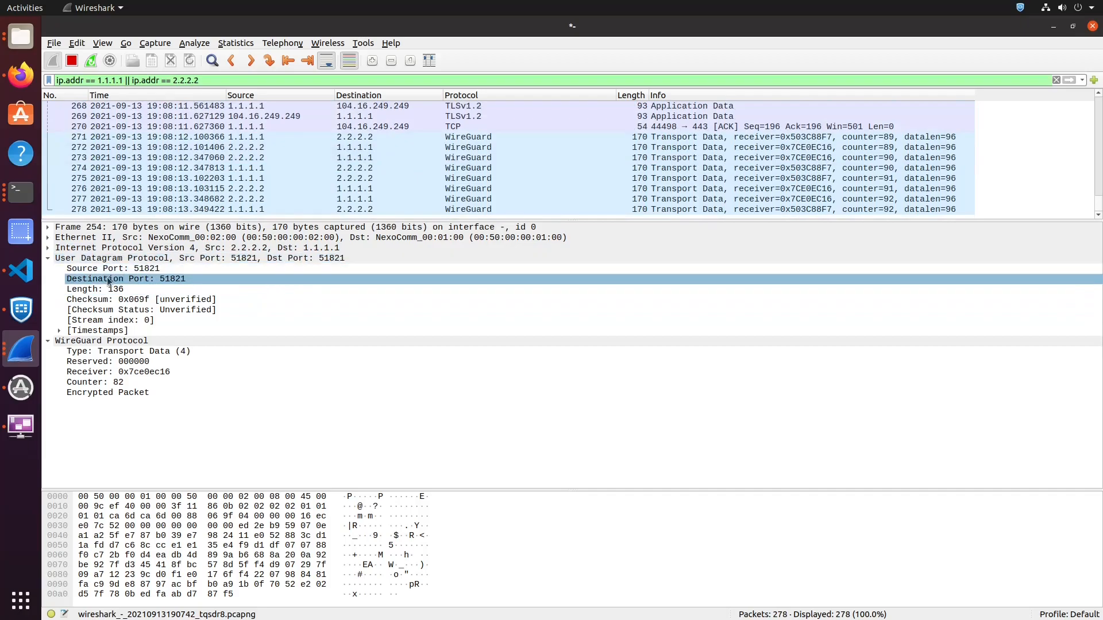
{"action": "left_click", "coordinate": [59, 331]}
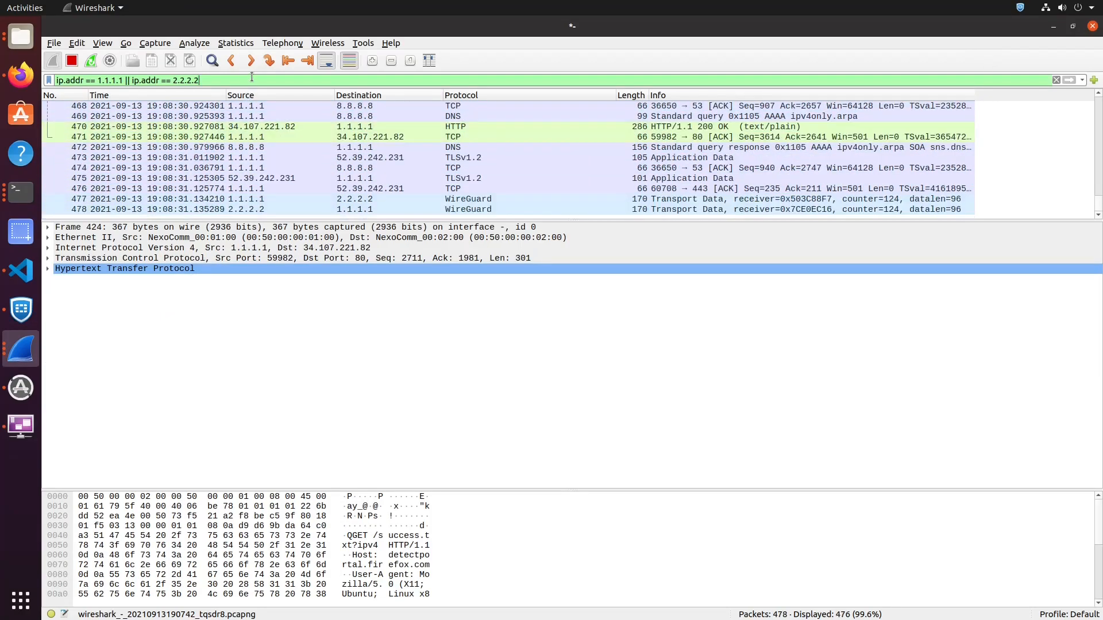
Scroll through the packets filtered by ip.addr == 1.1.1.1 && ip.addr == 2.2.2.2.
{"action": "scroll", "scroll_direction": "down", "scroll_amount": 3}
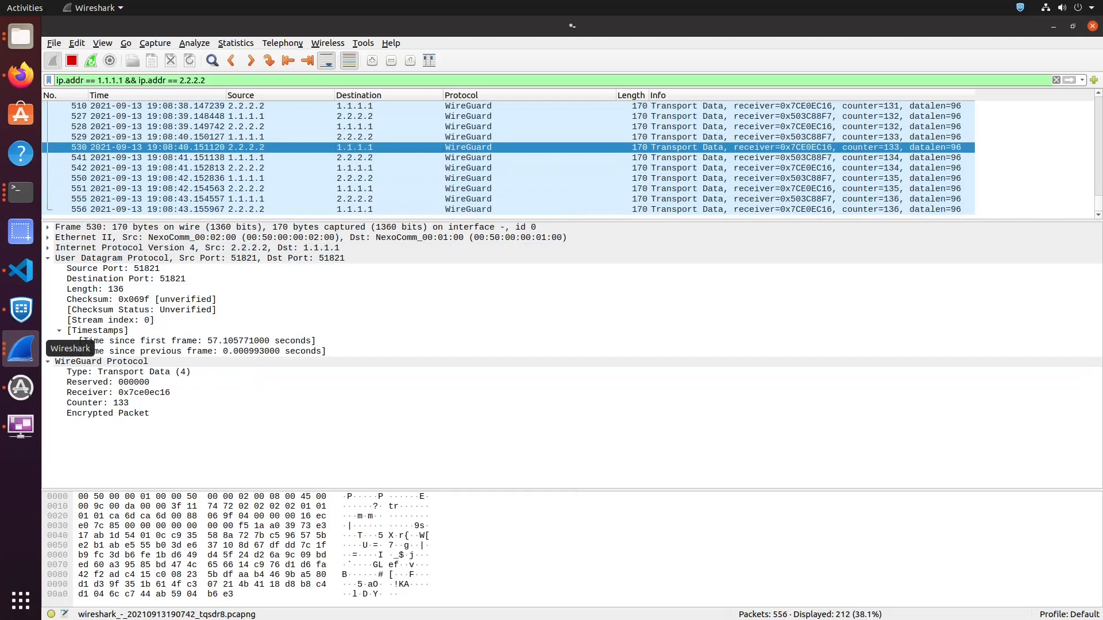
{"action": "scroll", "scroll_direction": "down", "scroll_amount": 3}
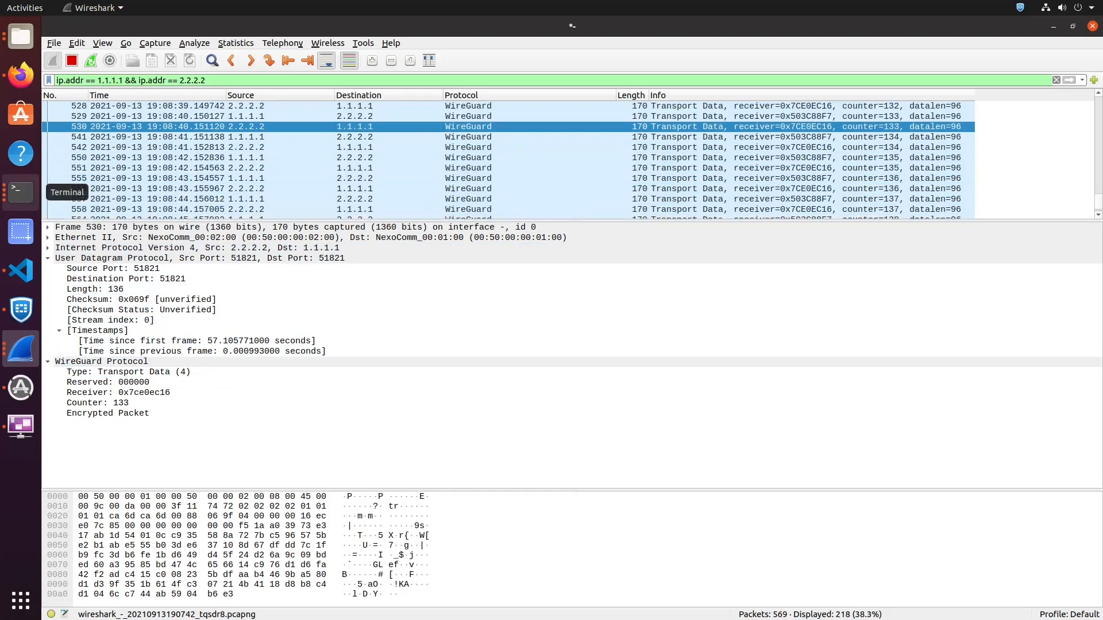
{"action": "scroll", "scroll_direction": "down", "scroll_amount": 3}
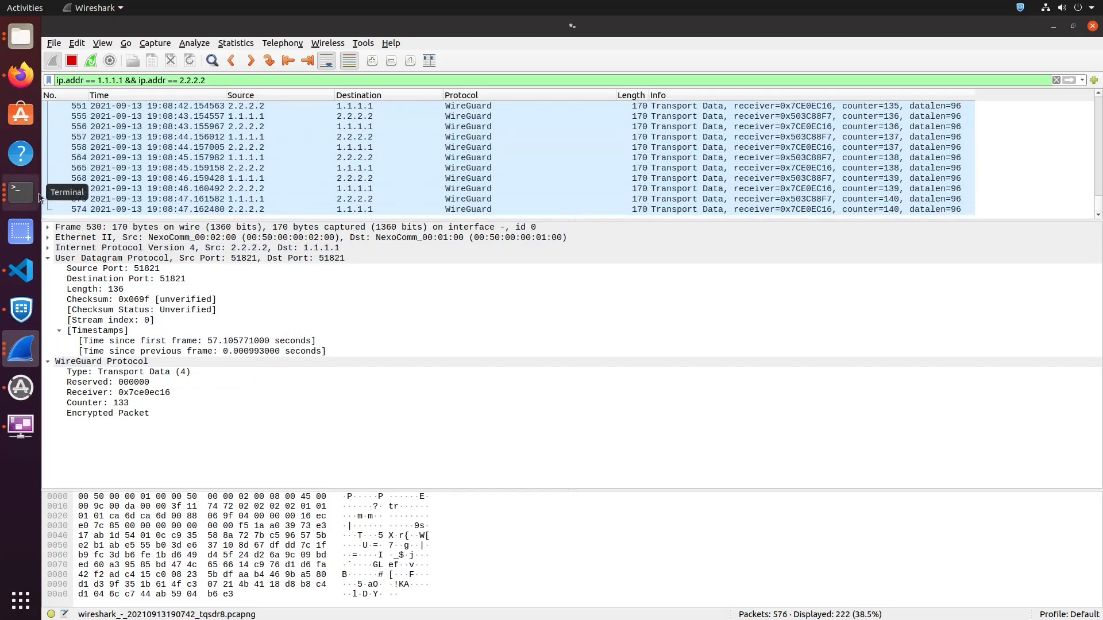